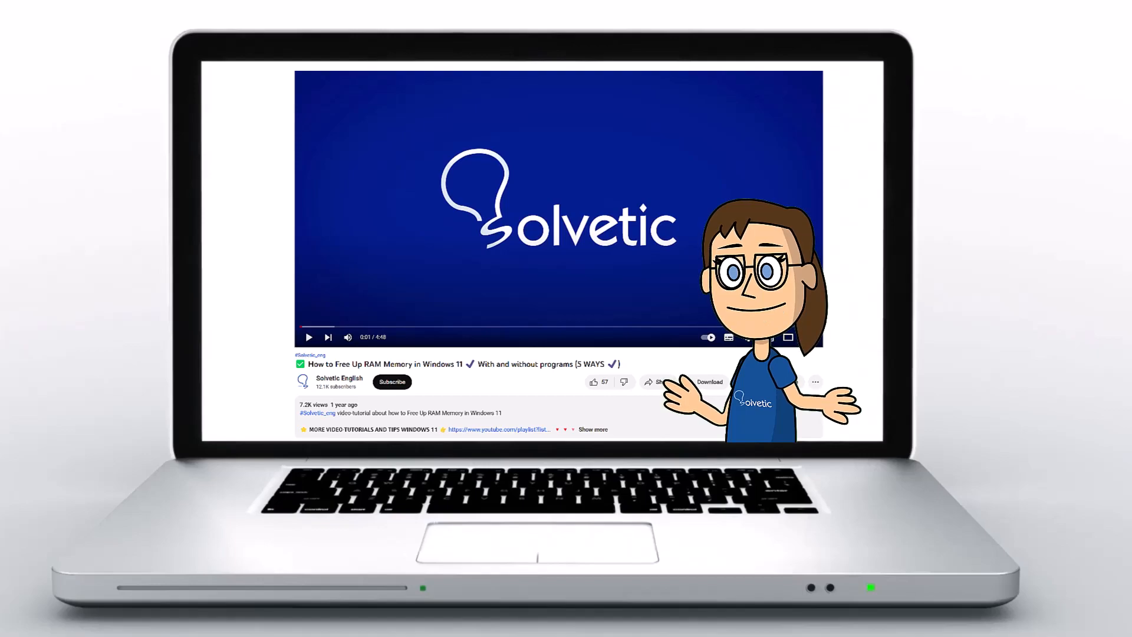
# Launch Terminal (Admin) from the Start right-click menu and approve the UAC prompt.
pyautogui.click(593, 429)
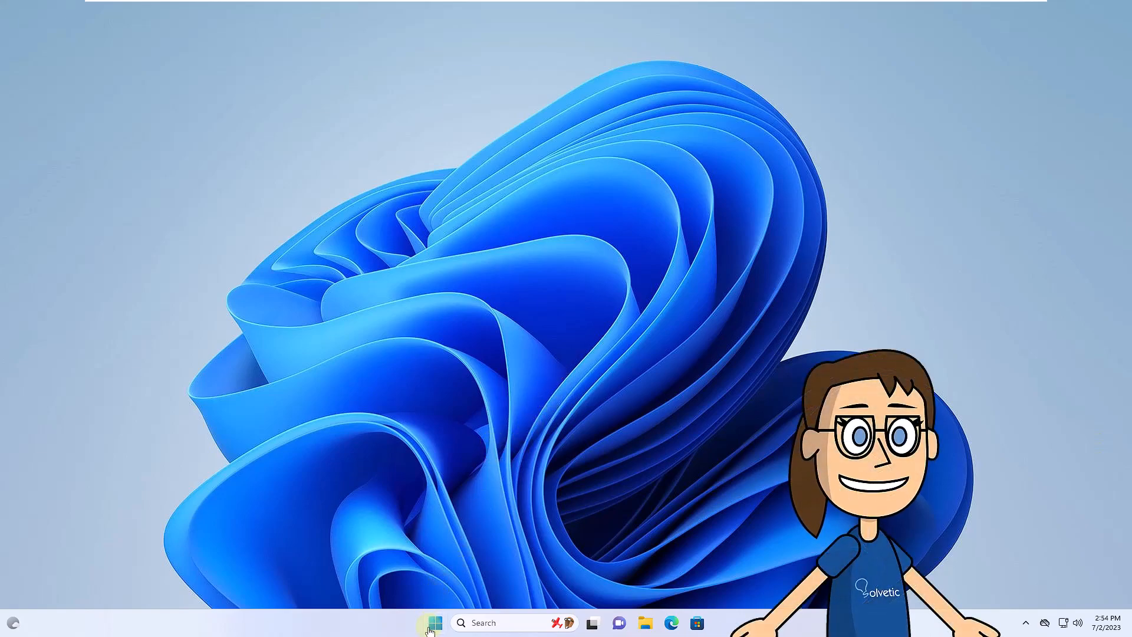
pyautogui.rightClick(435, 622)
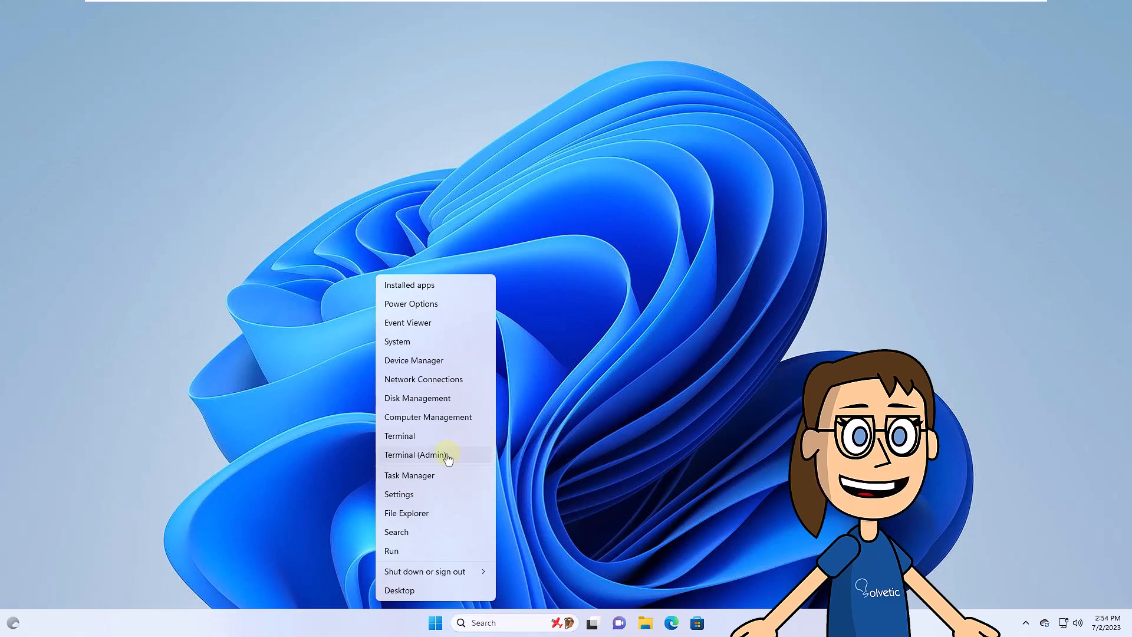
pyautogui.click(446, 461)
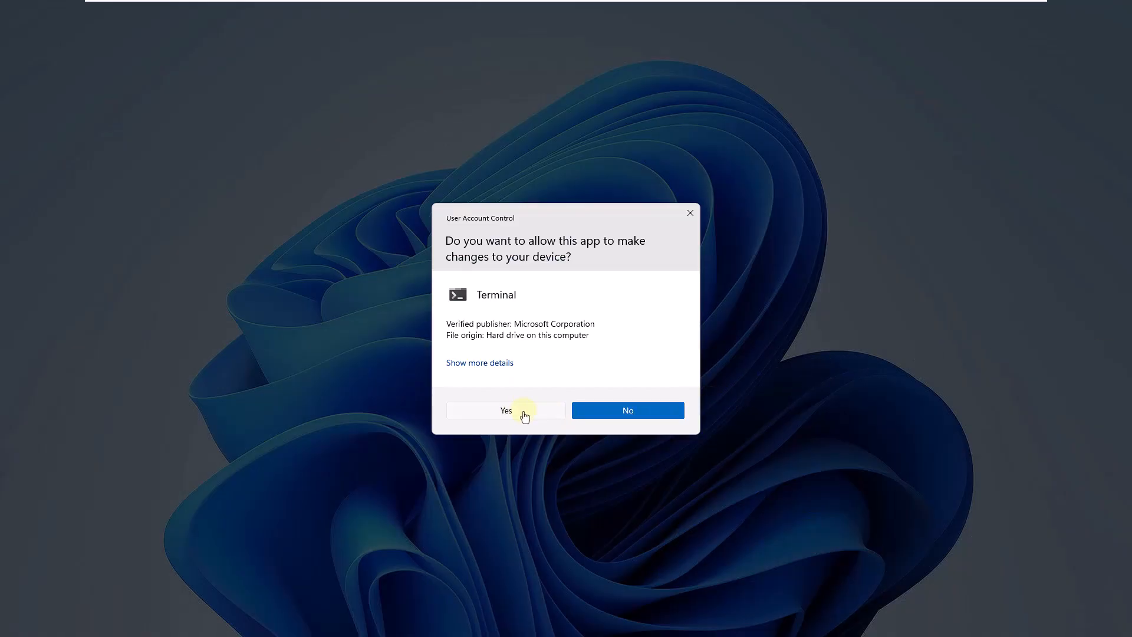
pyautogui.click(506, 410)
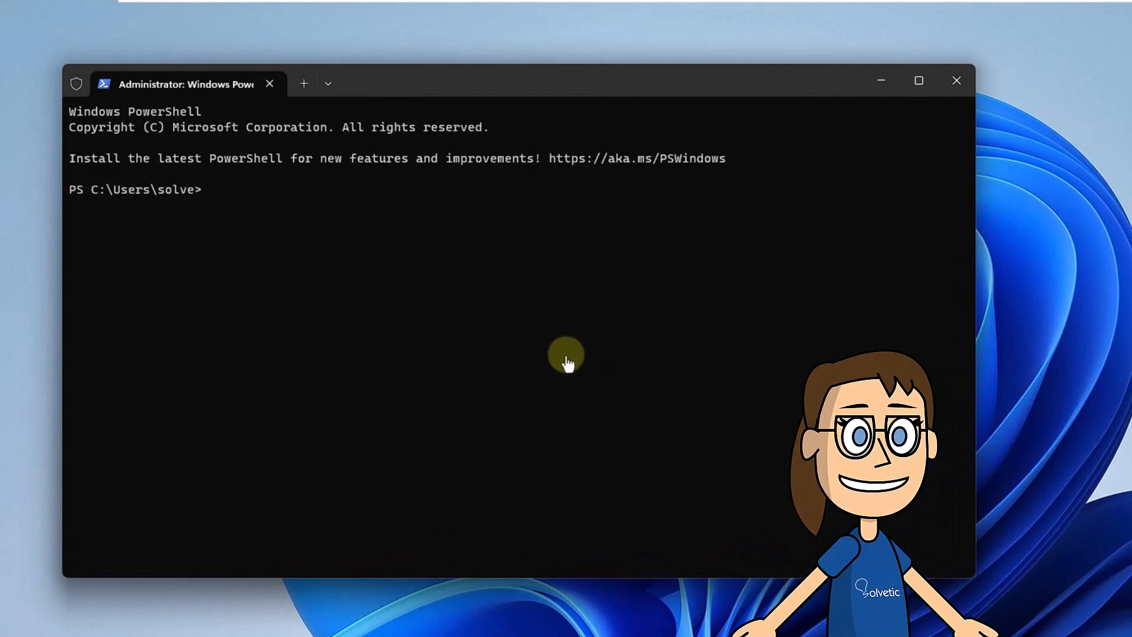
# Run dir to list the home folder, then add a new terminal tab.
pyautogui.write('dir')
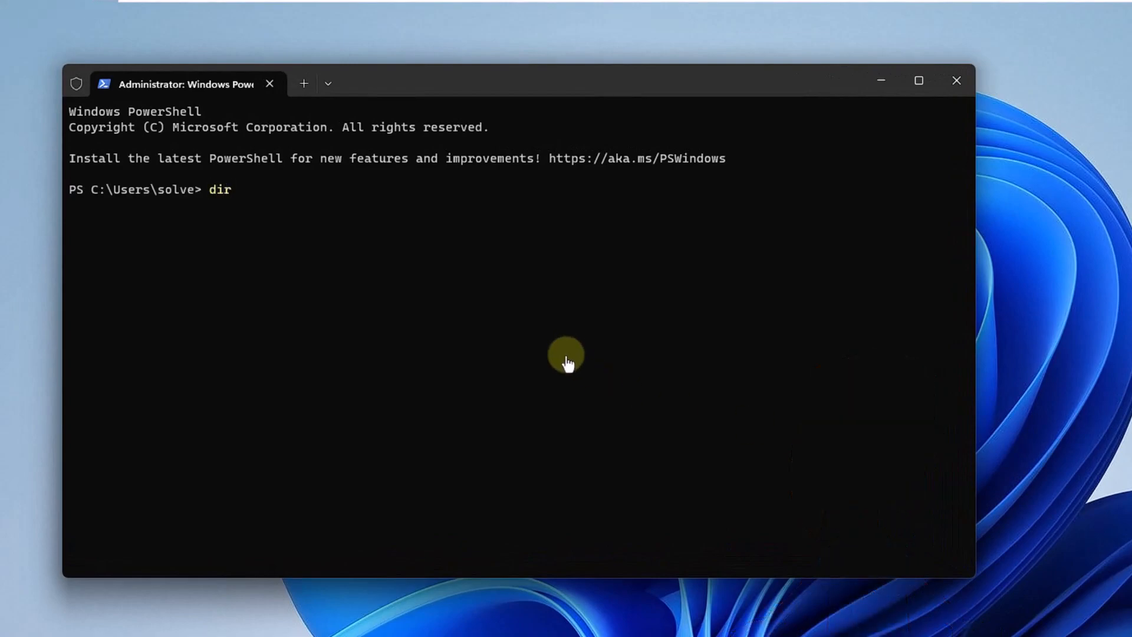
pyautogui.press('Enter')
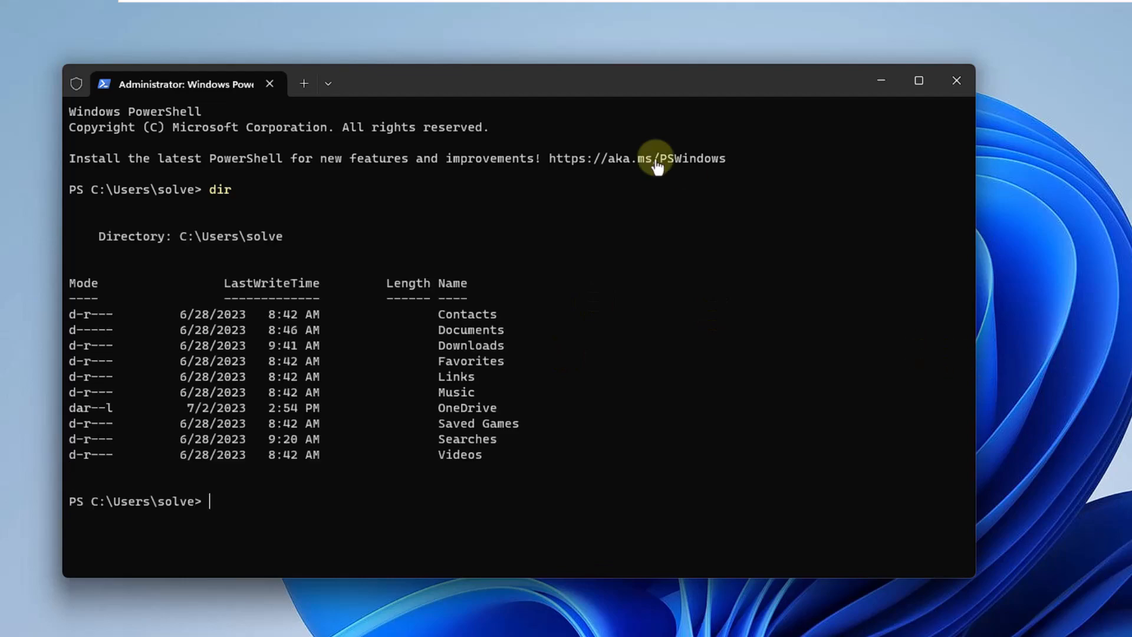
pyautogui.moveTo(303, 84)
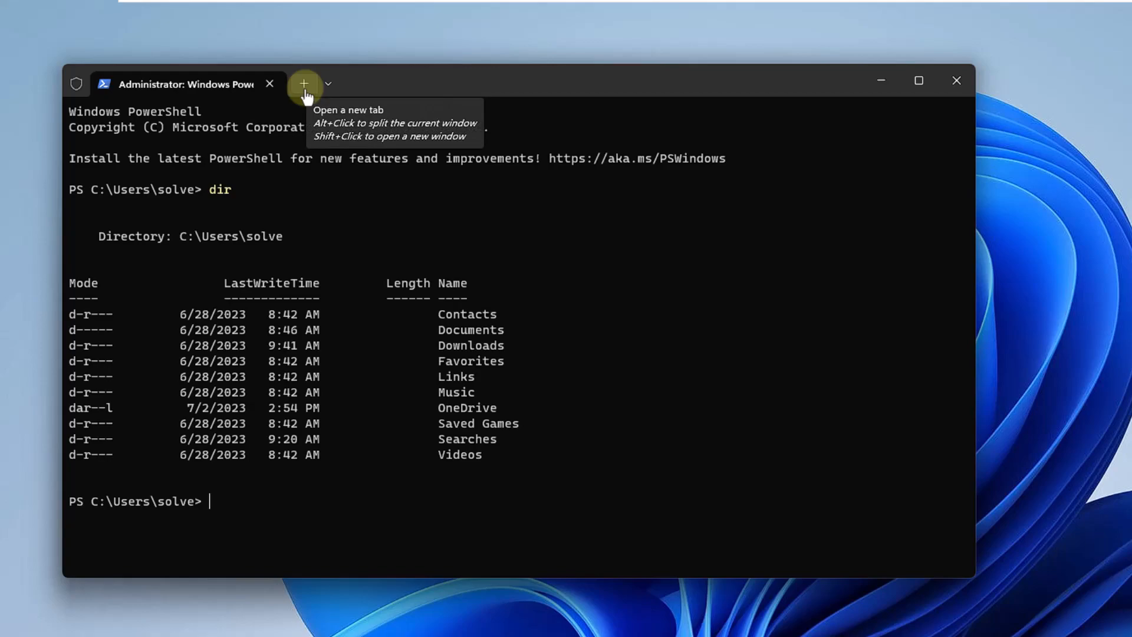
pyautogui.click(303, 84)
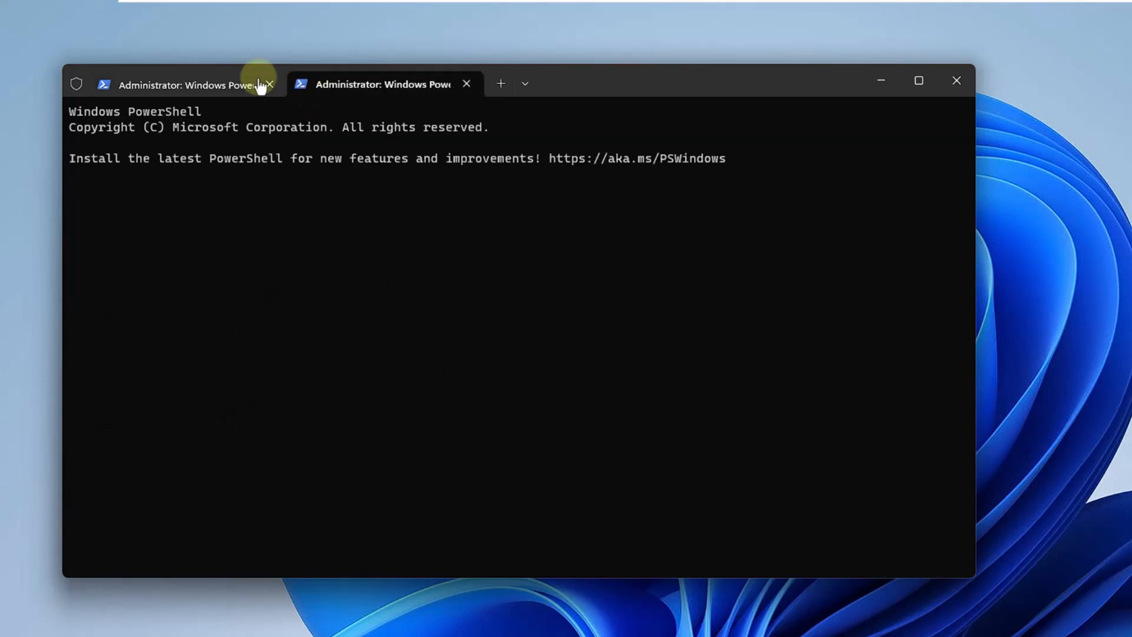
pyautogui.press('ctrl+d')
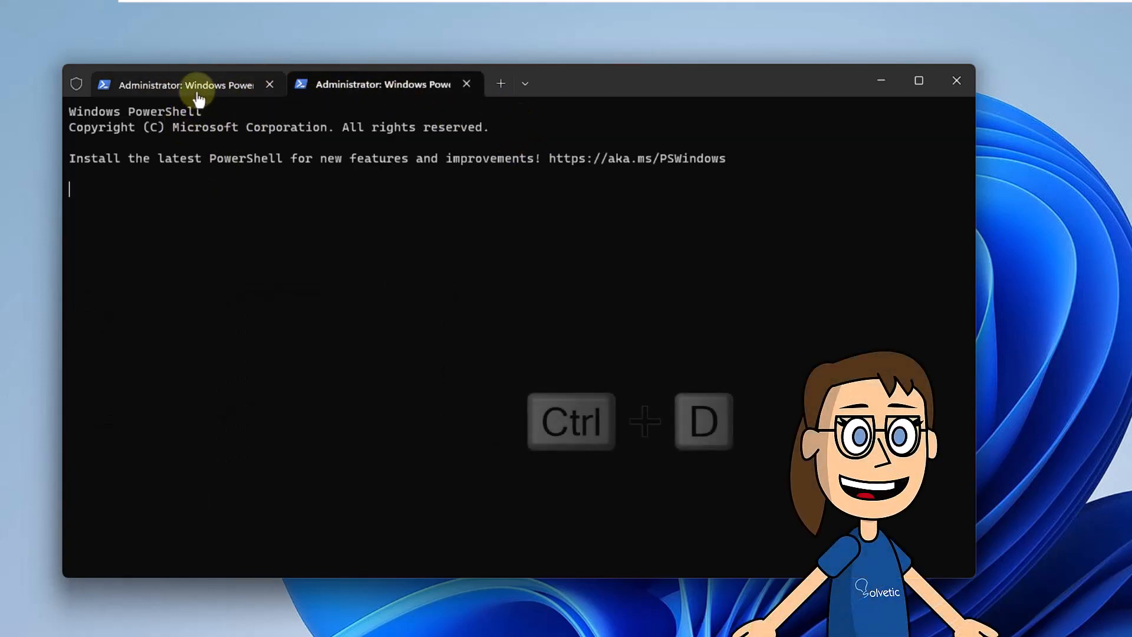
# Duplicate the current tab, then close the extra tabs back down to a single tab.
pyautogui.write('dir')
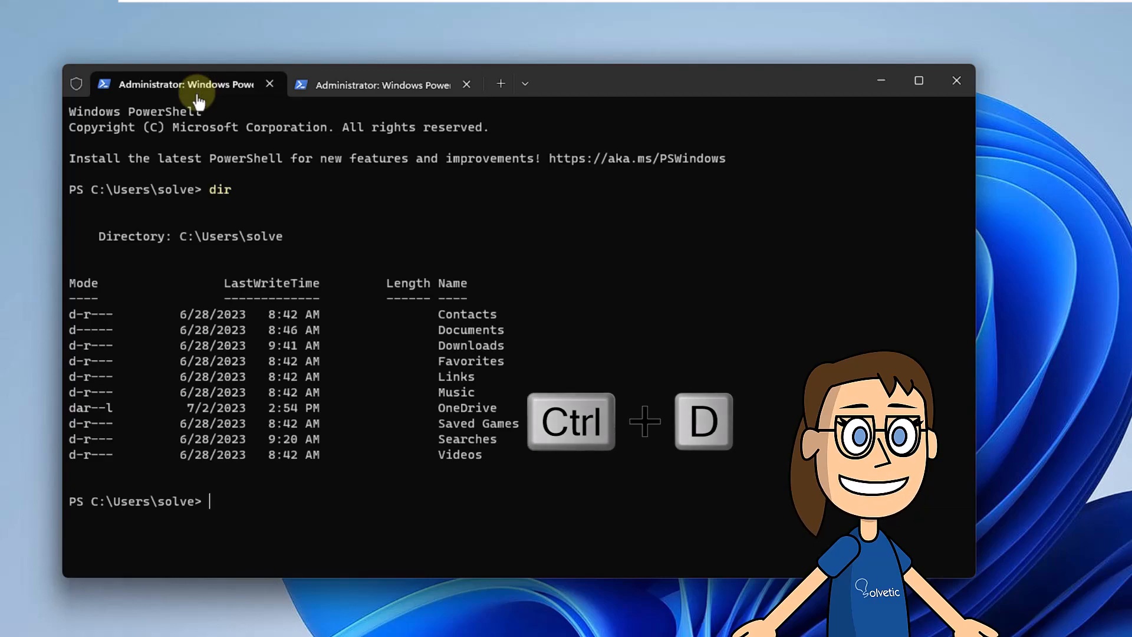
pyautogui.press('Ctrl+D')
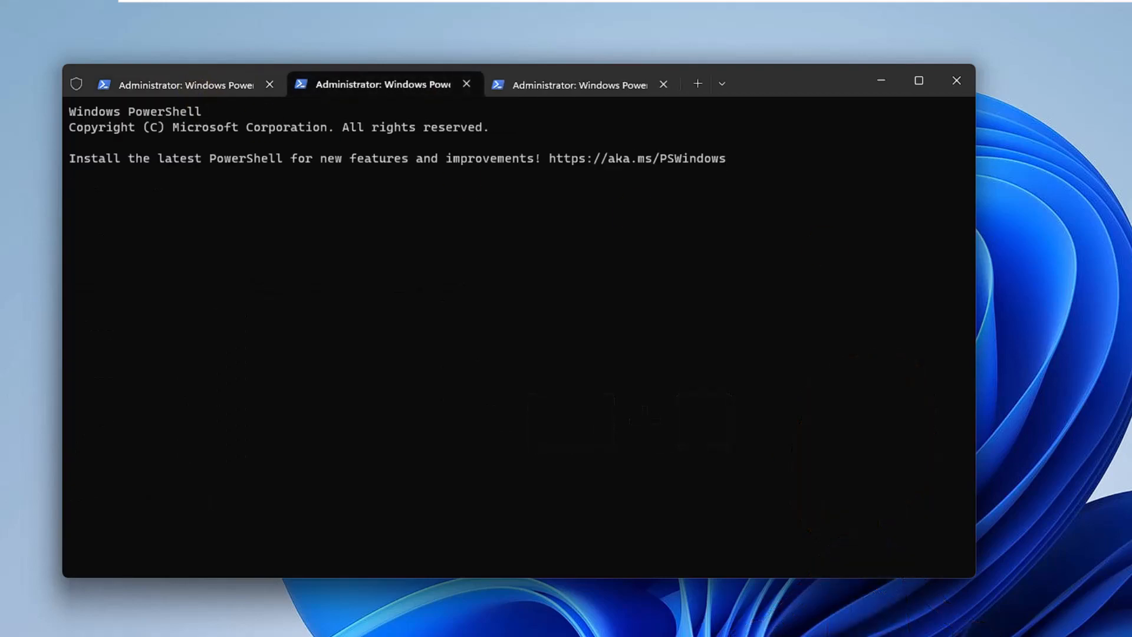
pyautogui.press('ctrl+shift+w')
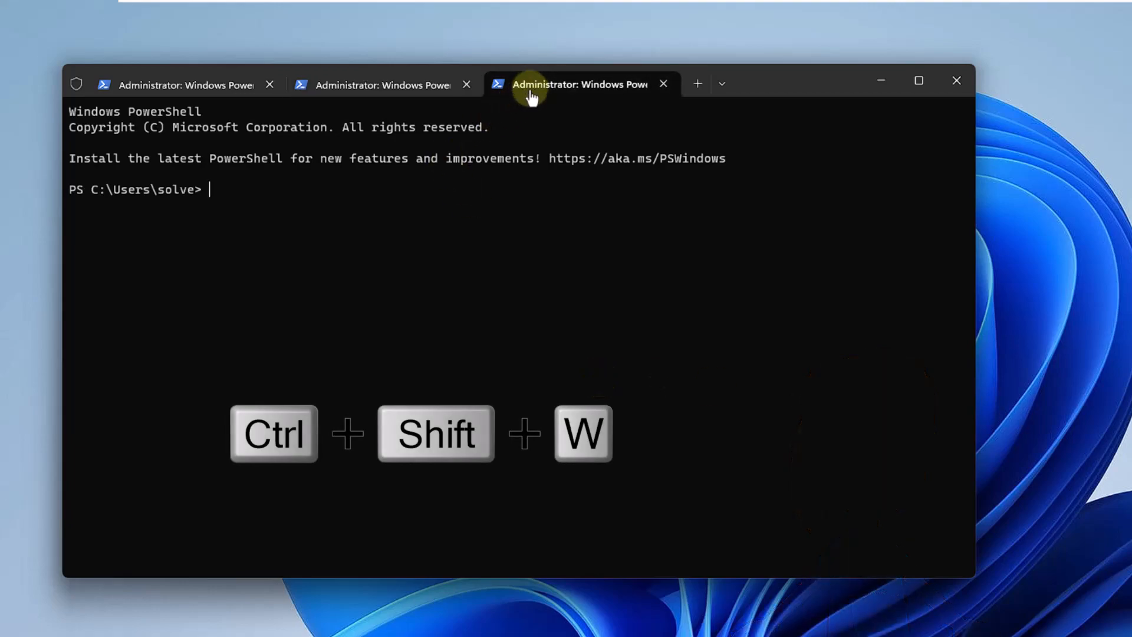
pyautogui.press('Ctrl+Shift+w')
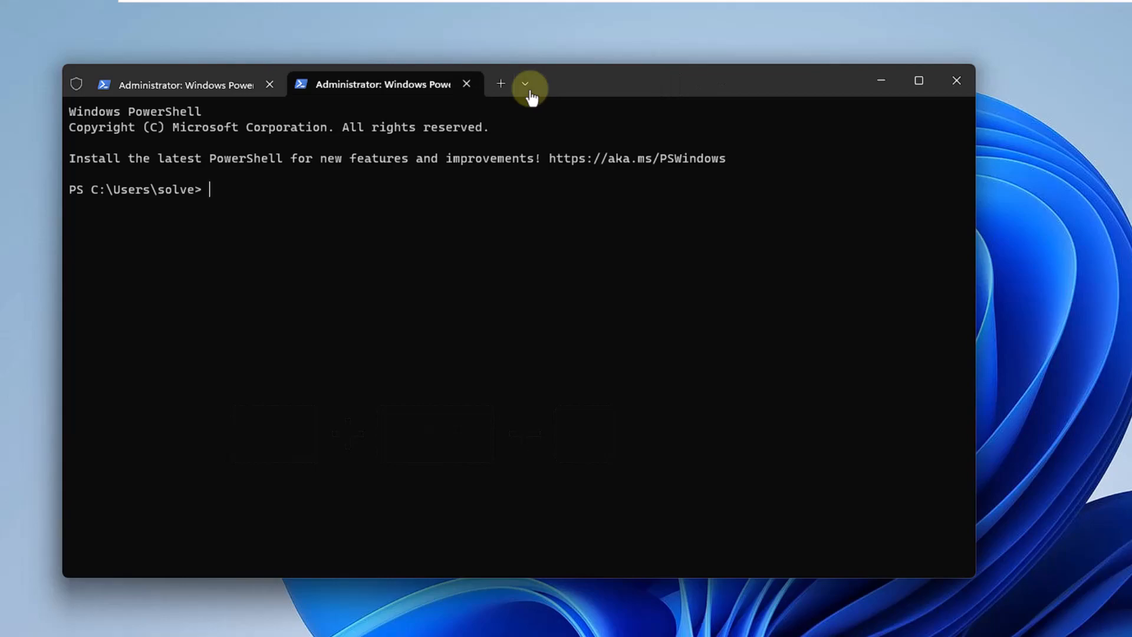
pyautogui.write('dir')
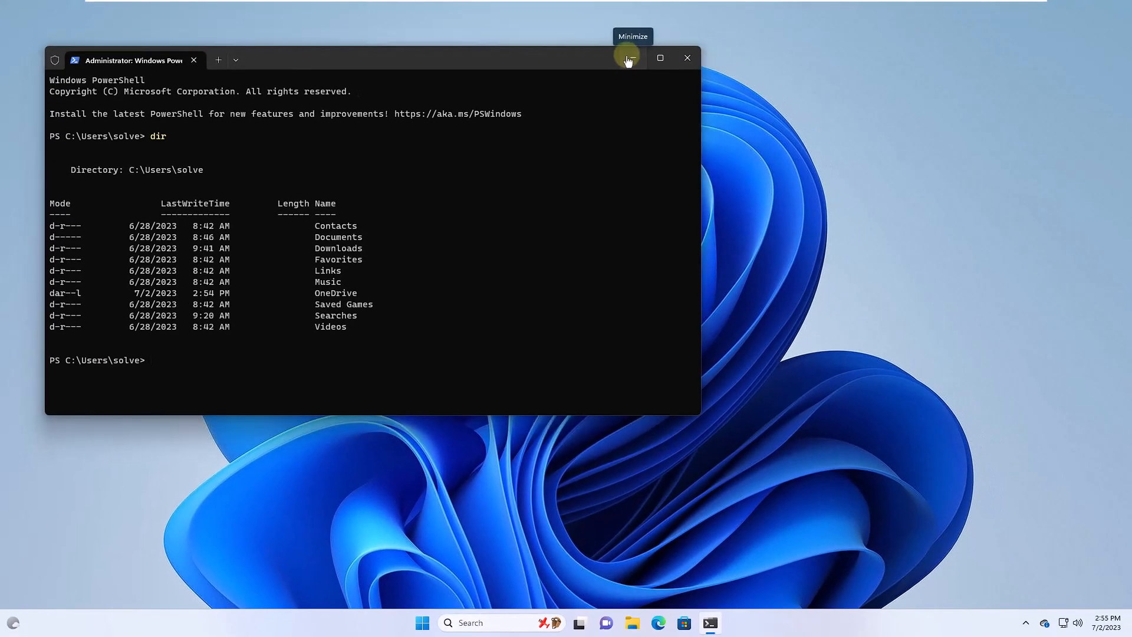
# Split the tab into side-by-side panes, stack the right pane top and bottom, then close one pane.
pyautogui.click(626, 58)
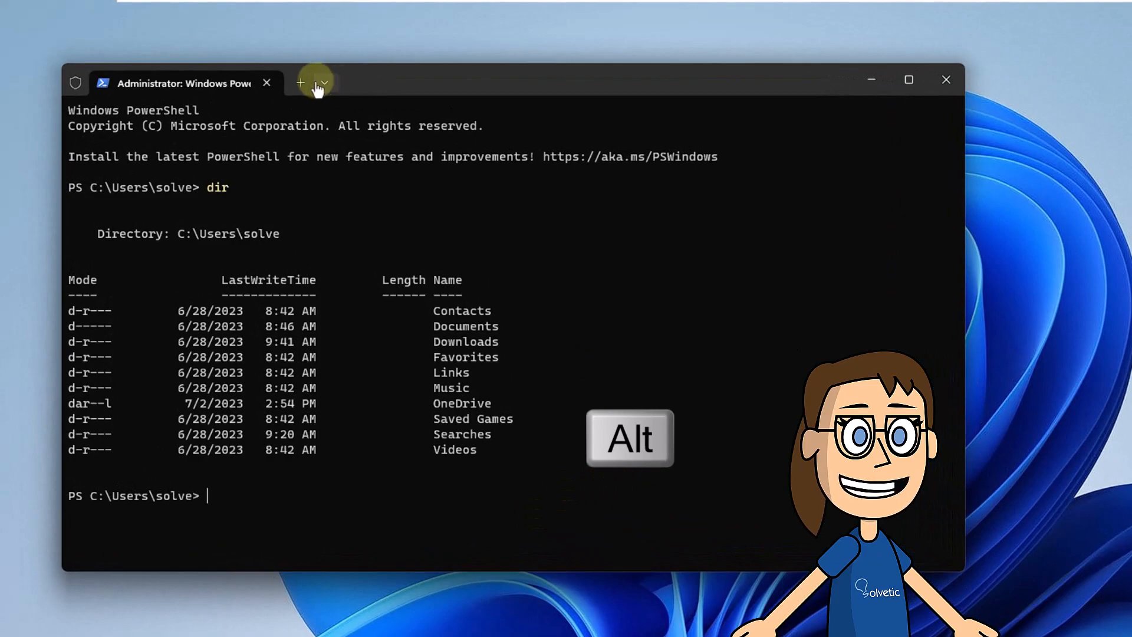
pyautogui.click(299, 83)
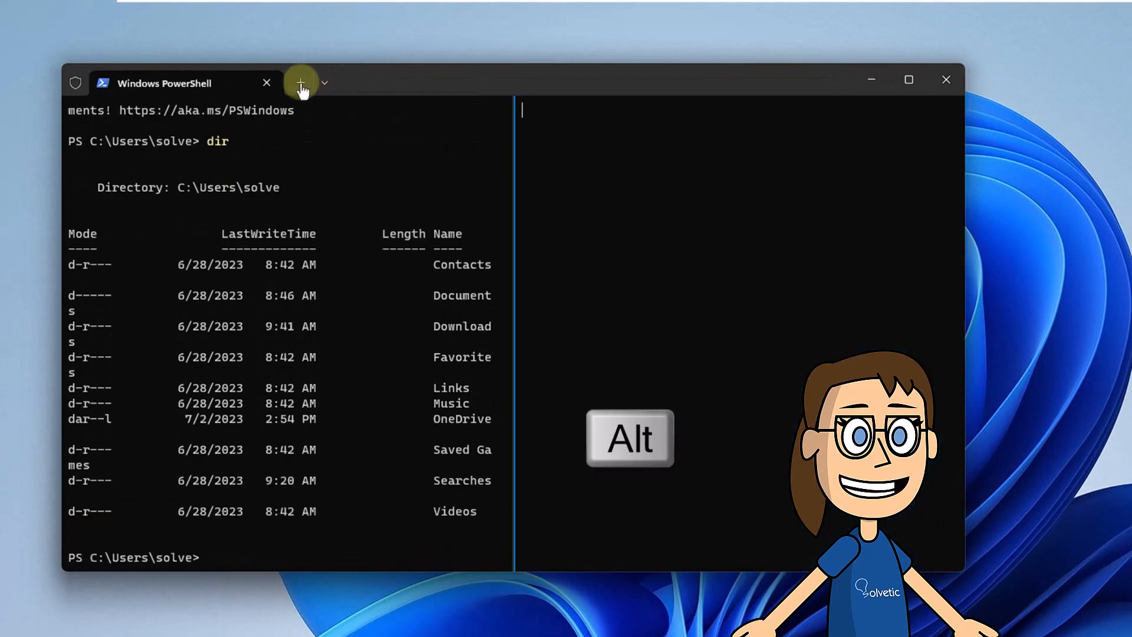
pyautogui.click(299, 81)
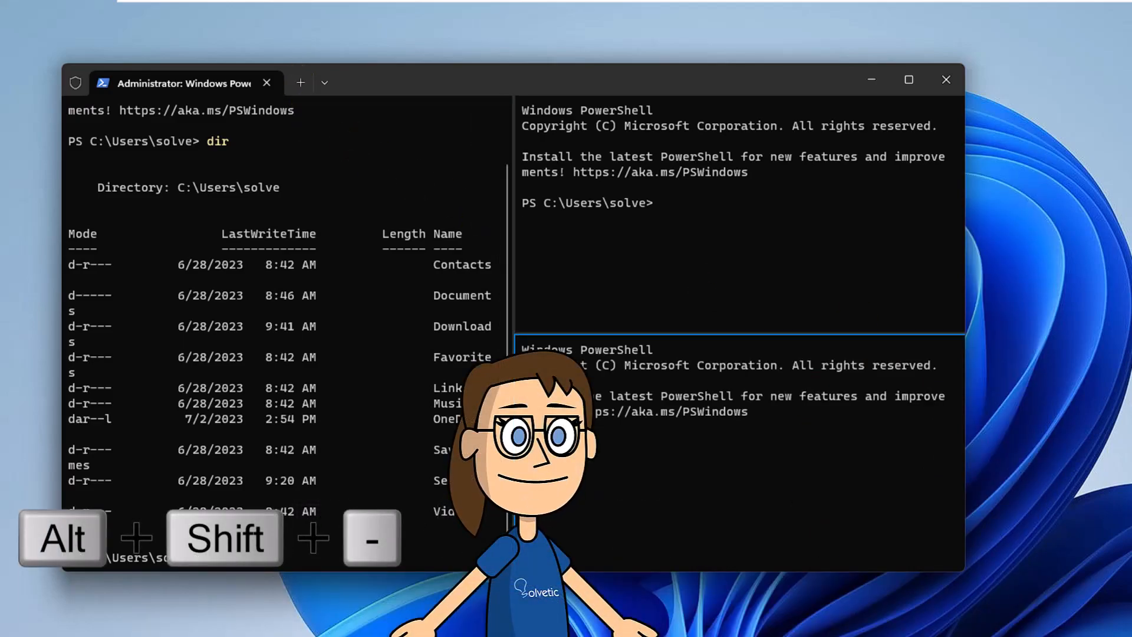
pyautogui.press('Alt+Shift+-')
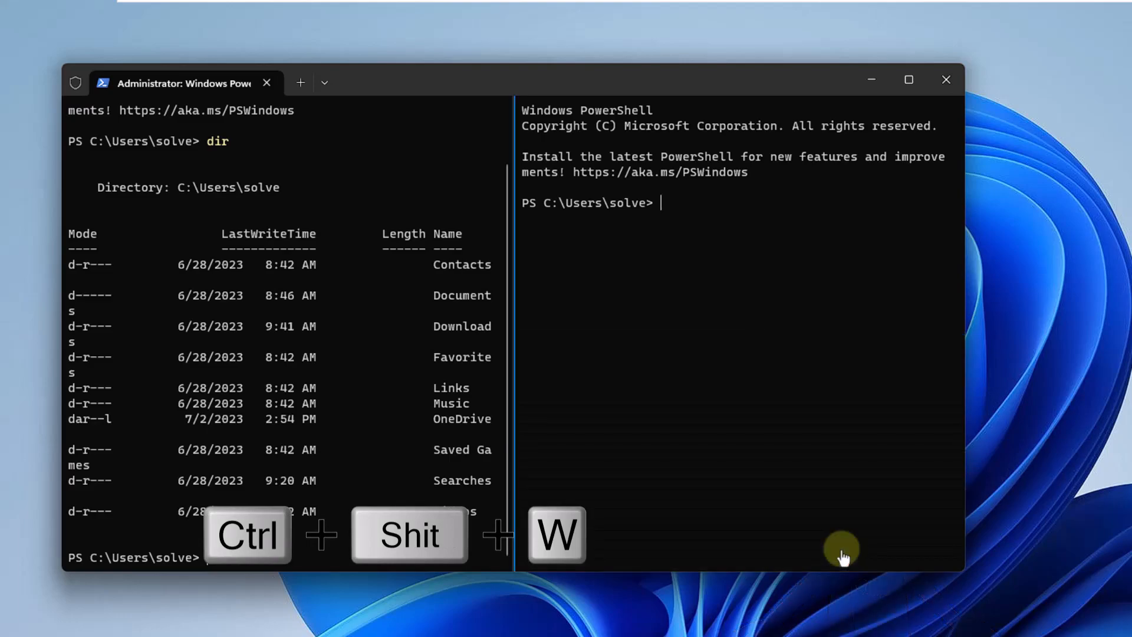
pyautogui.press('Ctrl+Shift+w')
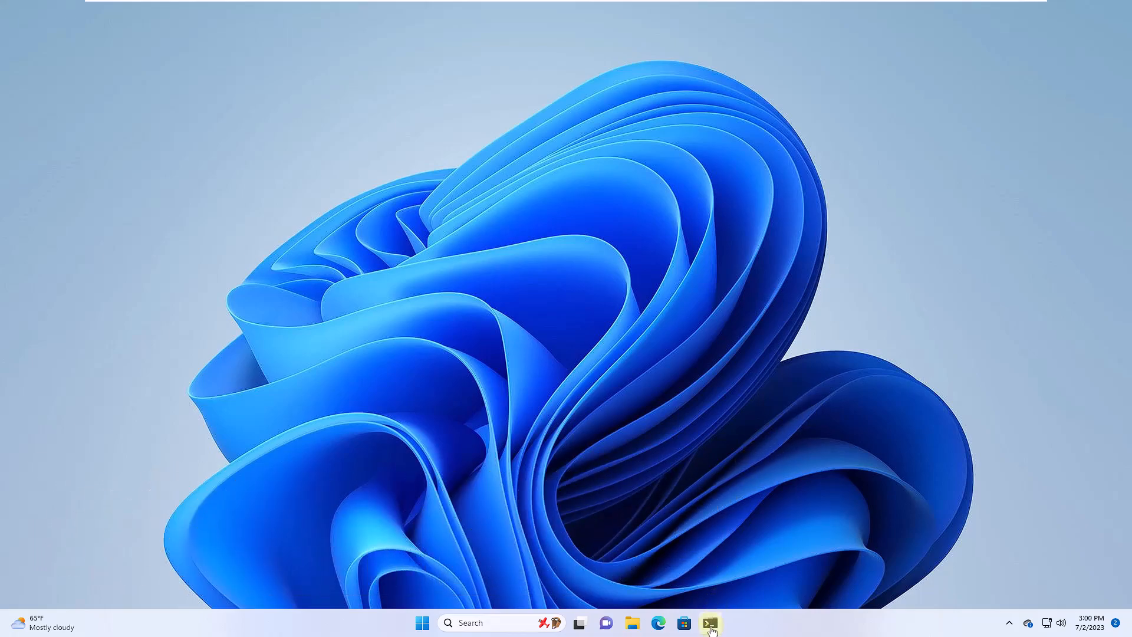
# Restore the terminal from the taskbar and scroll through the Command Palette's full command list.
pyautogui.click(709, 623)
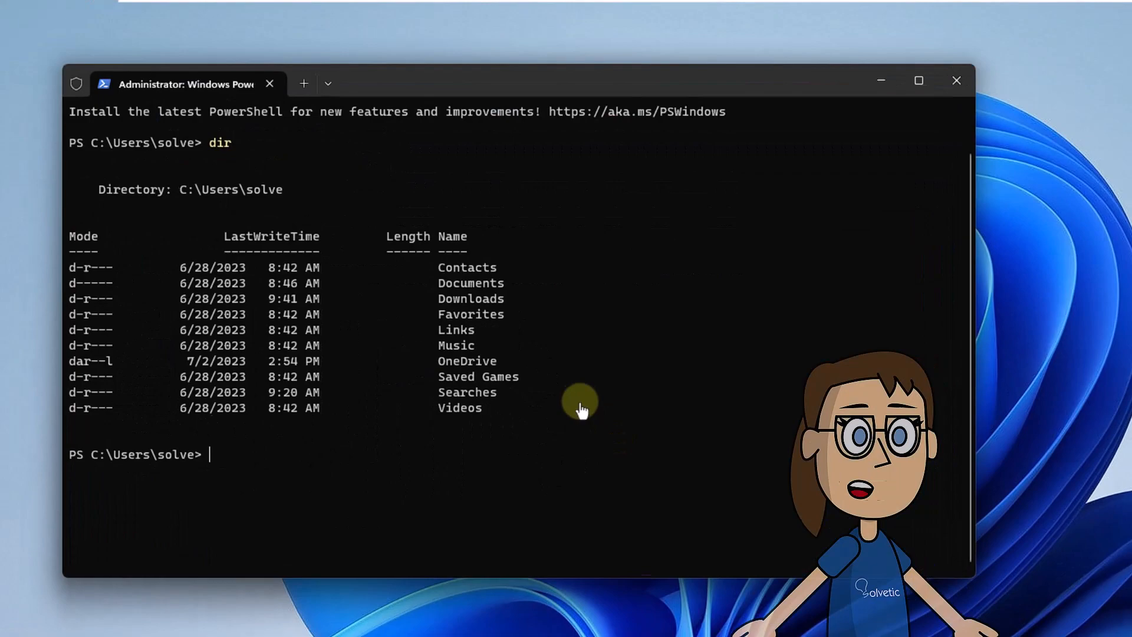
pyautogui.press('Ctrl+Shift+P')
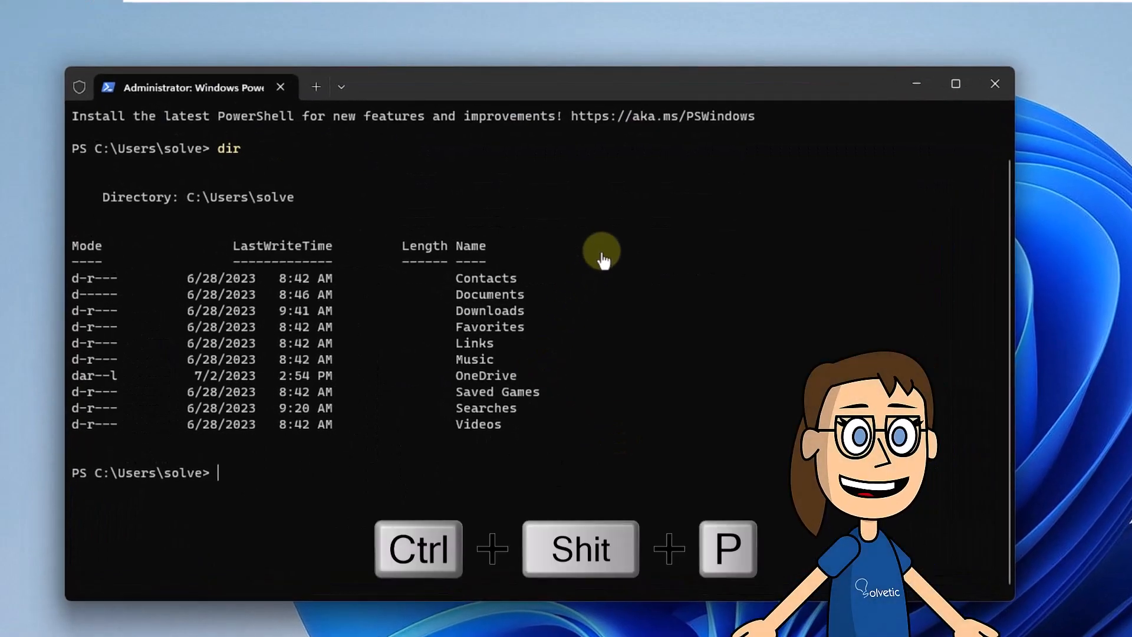
pyautogui.press('ctrl+shift+p')
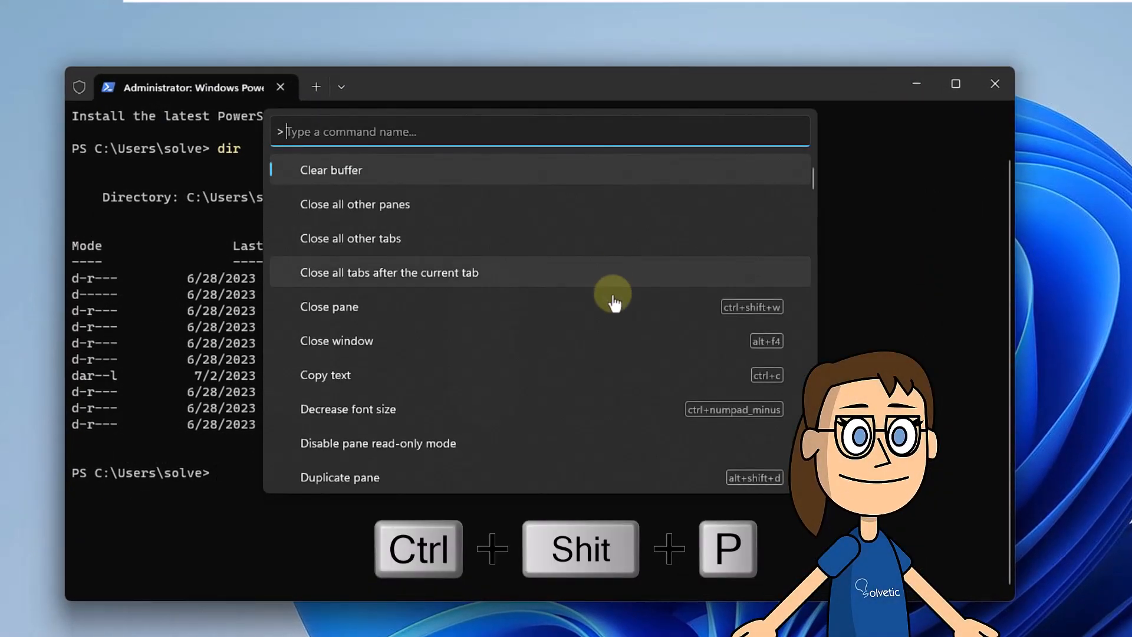
pyautogui.scroll(-3)
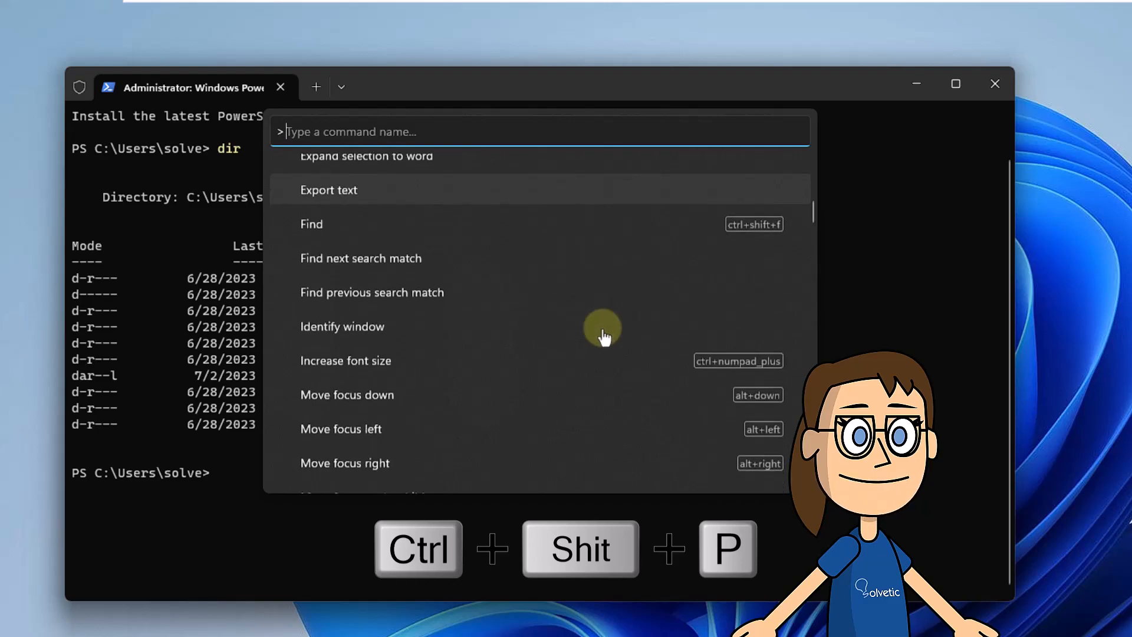
pyautogui.scroll(-3)
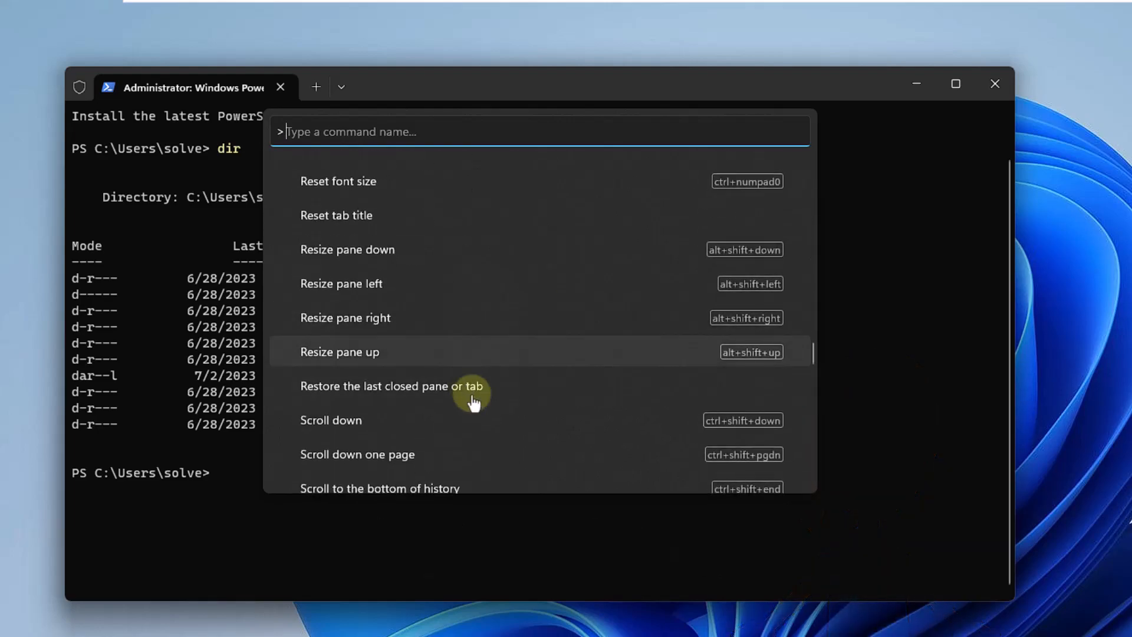
pyautogui.scroll(-3)
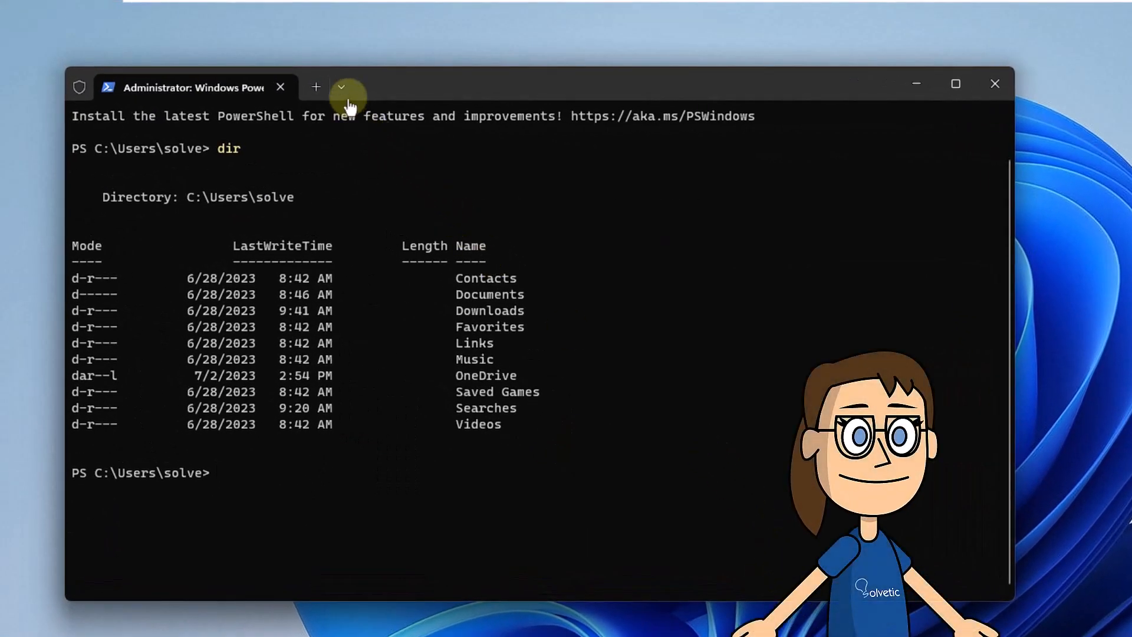
# In Settings > Startup, choose Windows Console Host as the default terminal application.
pyautogui.click(341, 86)
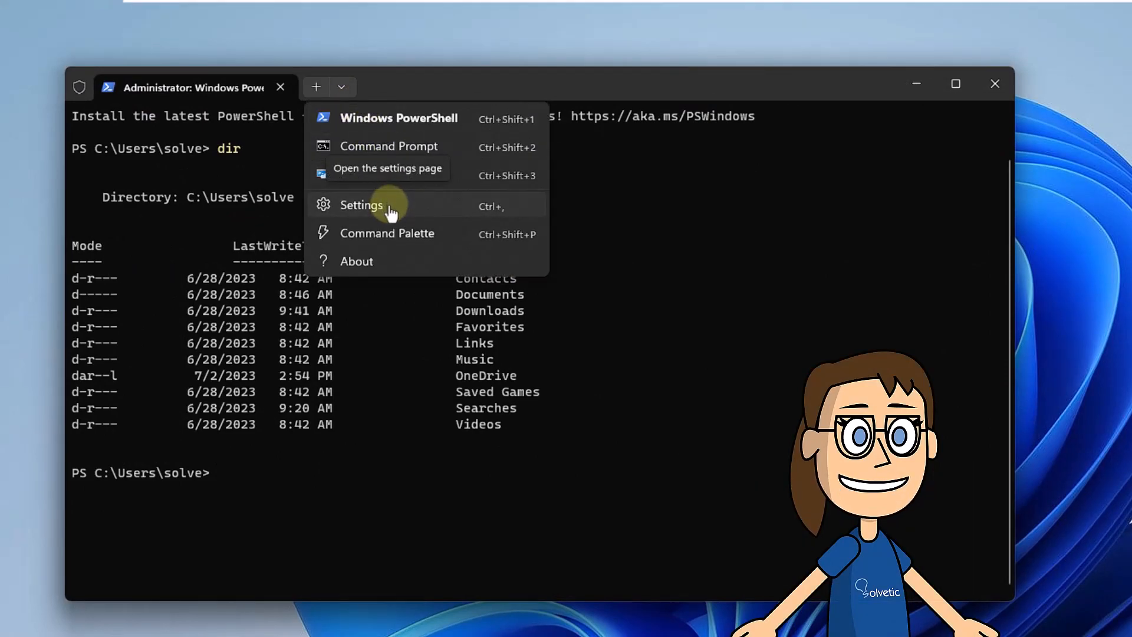
pyautogui.click(360, 205)
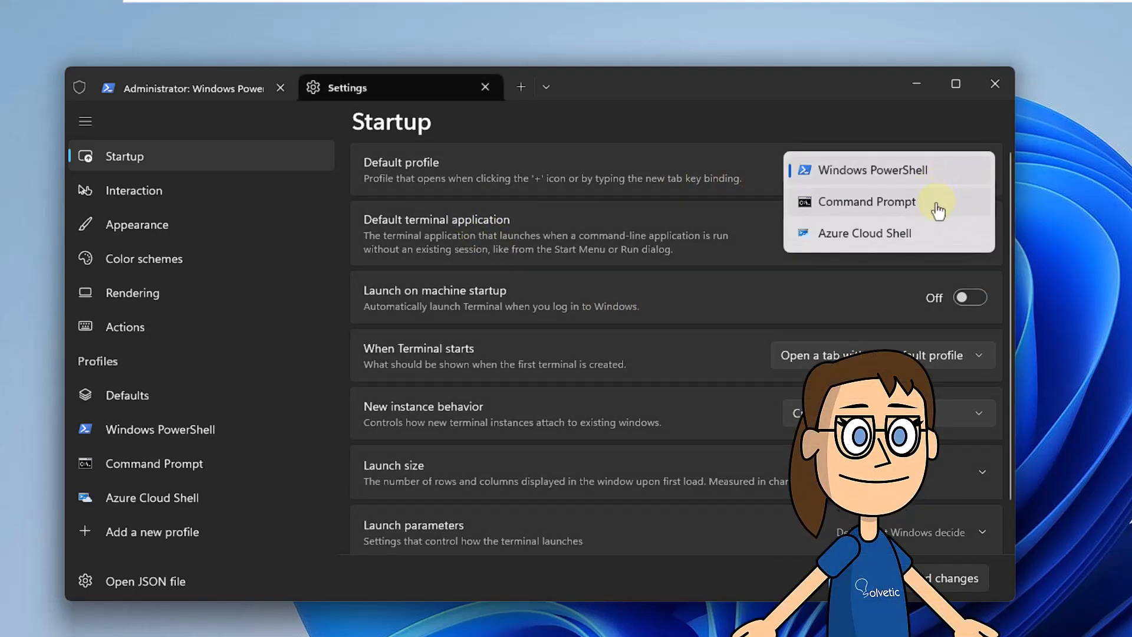
pyautogui.click(864, 201)
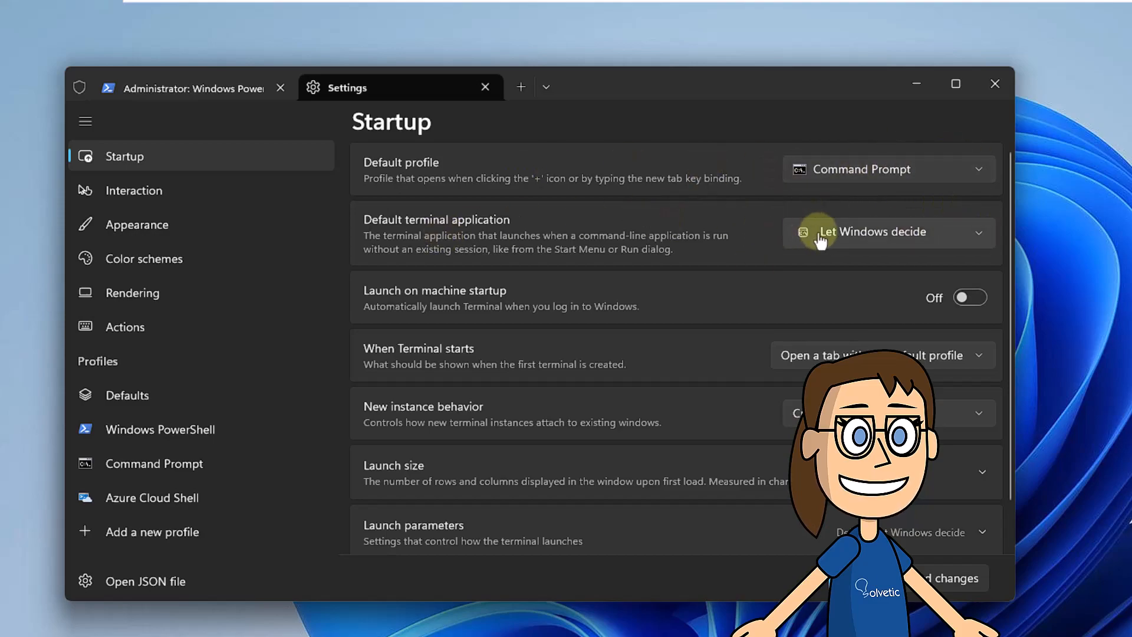
pyautogui.click(886, 232)
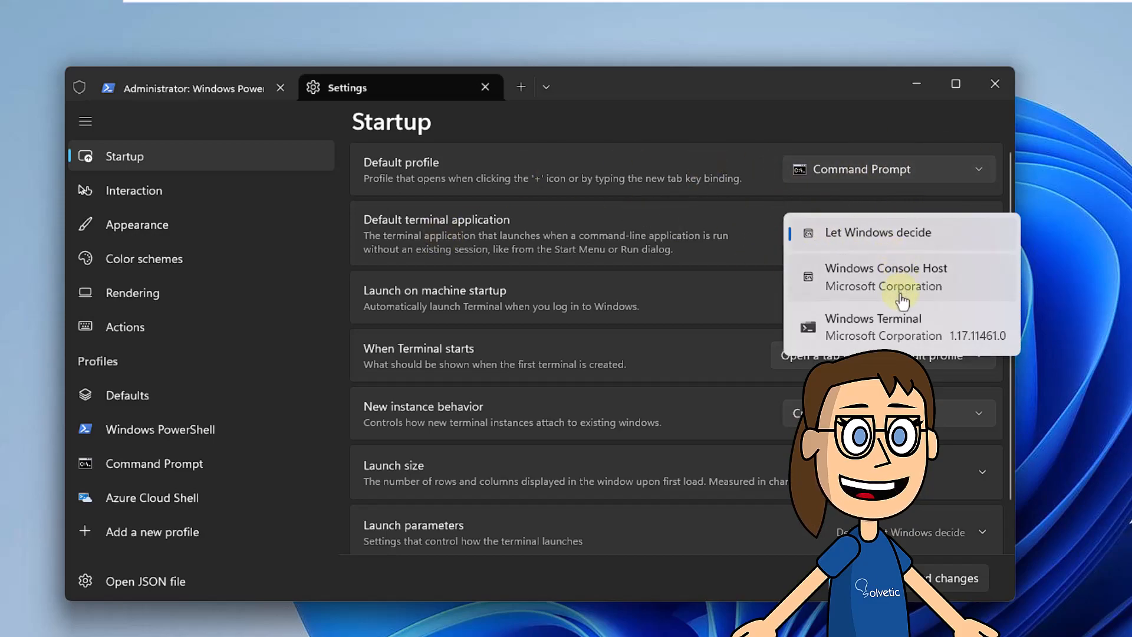
pyautogui.click(885, 276)
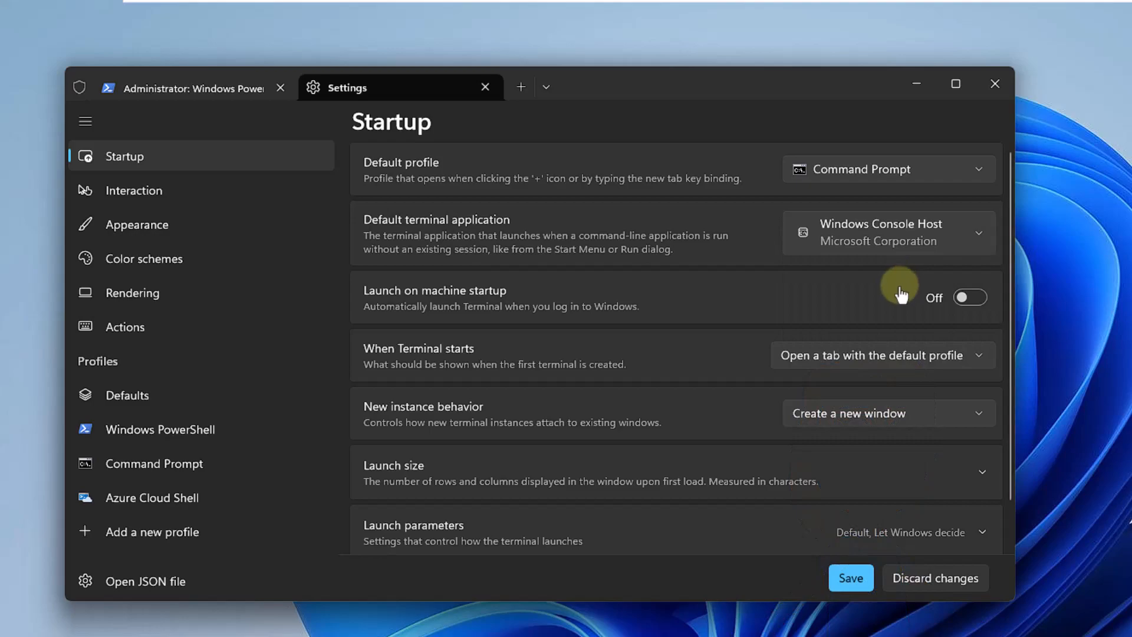
pyautogui.moveTo(889, 307)
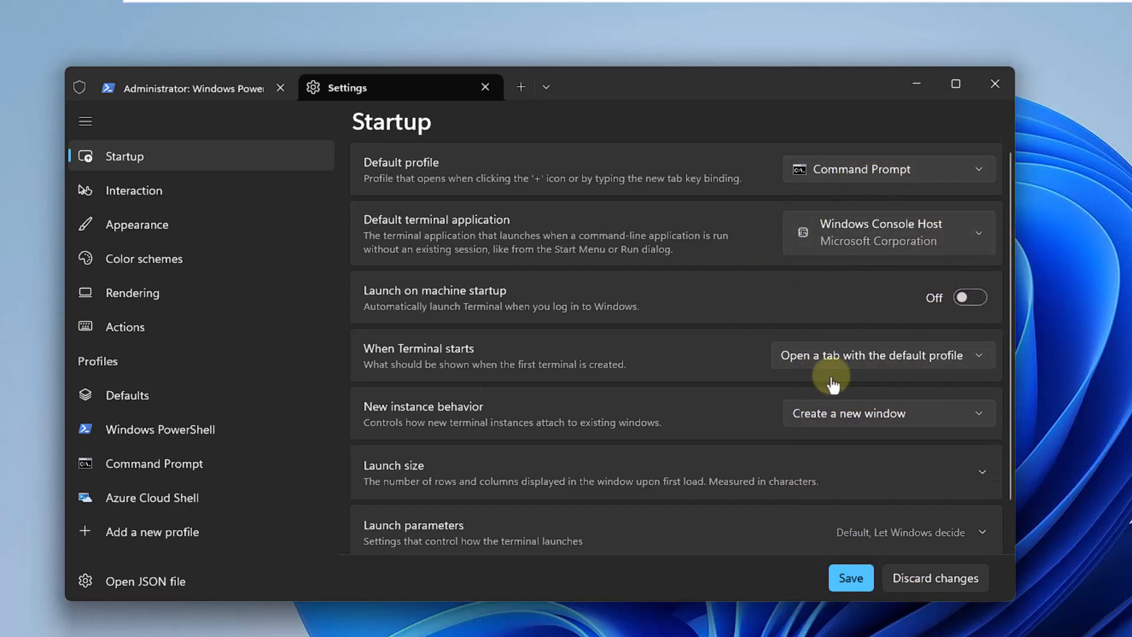
pyautogui.scroll(-3)
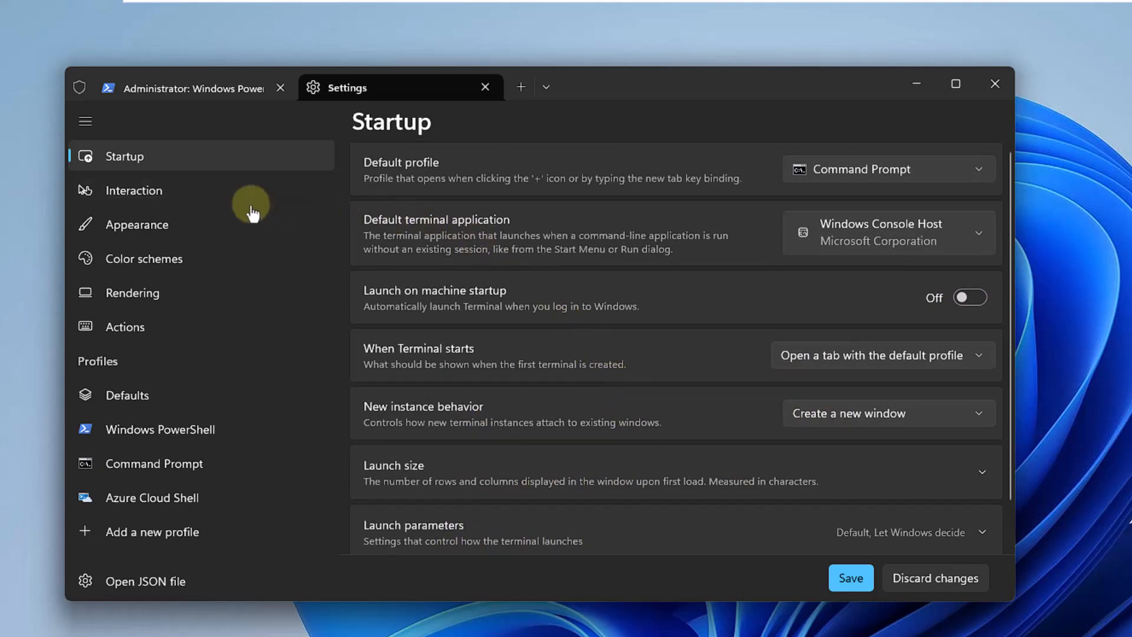
# Browse the Interaction settings, then show Appearance with the interface language list expanded.
pyautogui.click(133, 190)
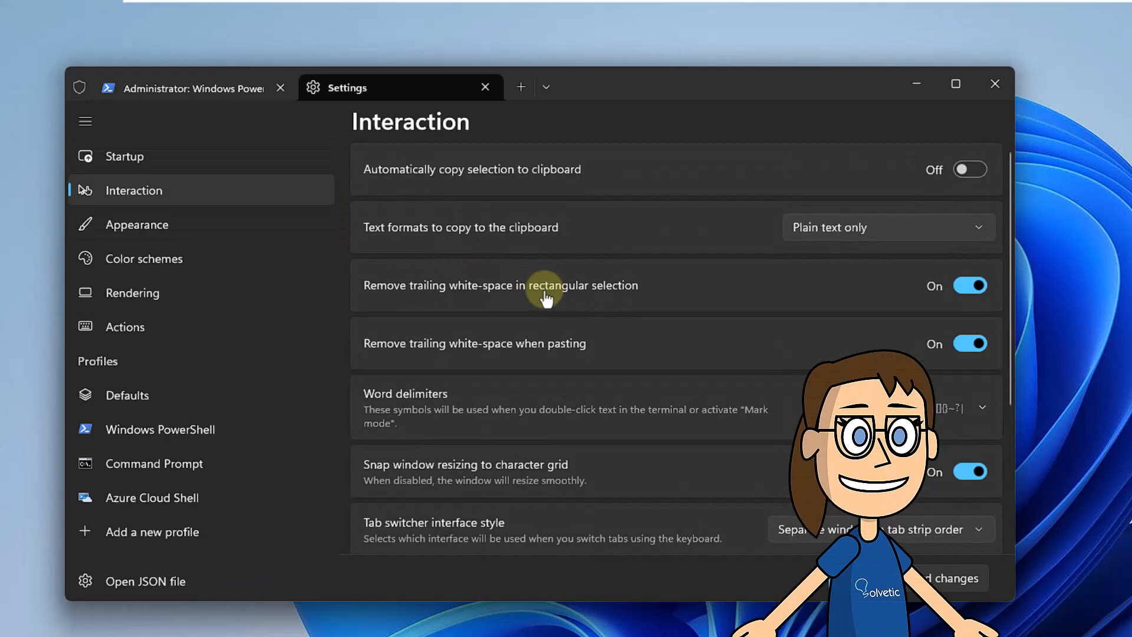
pyautogui.moveTo(877, 241)
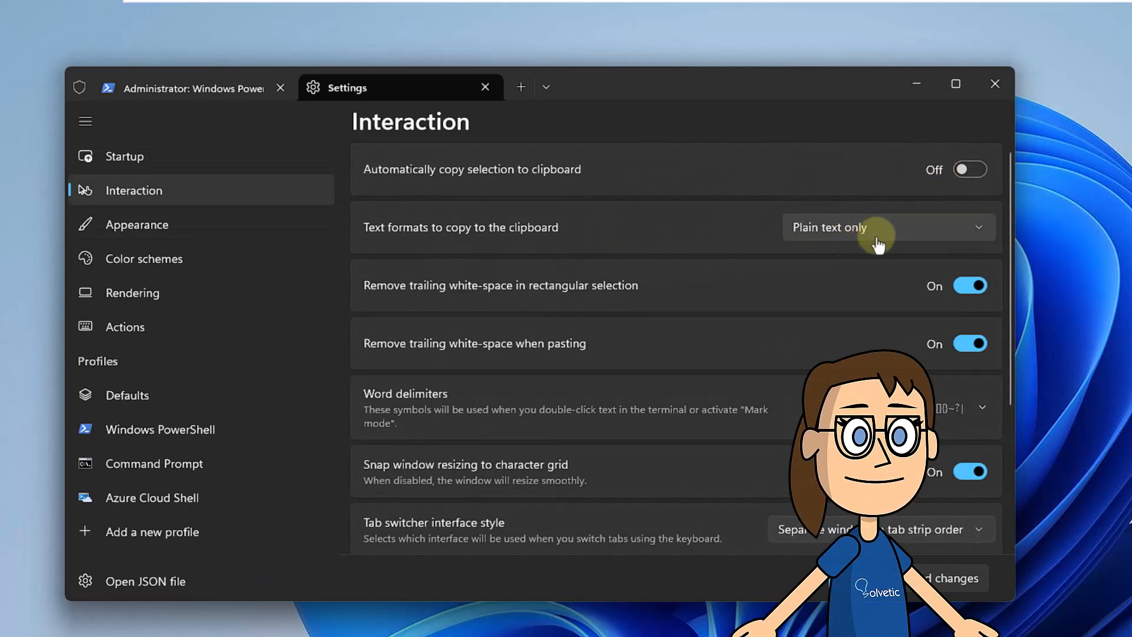
pyautogui.click(886, 227)
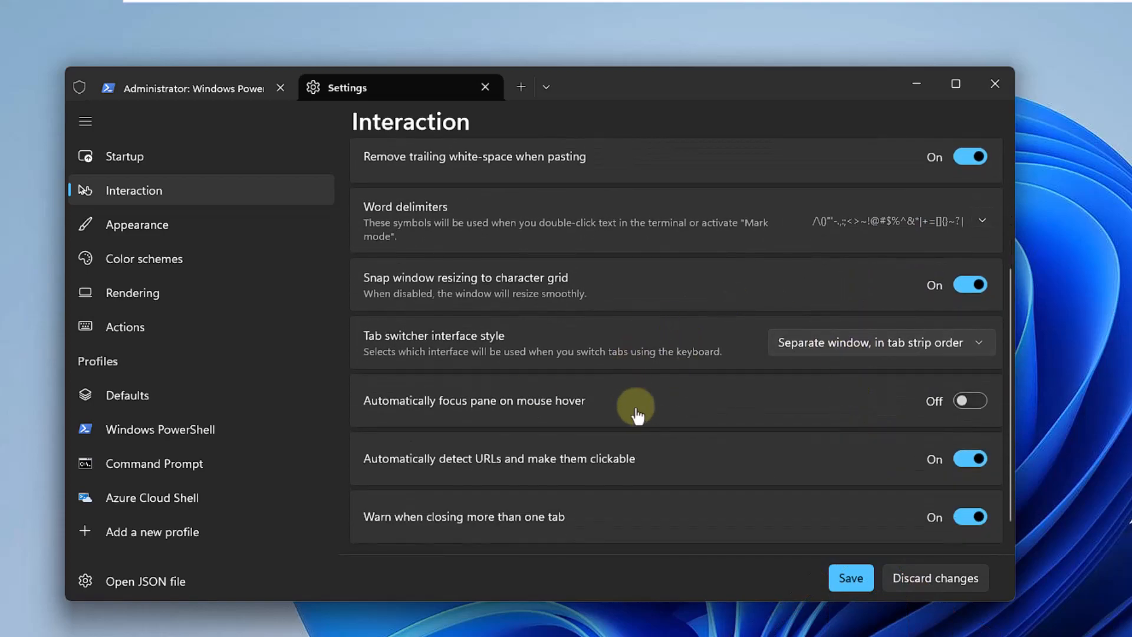
pyautogui.moveTo(642, 414)
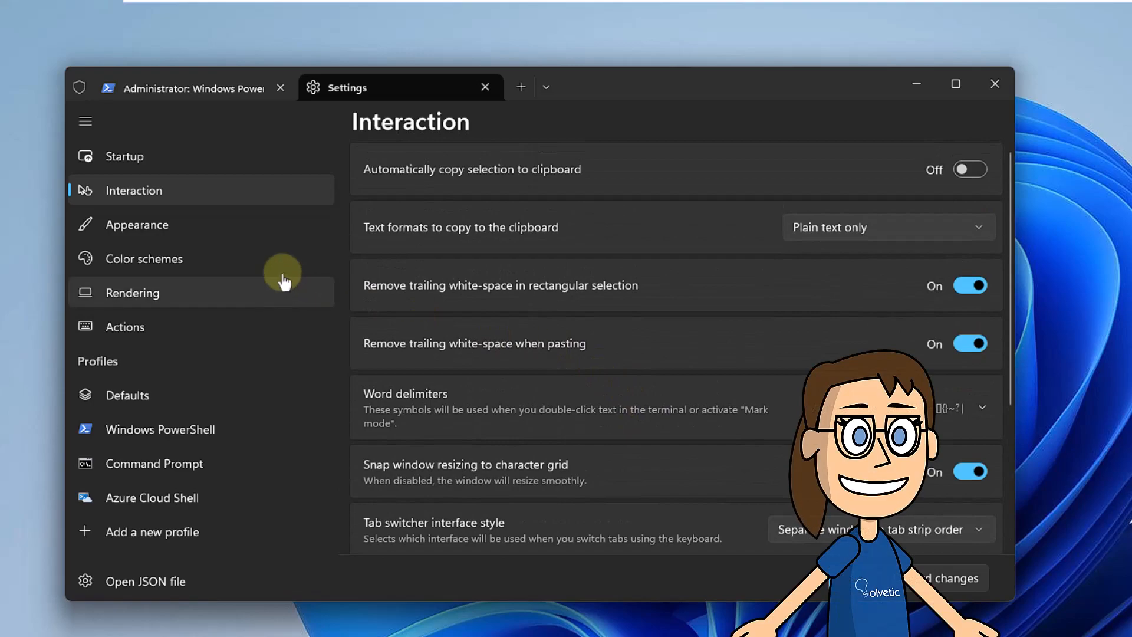
pyautogui.click(137, 224)
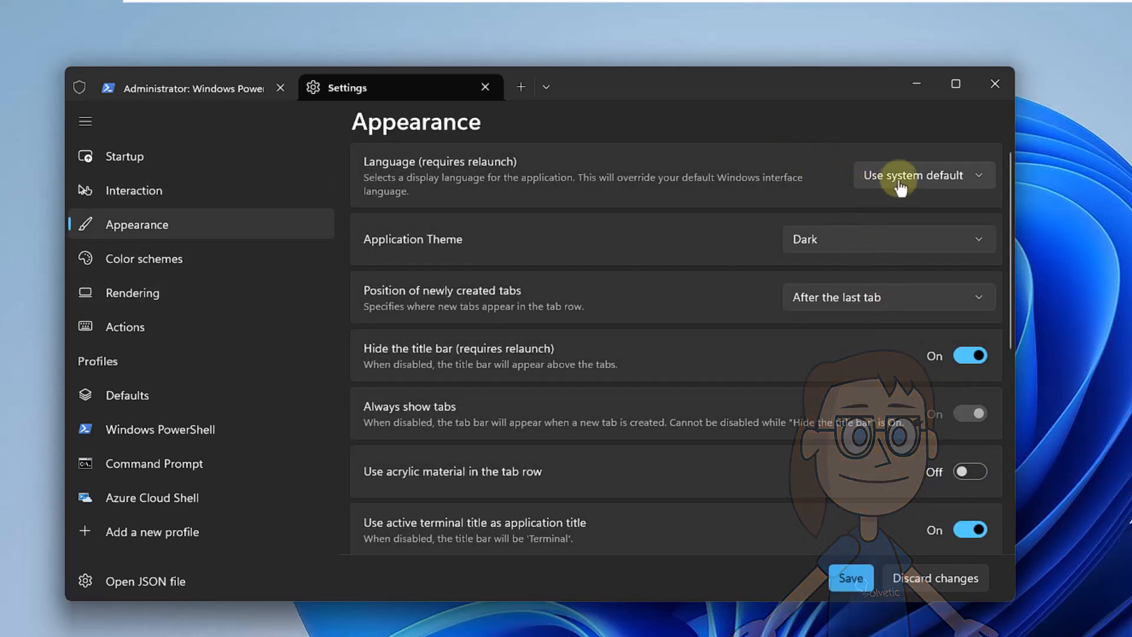
pyautogui.click(921, 174)
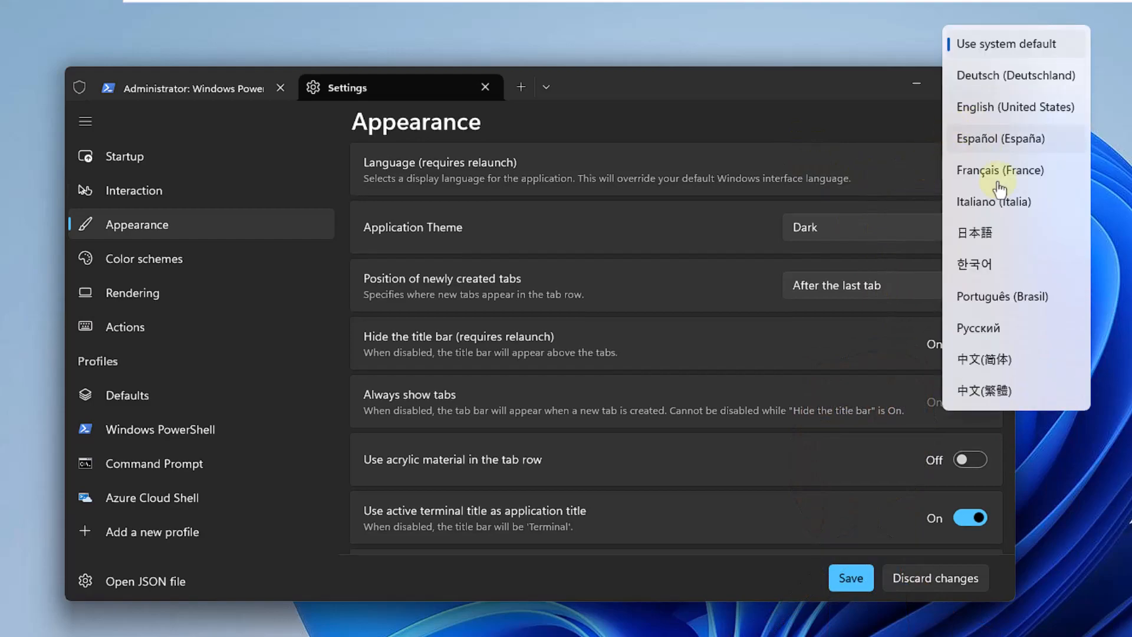
pyautogui.moveTo(915, 174)
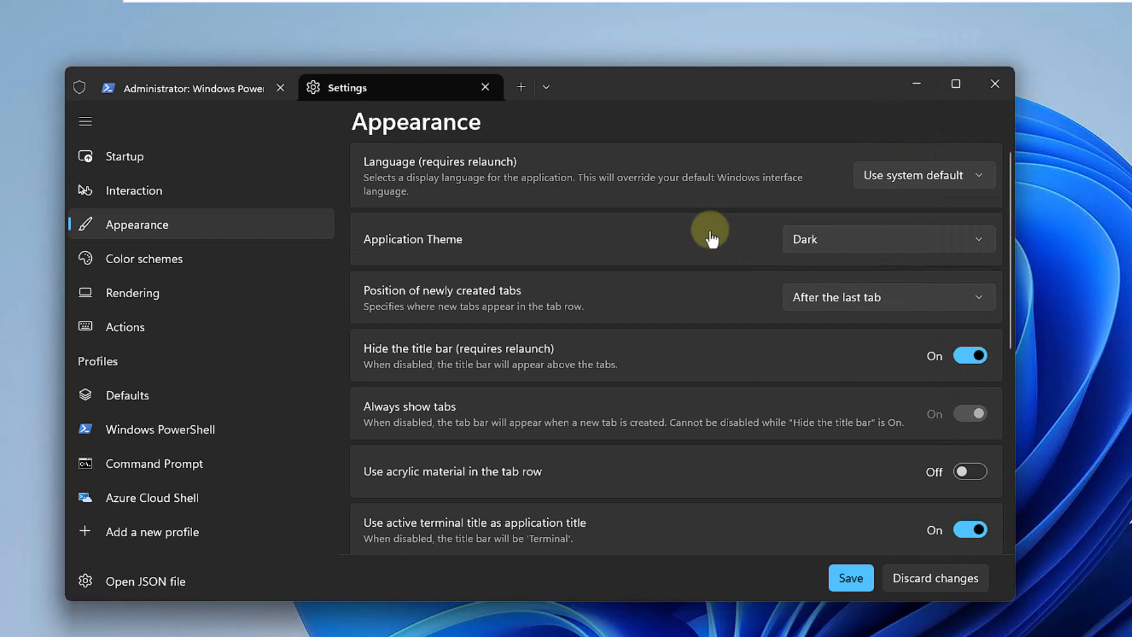
# Switch the application theme to Light and move on to the Color schemes list.
pyautogui.click(888, 239)
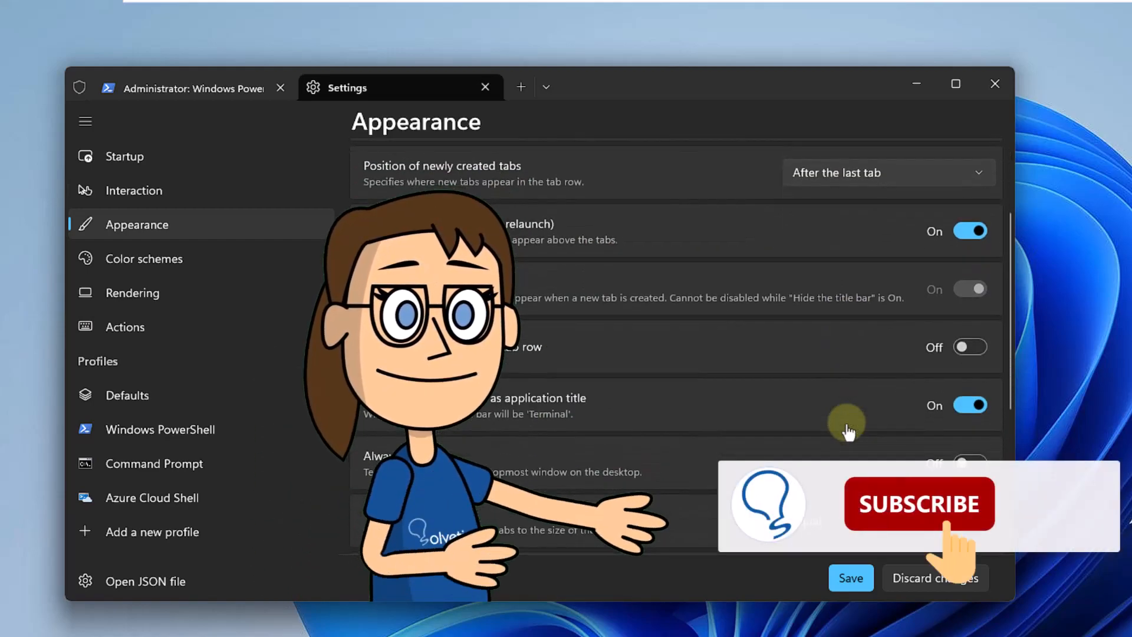
pyautogui.scroll(-3)
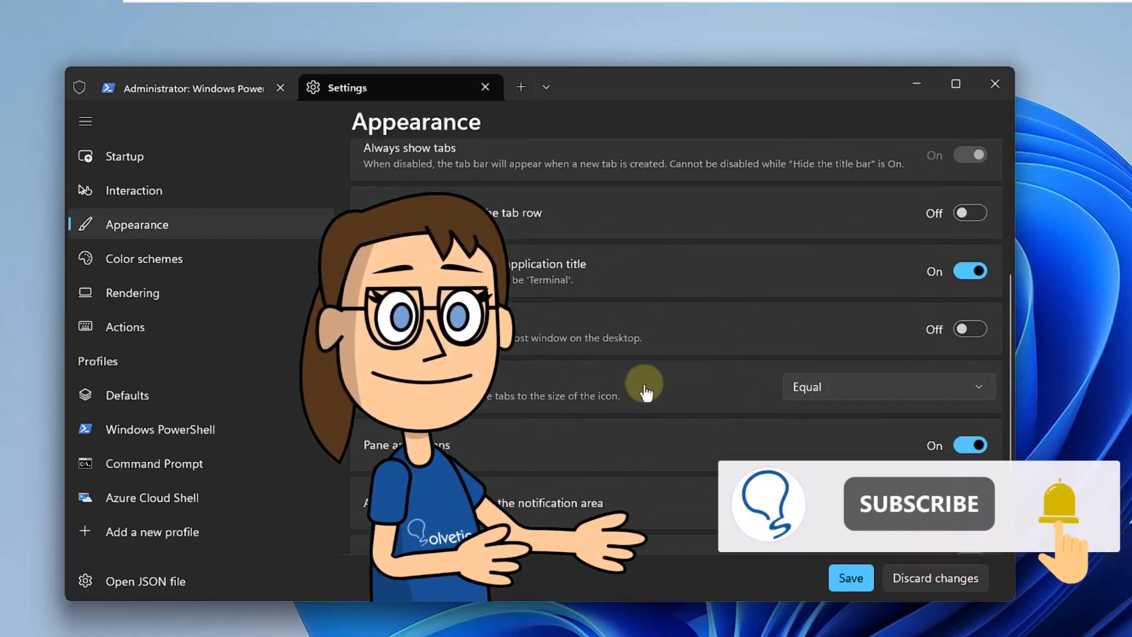
pyautogui.scroll(-3)
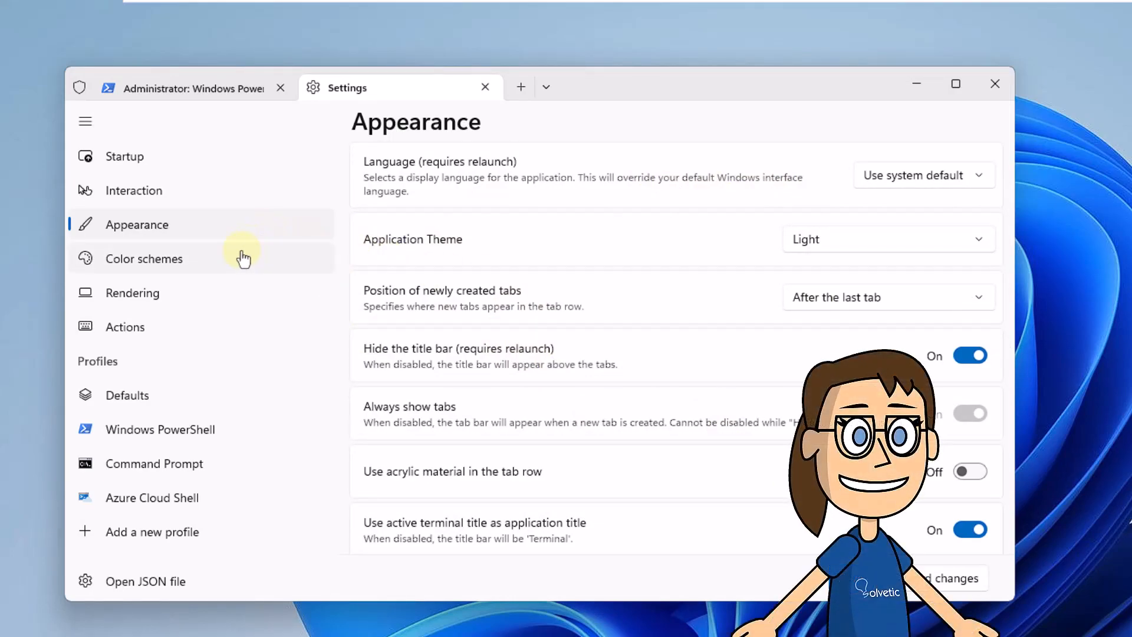
pyautogui.click(144, 258)
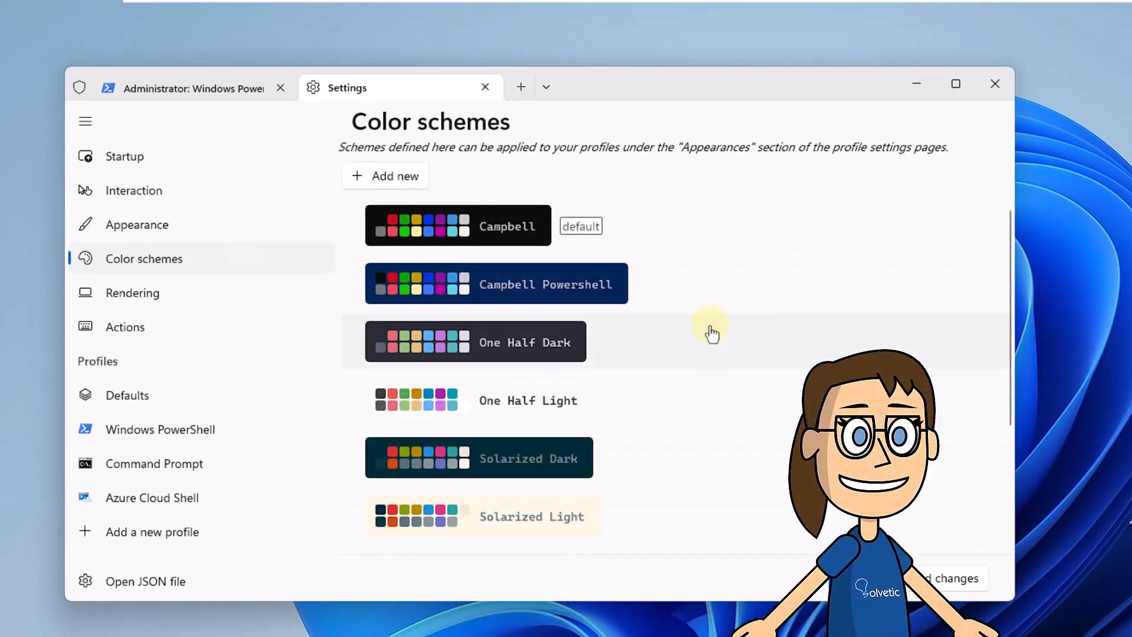
pyautogui.scroll(-3)
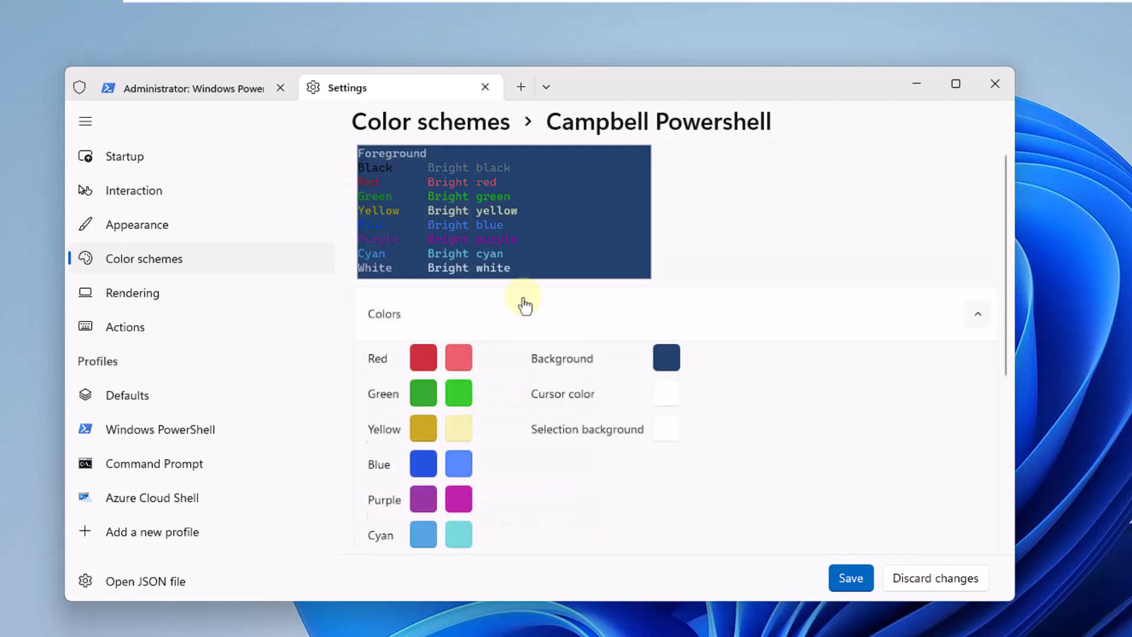
pyautogui.scroll(-3)
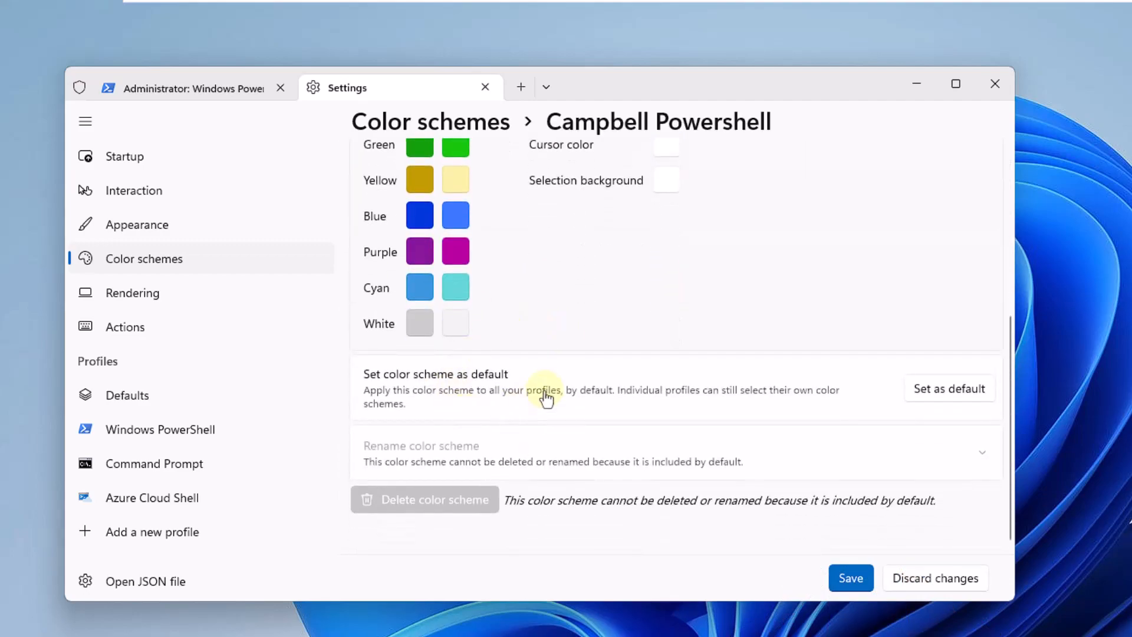
pyautogui.click(430, 121)
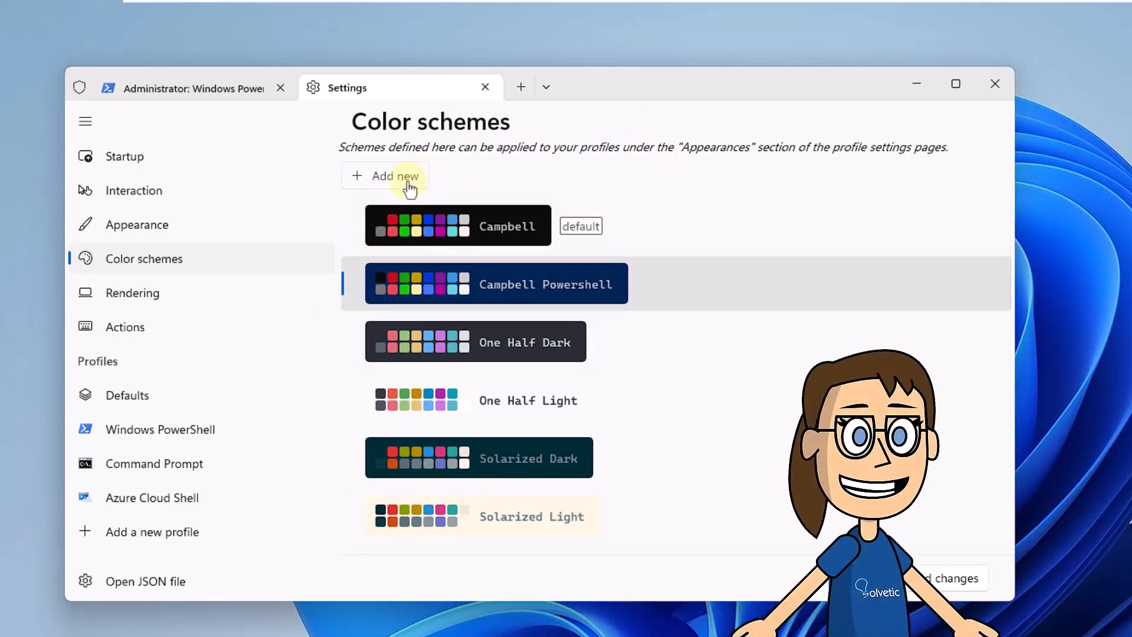
pyautogui.click(385, 175)
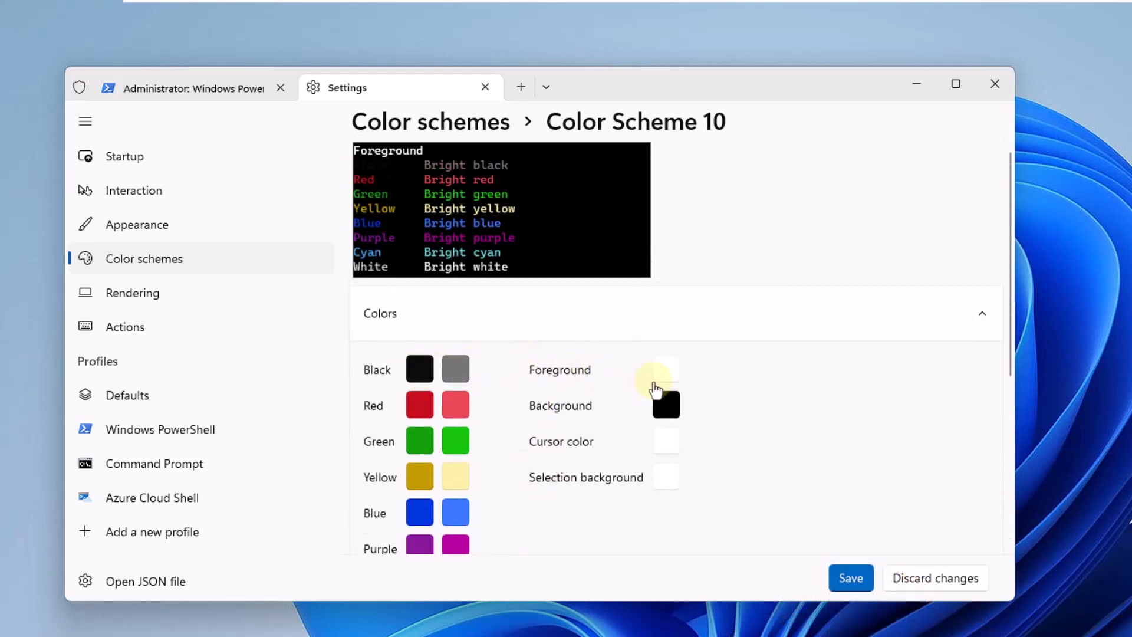
# Give Color Scheme 10 a near-black foreground and a purple-blue background.
pyautogui.click(658, 369)
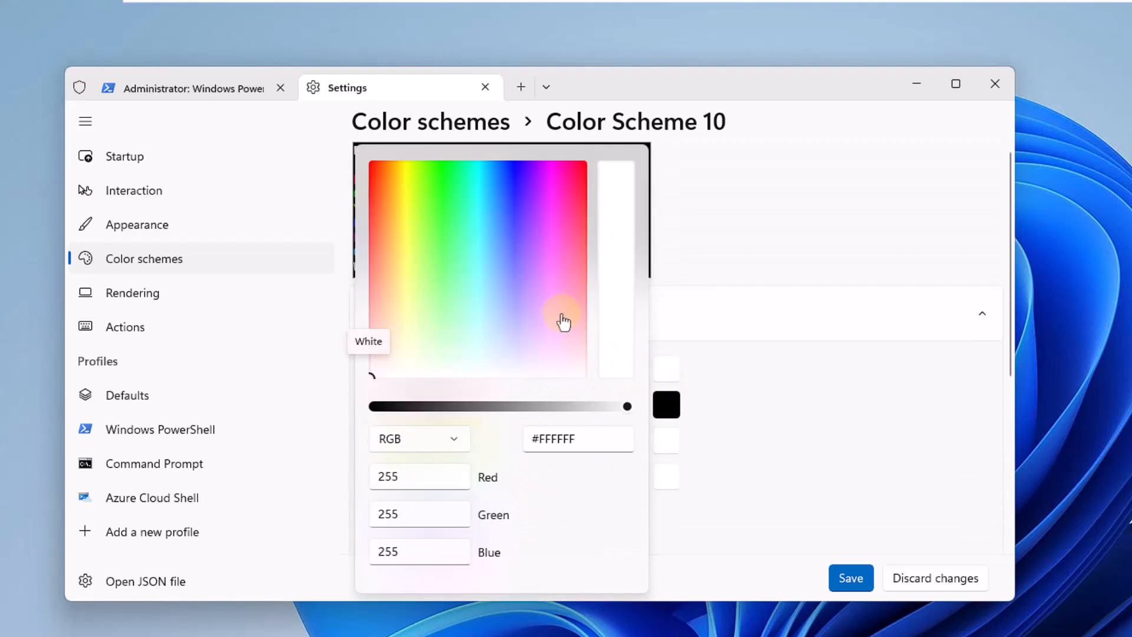
pyautogui.moveTo(627, 405); pyautogui.dragTo(401, 406)
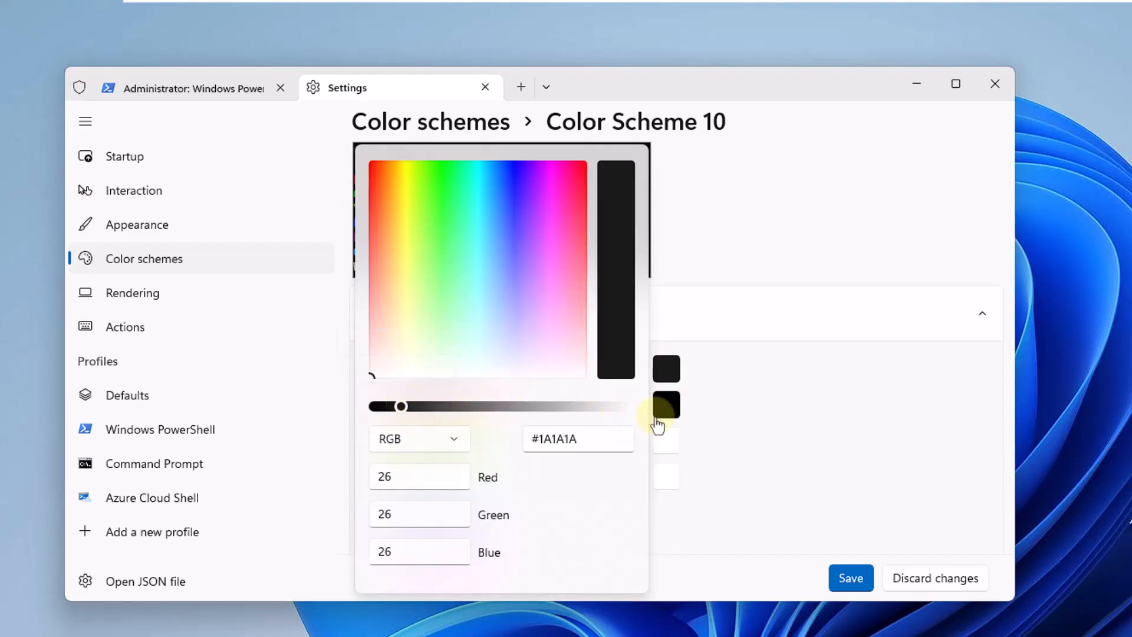
pyautogui.click(665, 404)
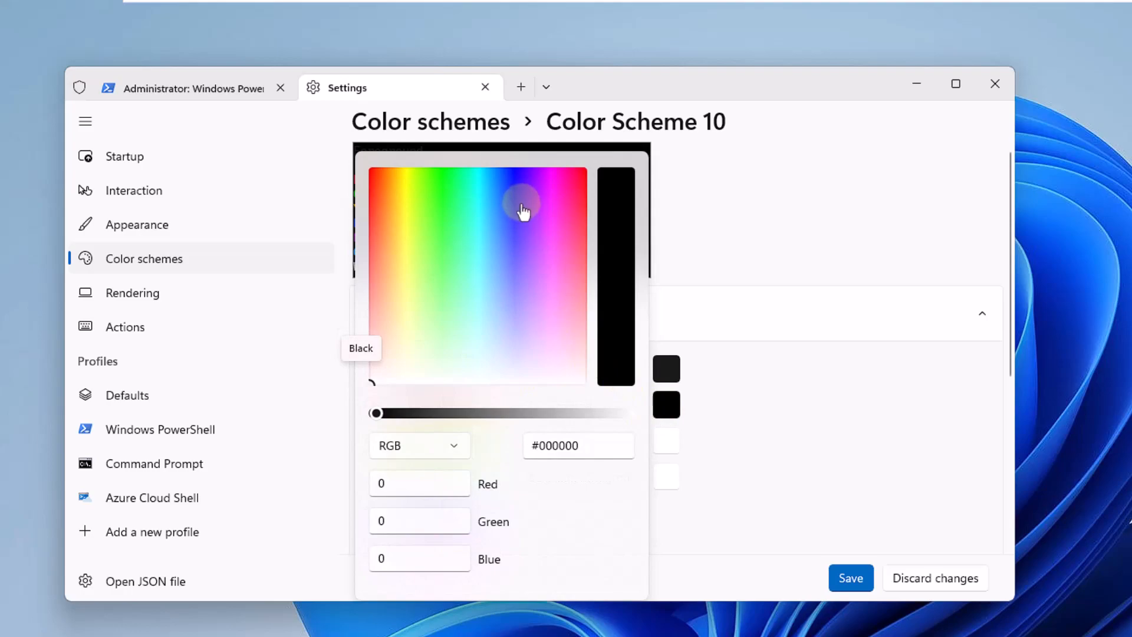
pyautogui.moveTo(375, 413); pyautogui.dragTo(592, 413)
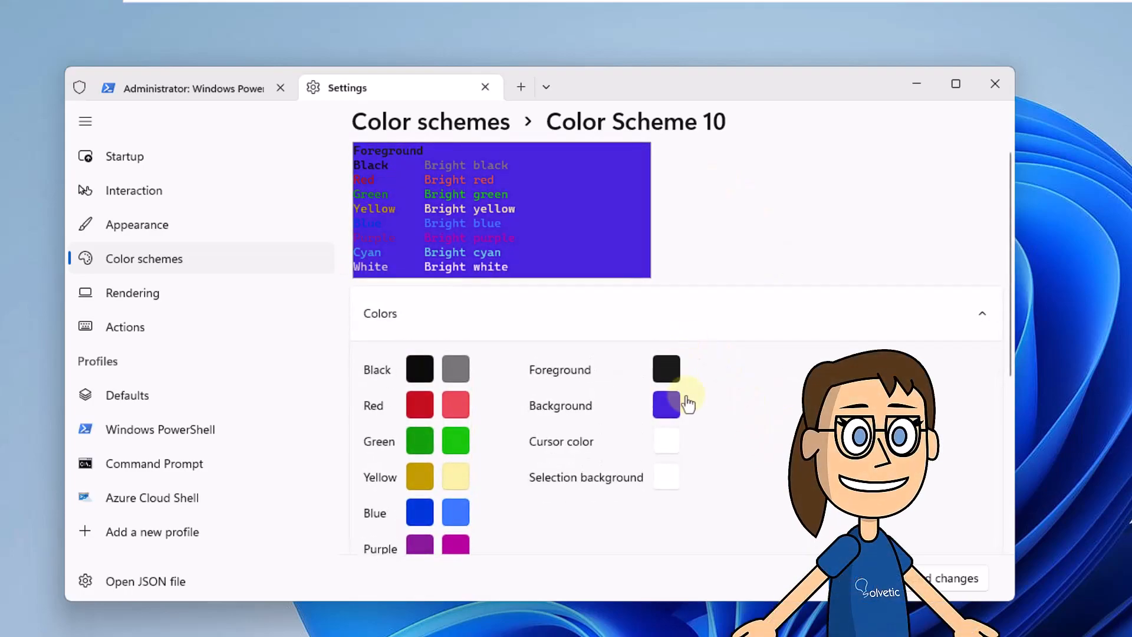
# Delete Color Scheme 10 and confirm, returning to the built-in scheme list.
pyautogui.scroll(-3)
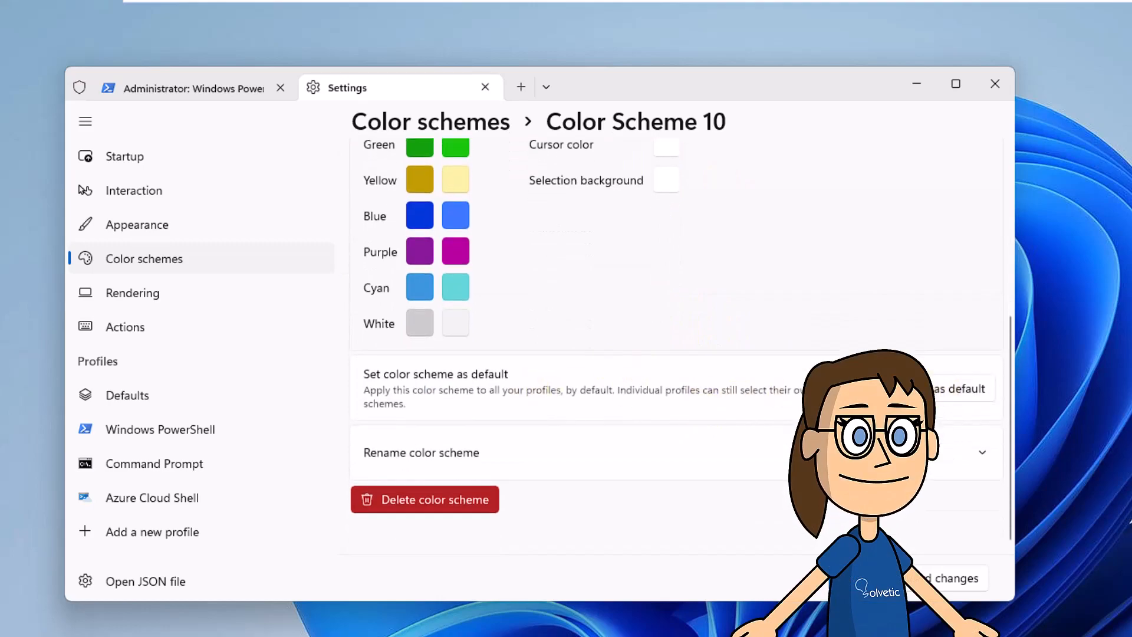
pyautogui.moveTo(647, 312)
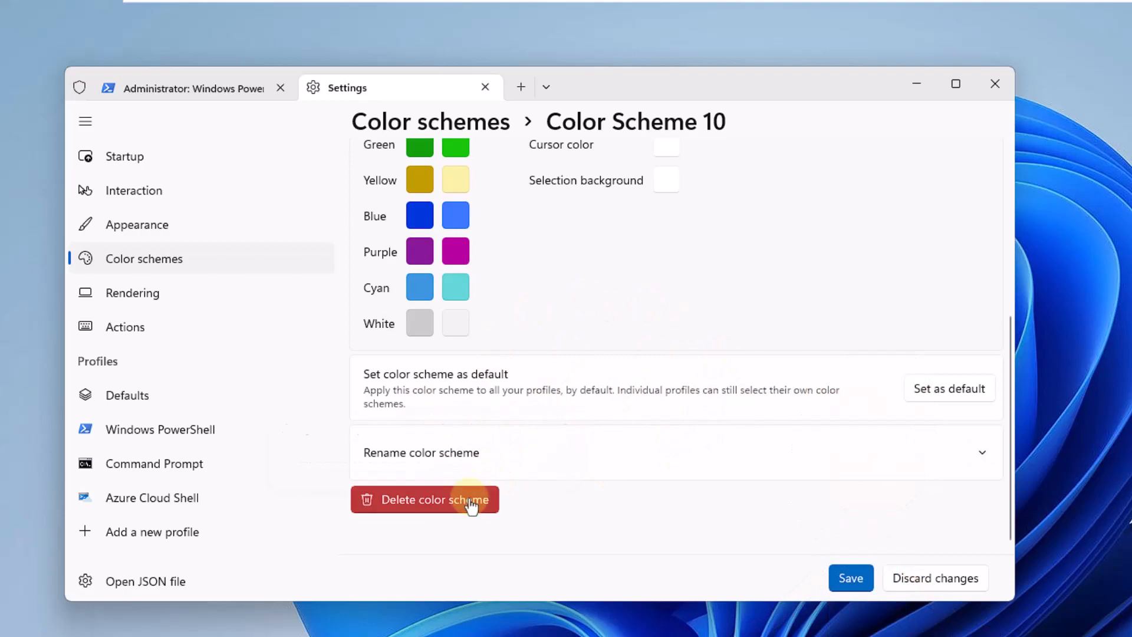
pyautogui.click(424, 499)
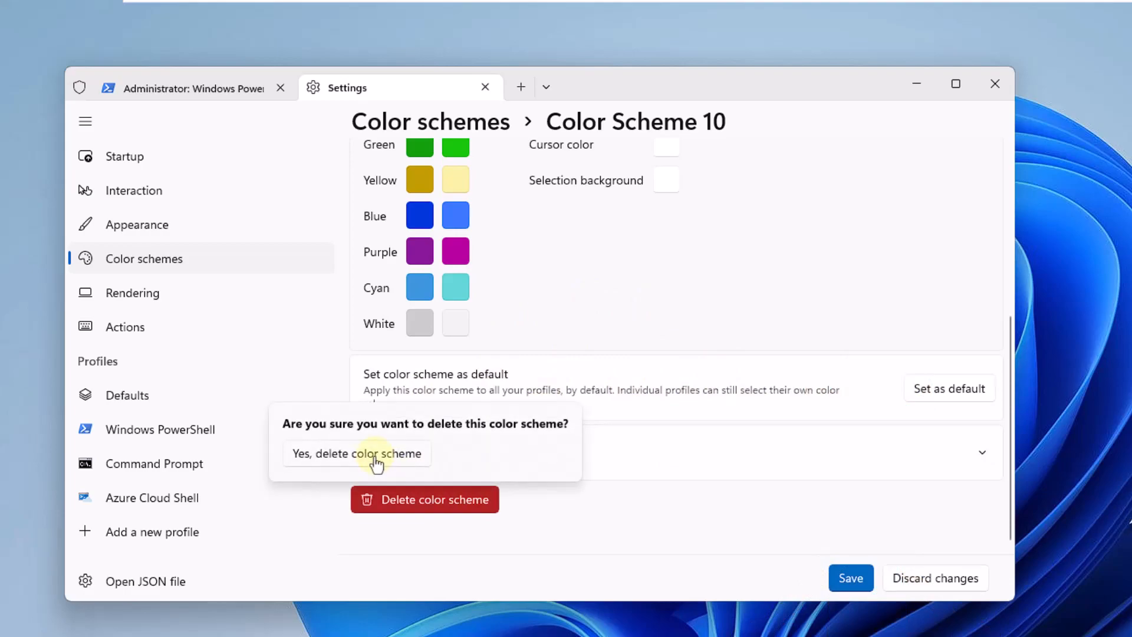
pyautogui.click(356, 453)
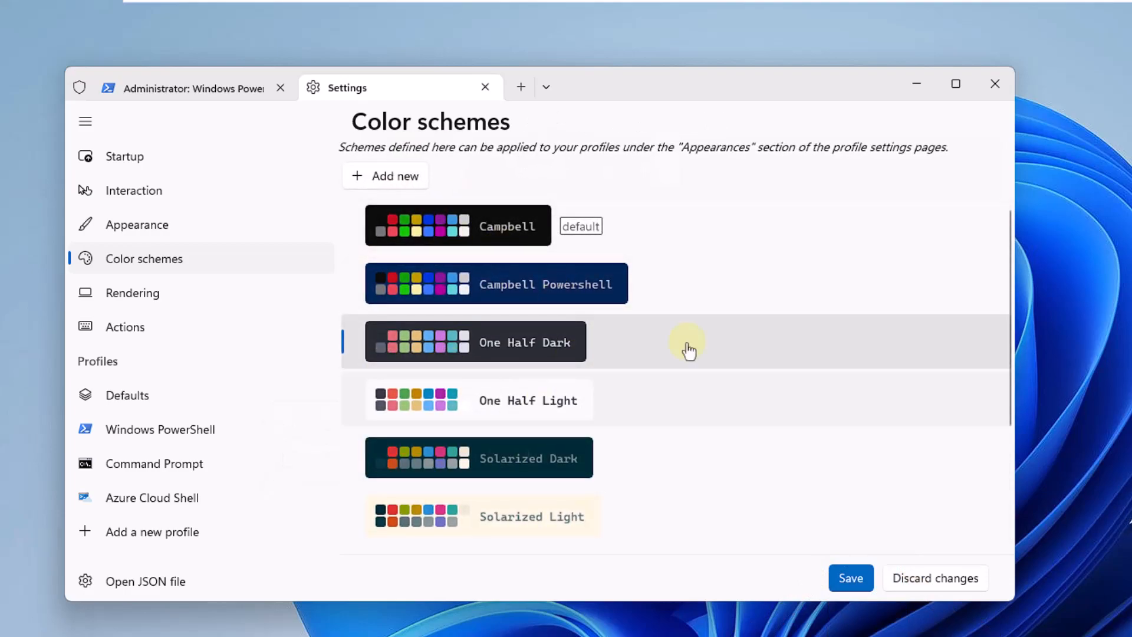
pyautogui.moveTo(258, 323)
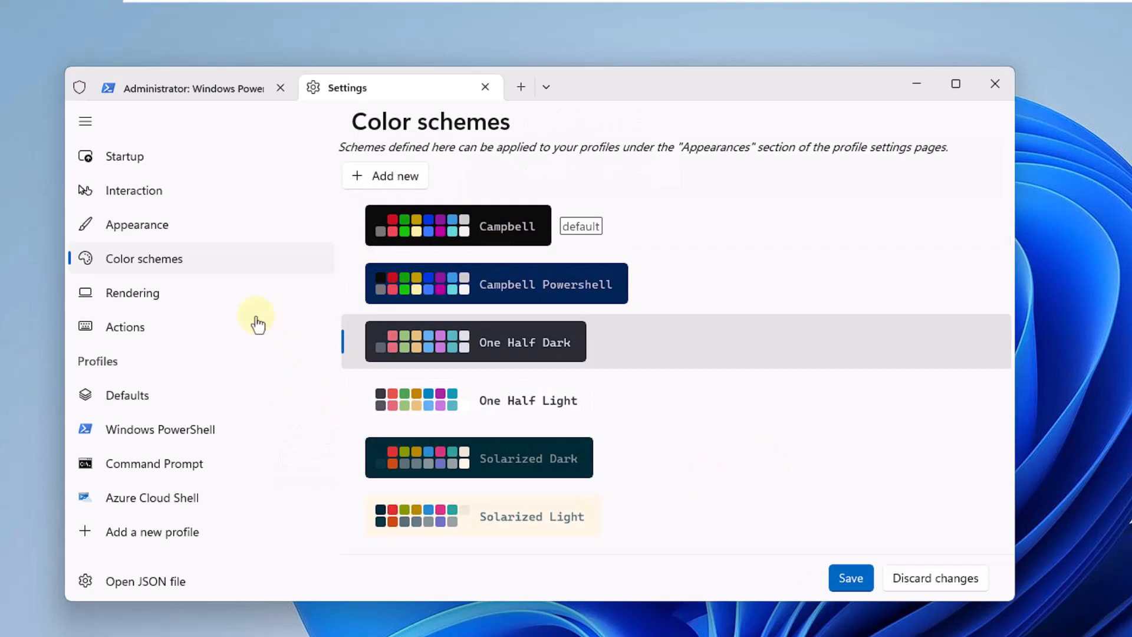
# Switch on 'Use software rendering' in the Rendering settings.
pyautogui.click(132, 293)
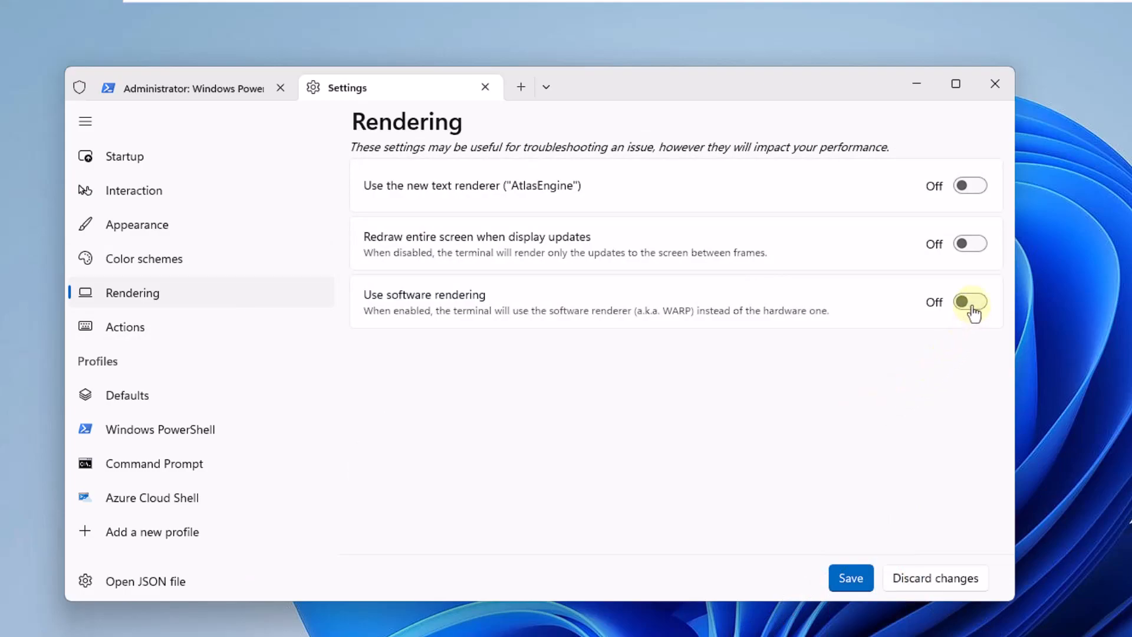
pyautogui.click(969, 300)
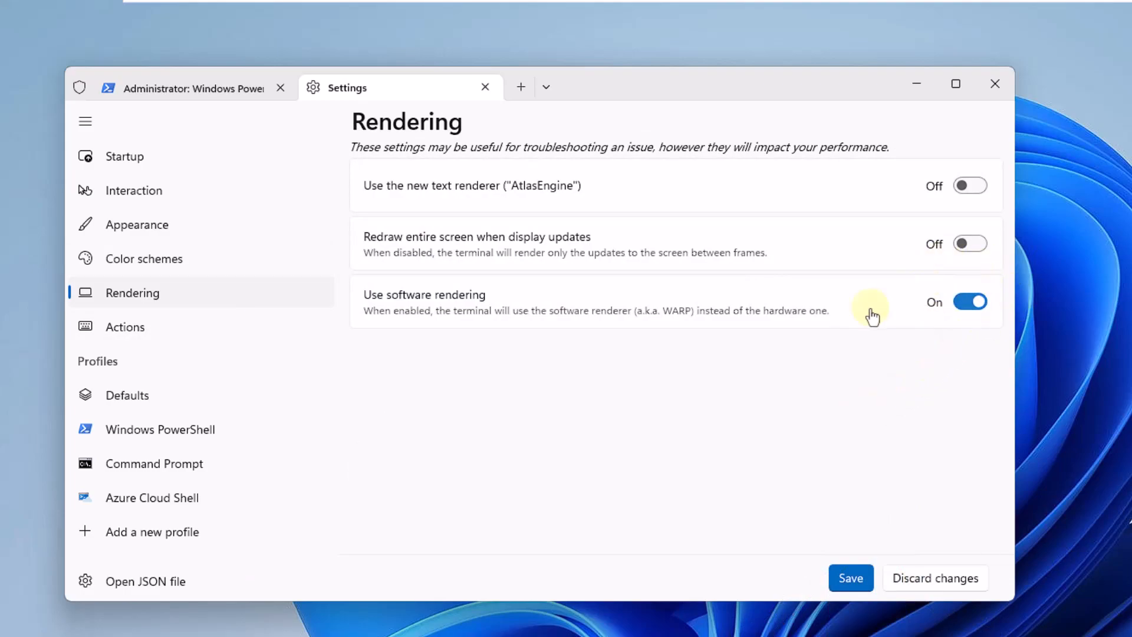
pyautogui.moveTo(274, 327)
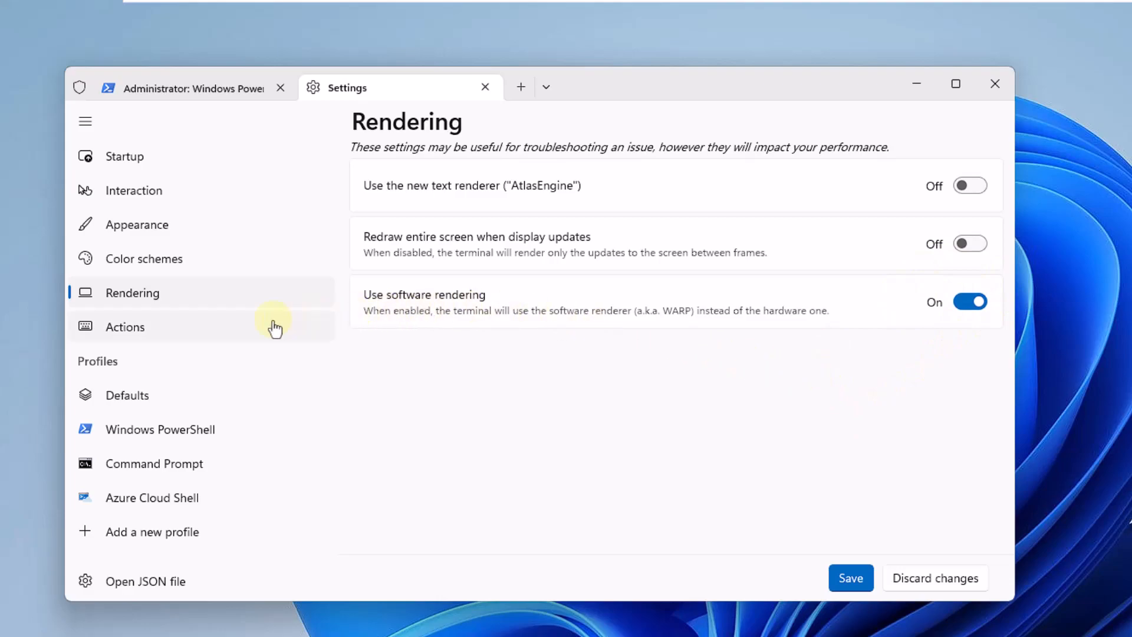
# Rebind the Resize pane up action to ctrl+shift+p in Actions and accept it.
pyautogui.click(124, 327)
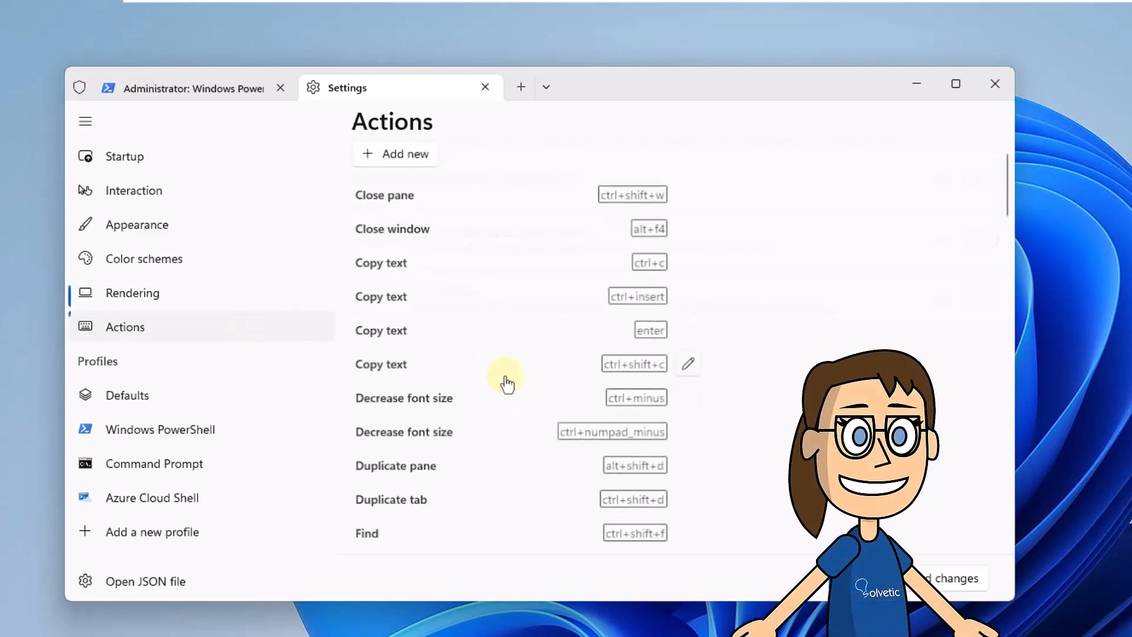
pyautogui.scroll(-3)
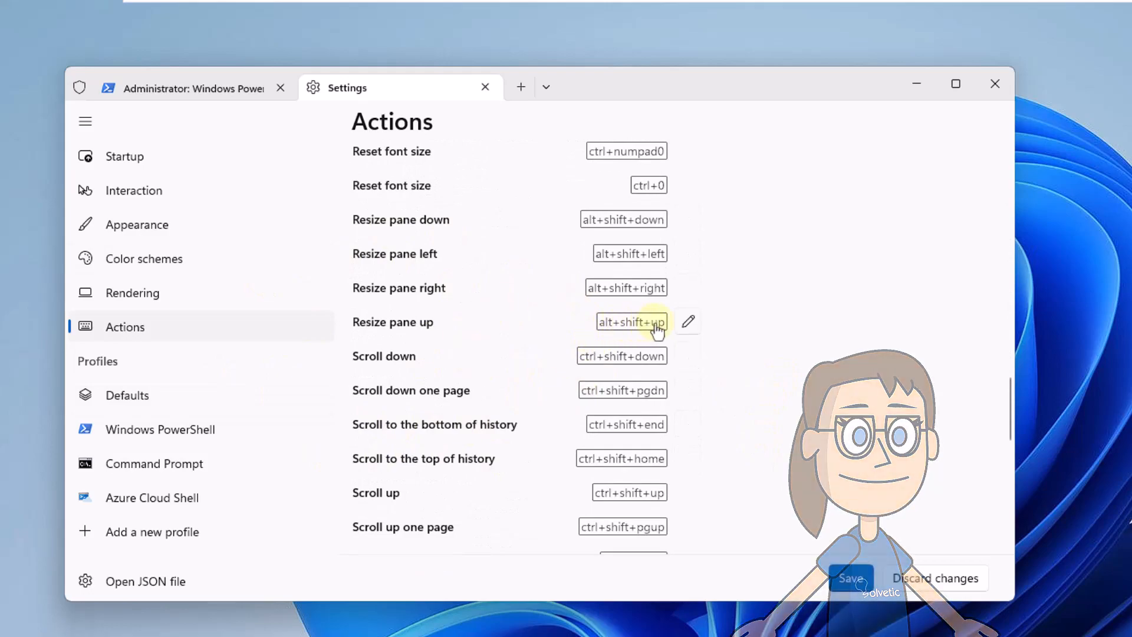
pyautogui.click(687, 321)
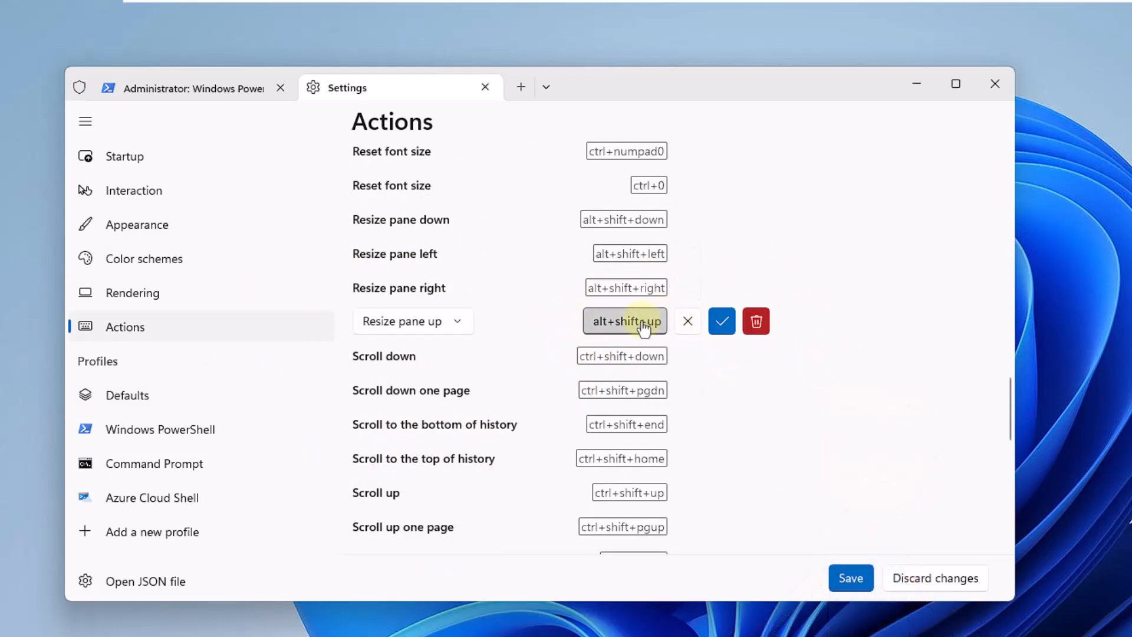
pyautogui.write('ctrl+shift+p')
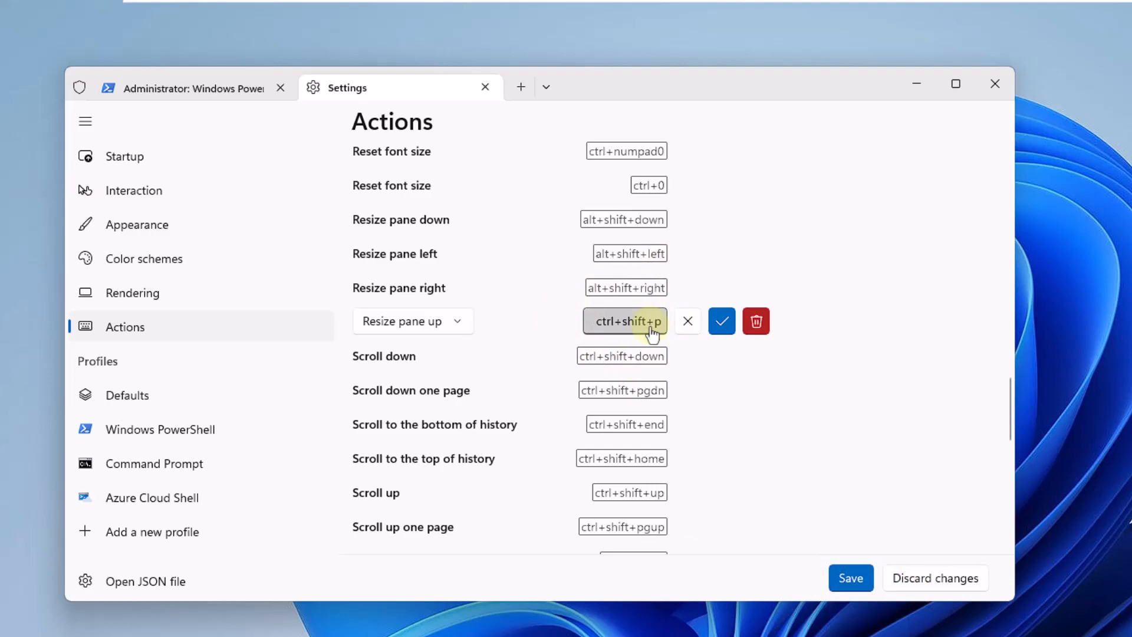
pyautogui.moveTo(629, 330)
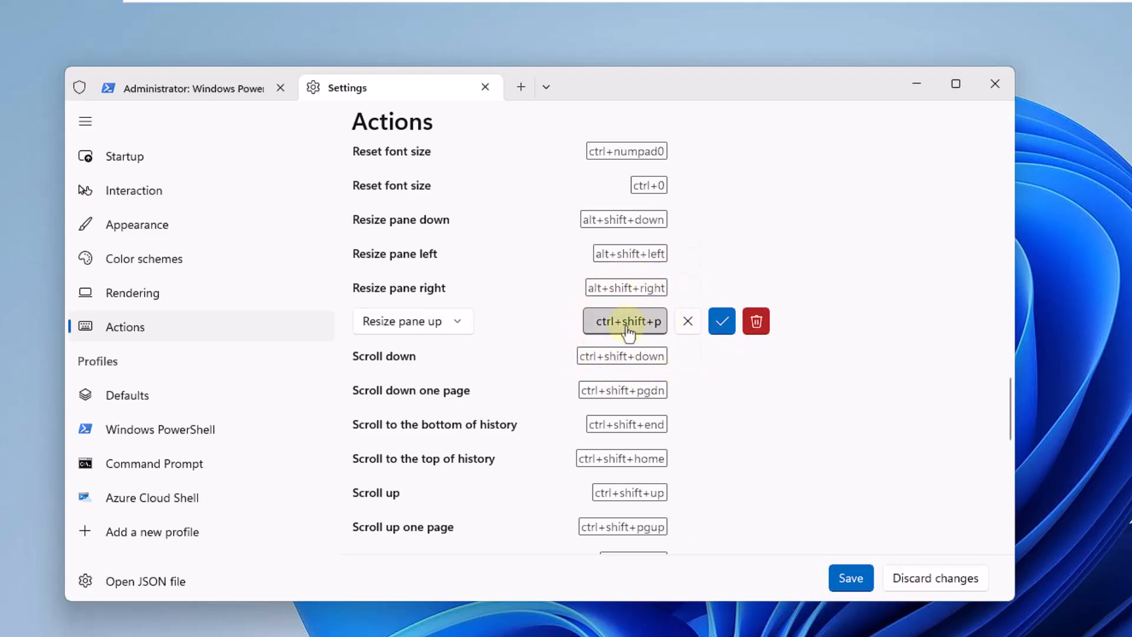
pyautogui.click(720, 320)
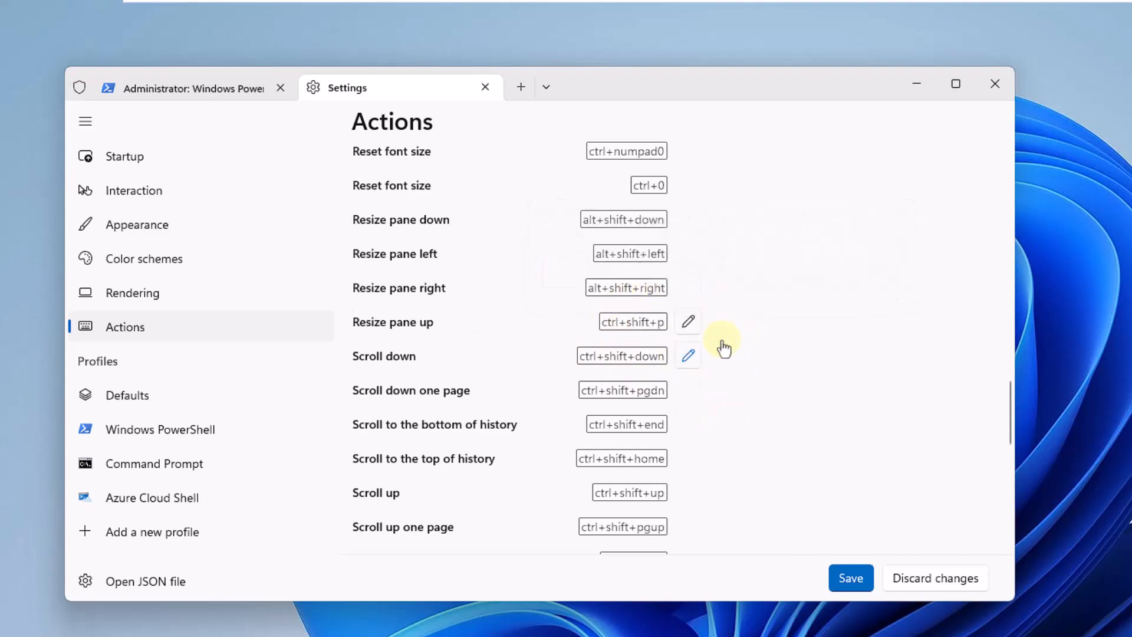
pyautogui.moveTo(653, 397)
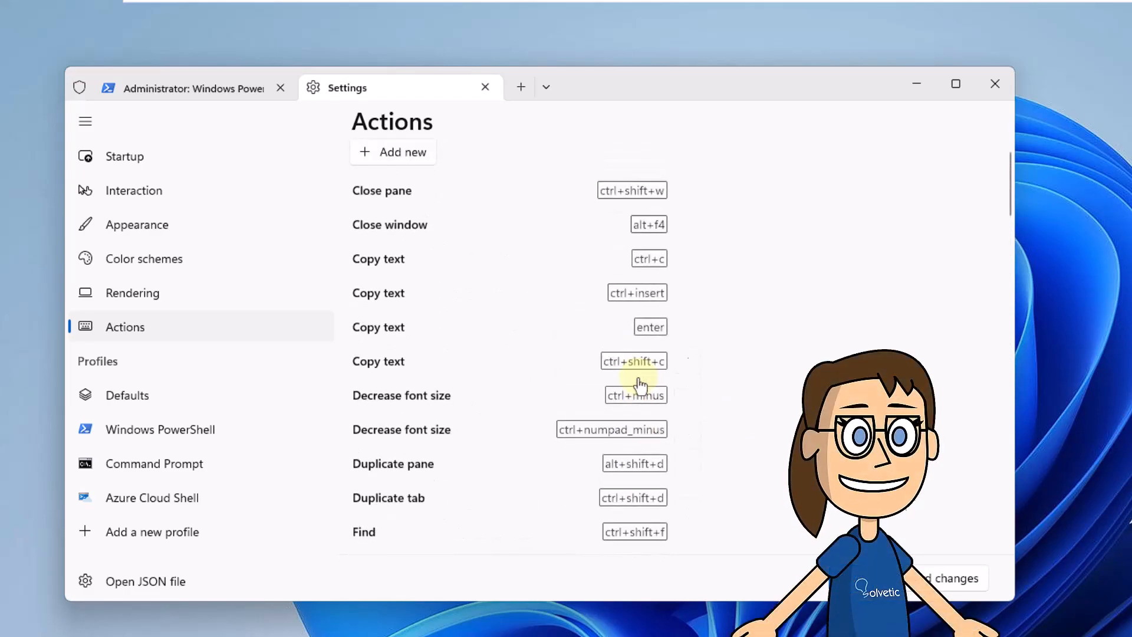
pyautogui.moveTo(411, 156)
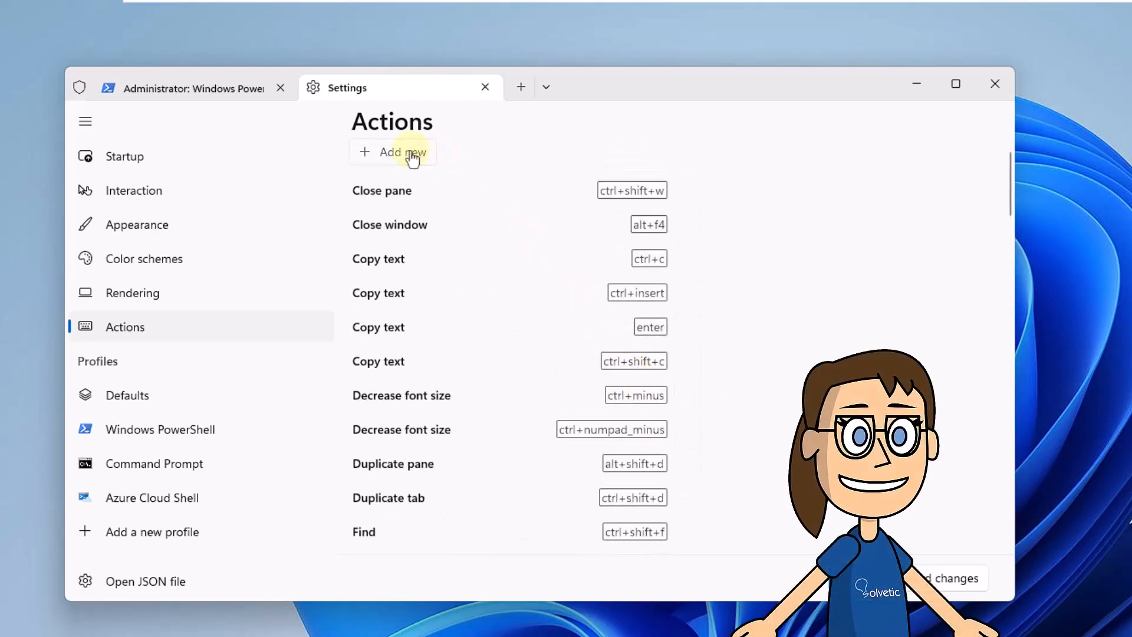
# Add a new Clear buffer action bound to ctrl+f and confirm it with the checkmark.
pyautogui.click(402, 152)
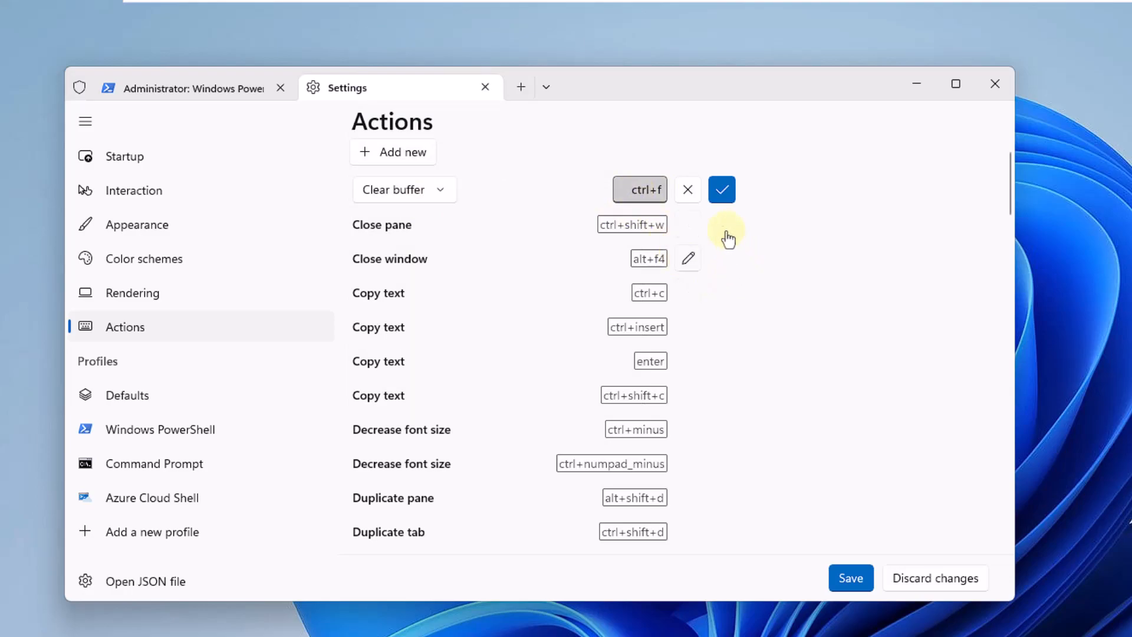
pyautogui.click(720, 189)
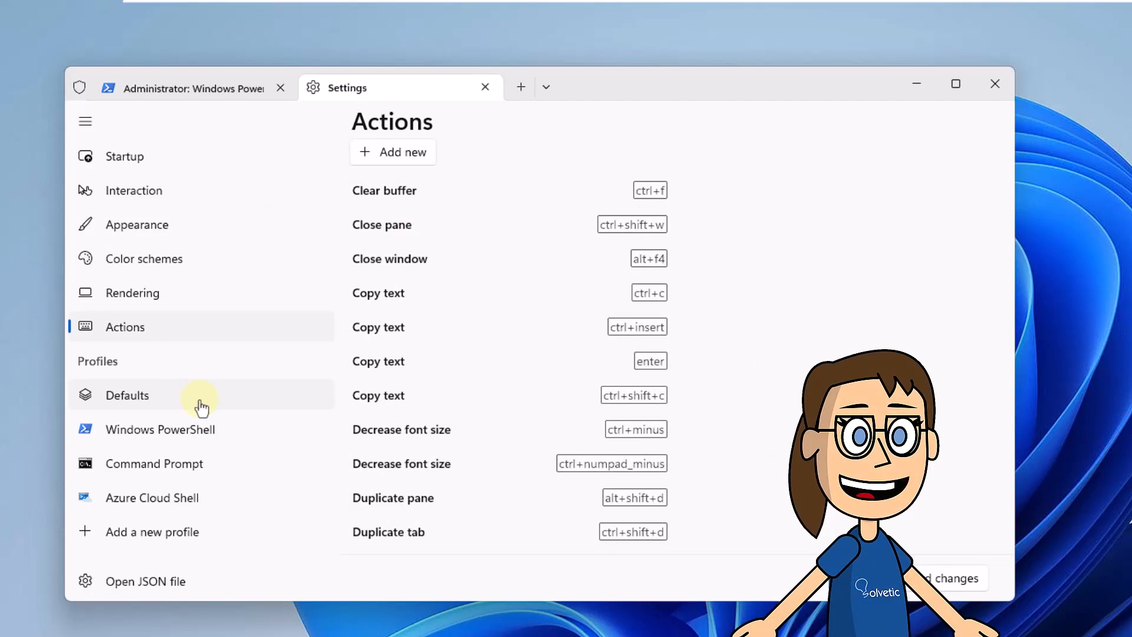
# In the Defaults profile, peek at the Icon setting and switch on Run this profile as Administrator.
pyautogui.click(128, 395)
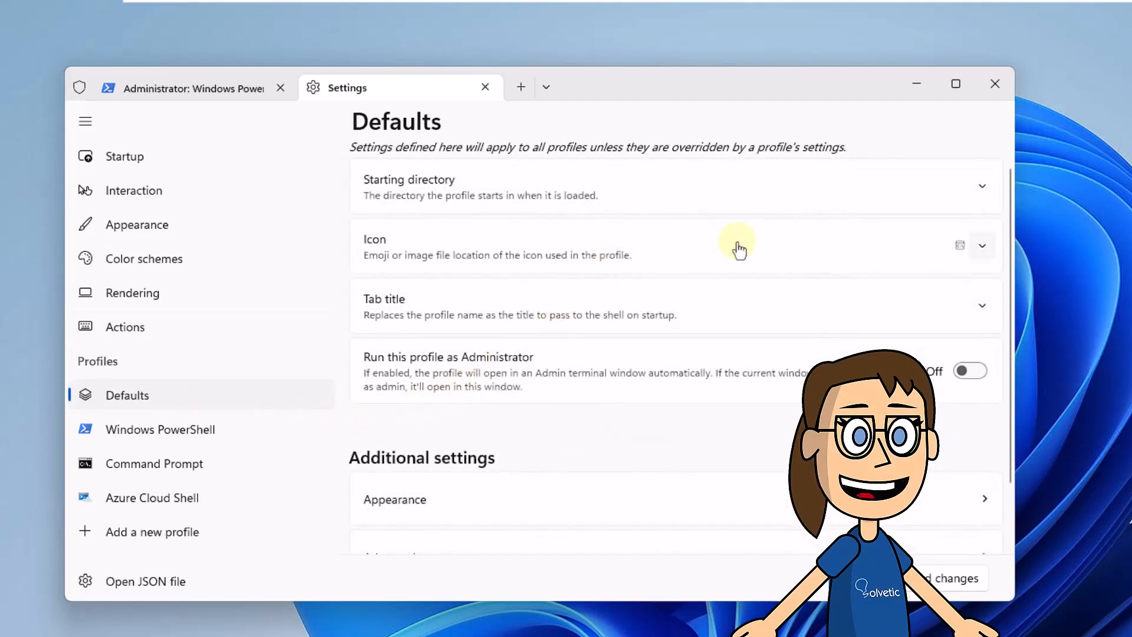
pyautogui.moveTo(813, 203)
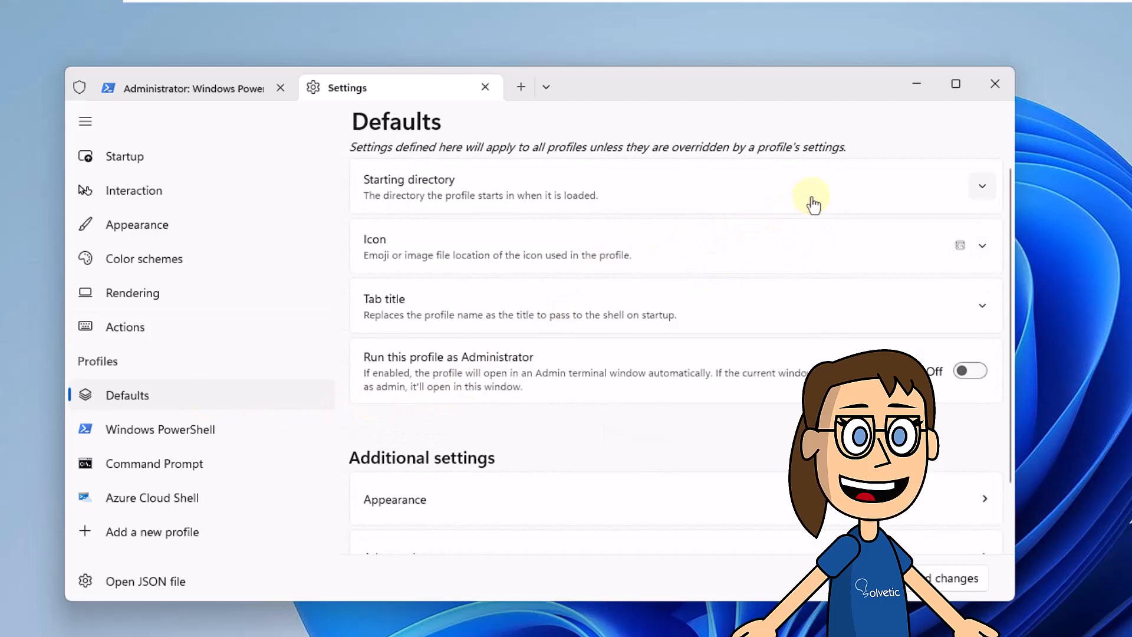
pyautogui.click(980, 185)
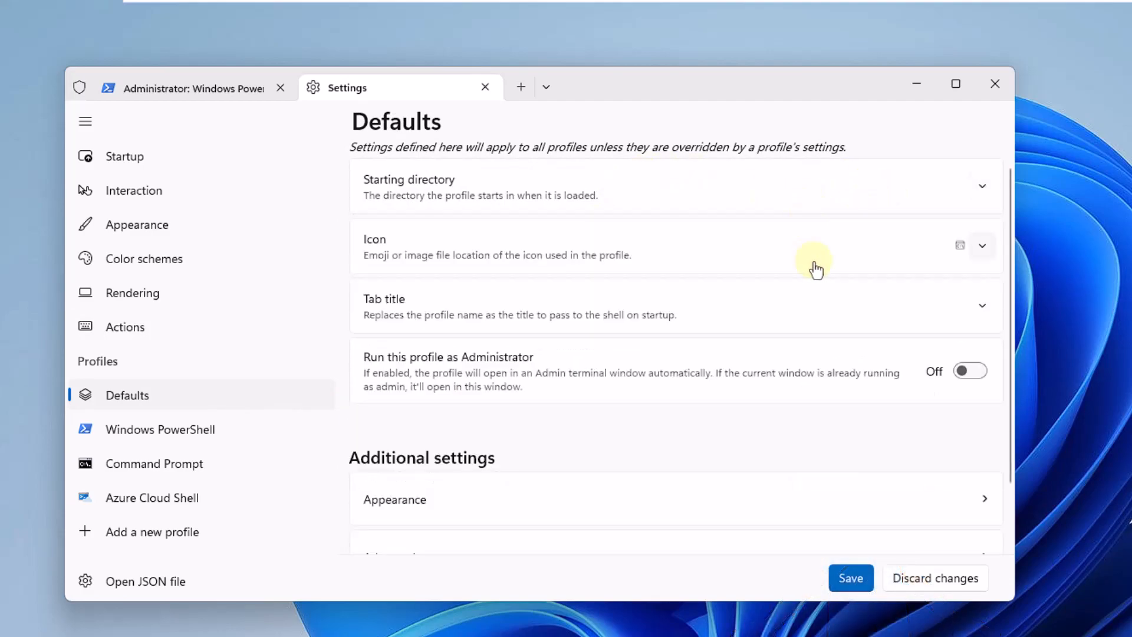
pyautogui.click(981, 246)
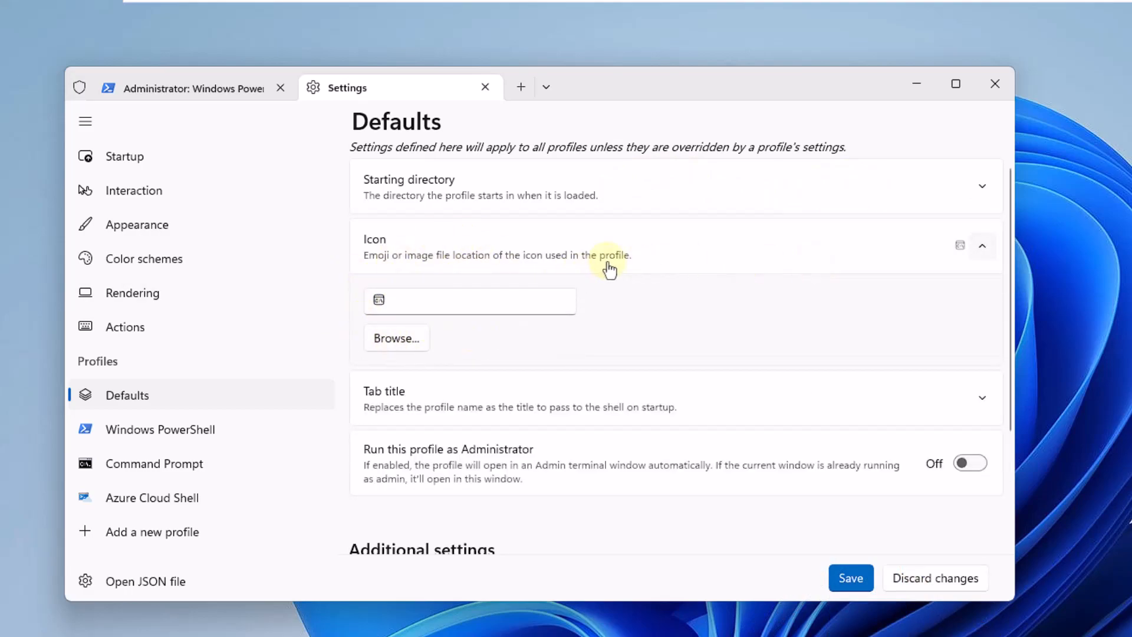
pyautogui.click(980, 245)
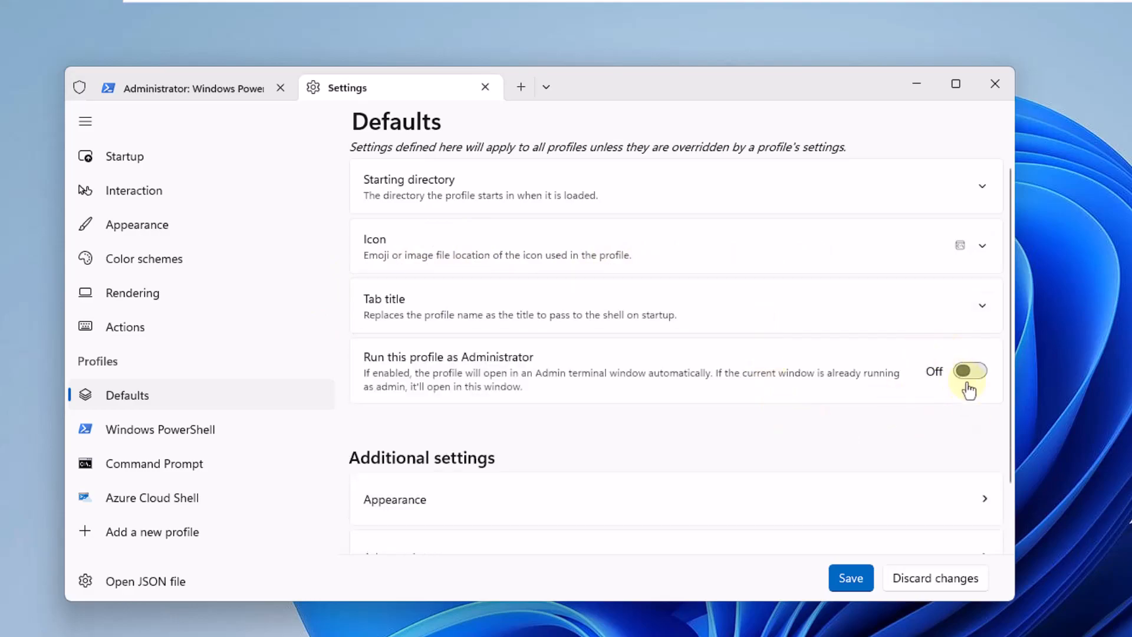
pyautogui.click(969, 370)
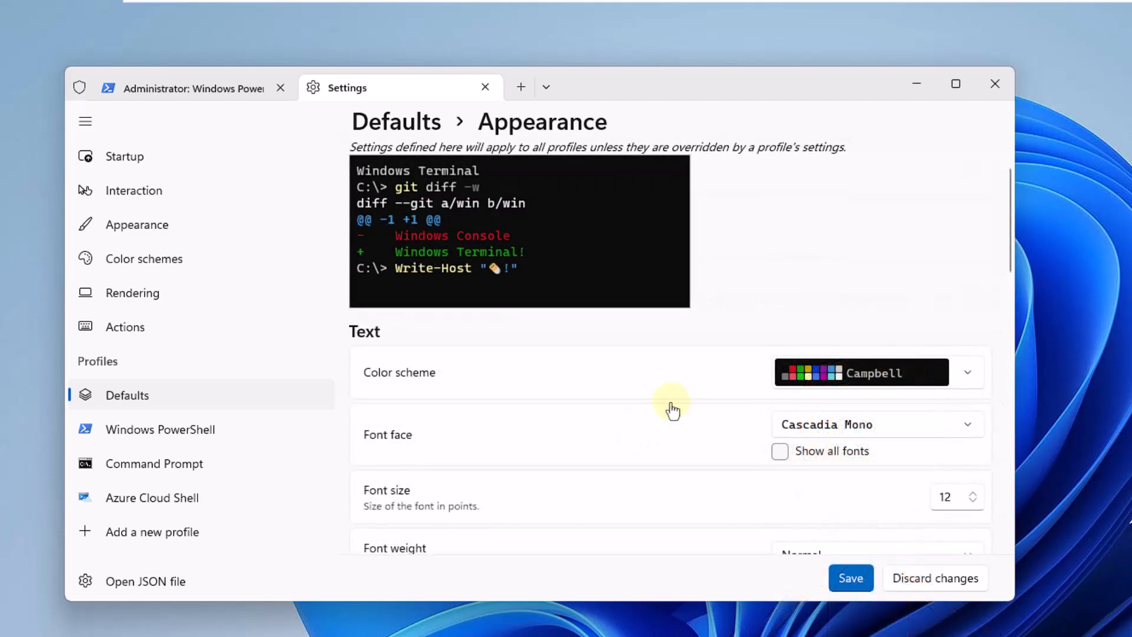
# Scroll through the remaining Defaults settings toward the Appearance and Advanced subpages.
pyautogui.scroll(-3)
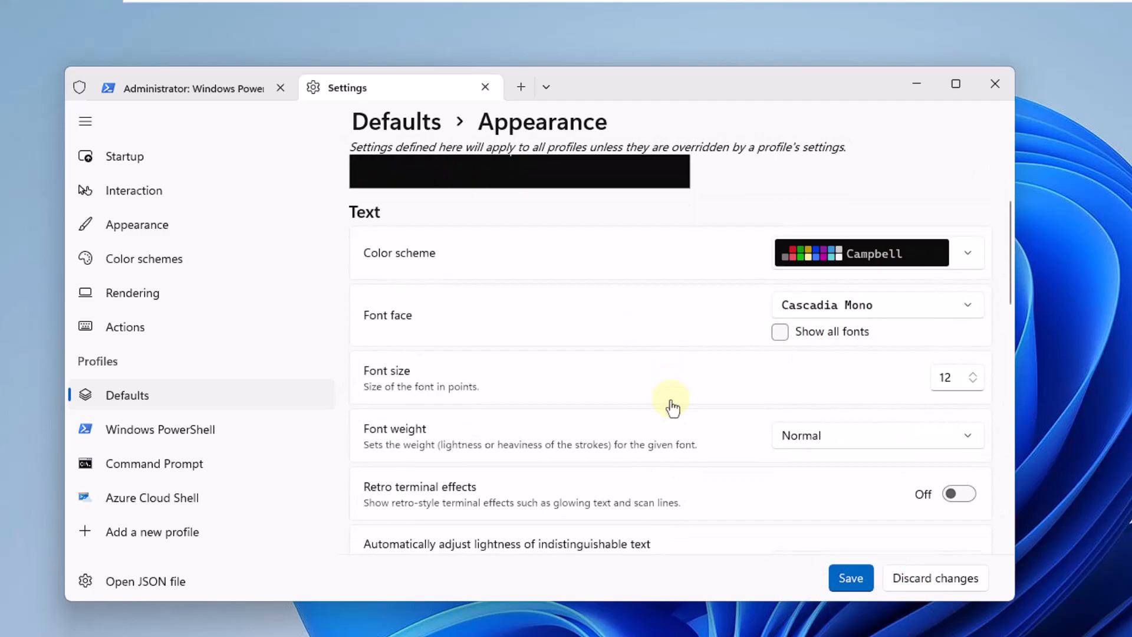
pyautogui.scroll(-3)
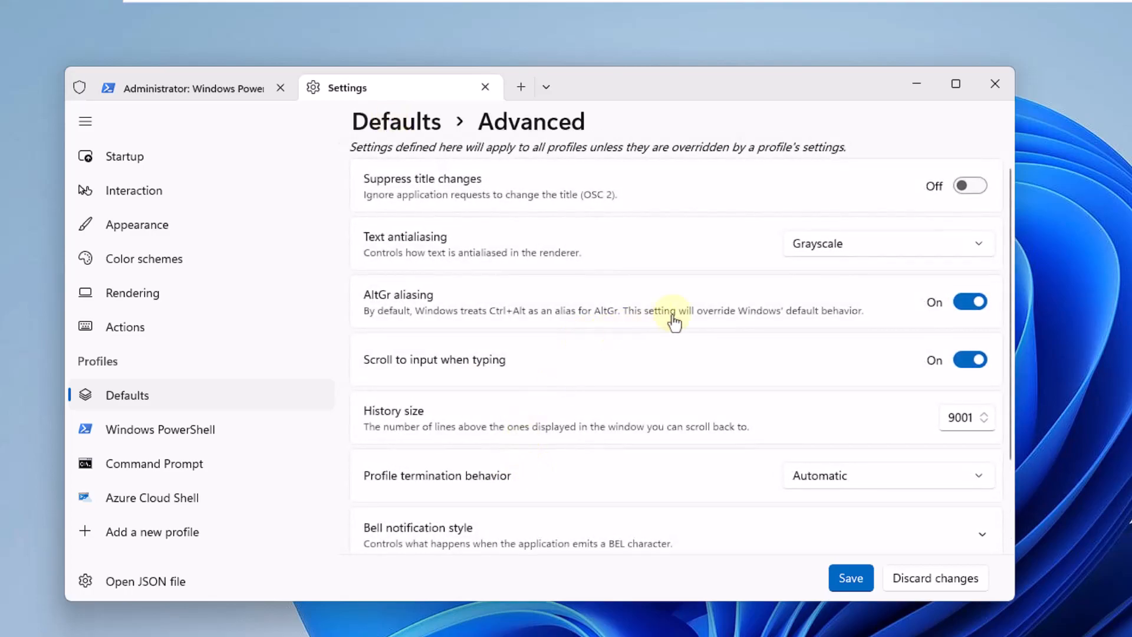
pyautogui.scroll(-3)
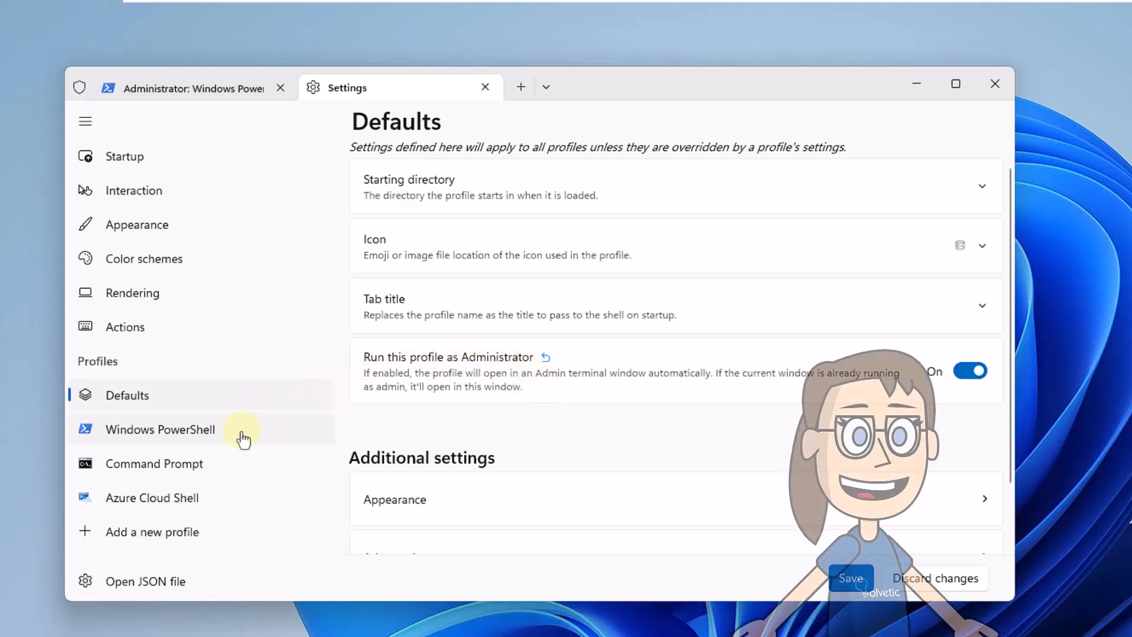
# Review the Windows PowerShell profile settings, collapsing the command line details.
pyautogui.click(160, 429)
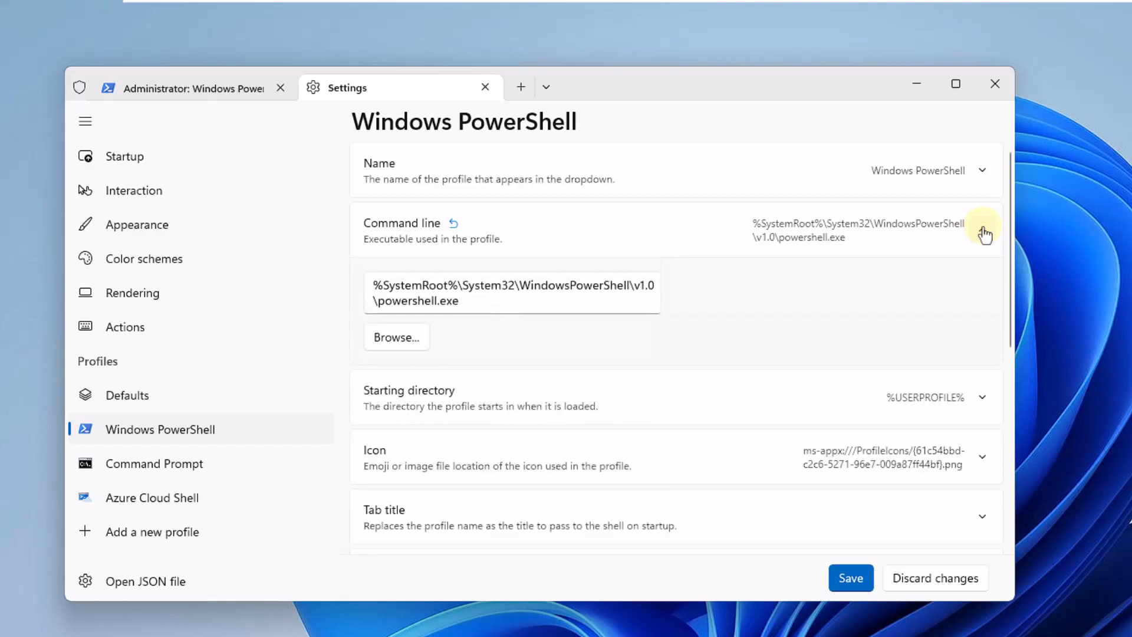
pyautogui.click(982, 231)
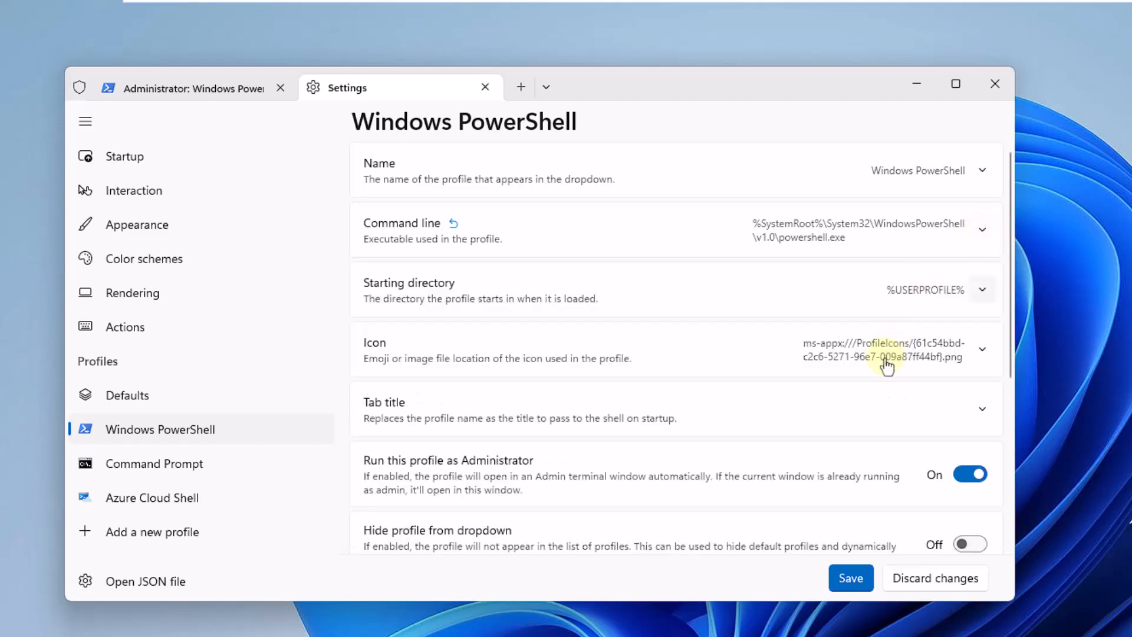
pyautogui.scroll(-3)
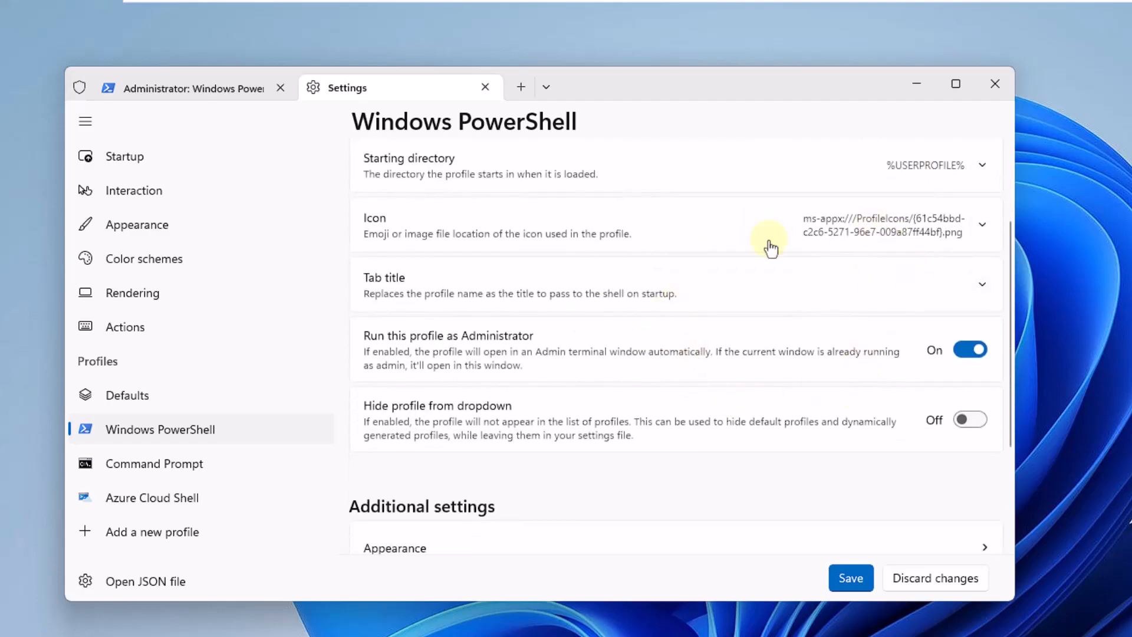
pyautogui.scroll(-3)
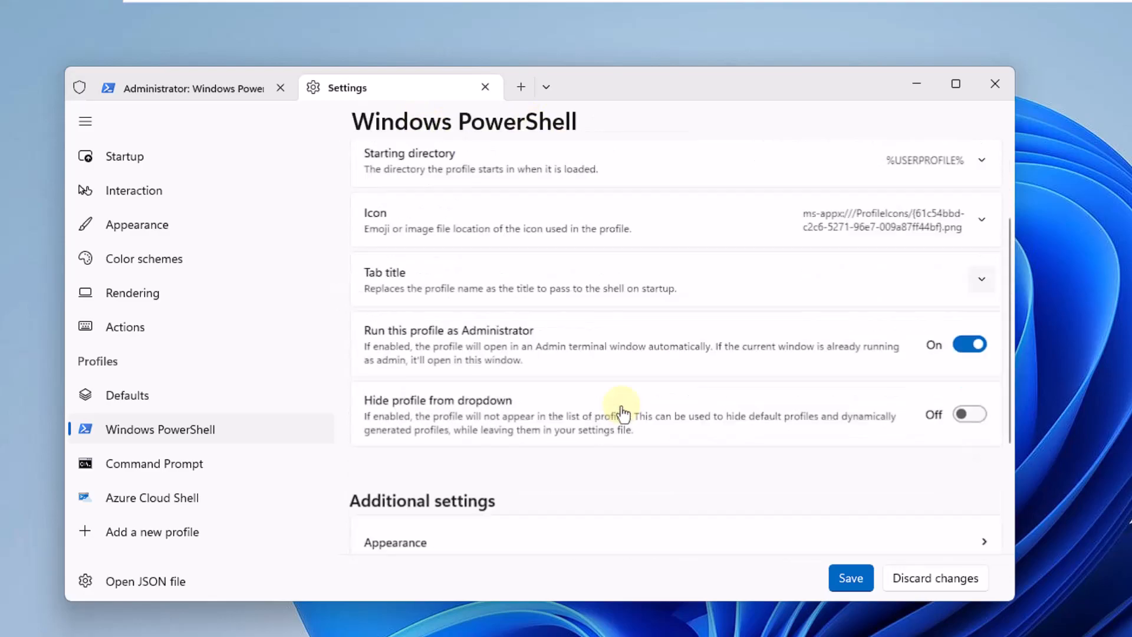
# Look through the profile's Advanced options and head back toward Startup.
pyautogui.scroll(-3)
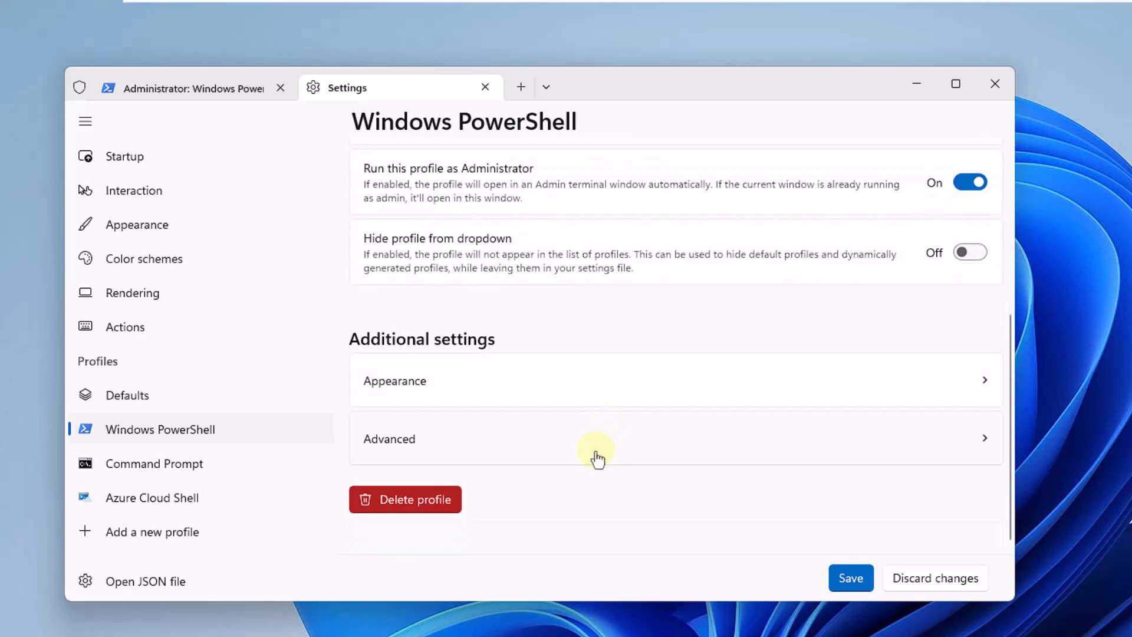
pyautogui.click(599, 438)
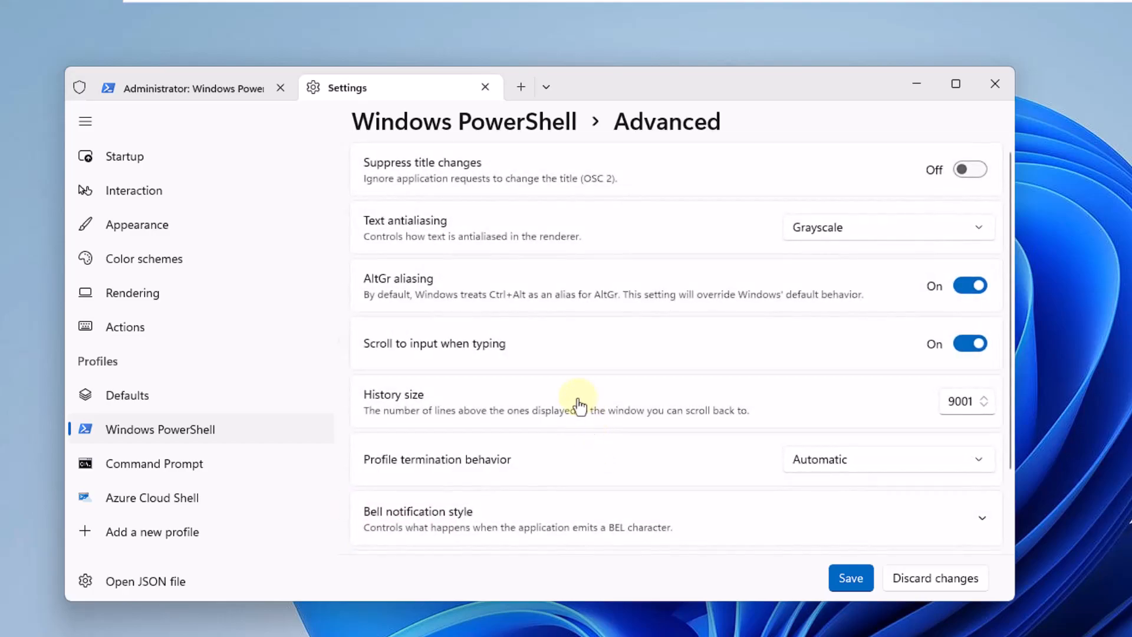
pyautogui.scroll(-3)
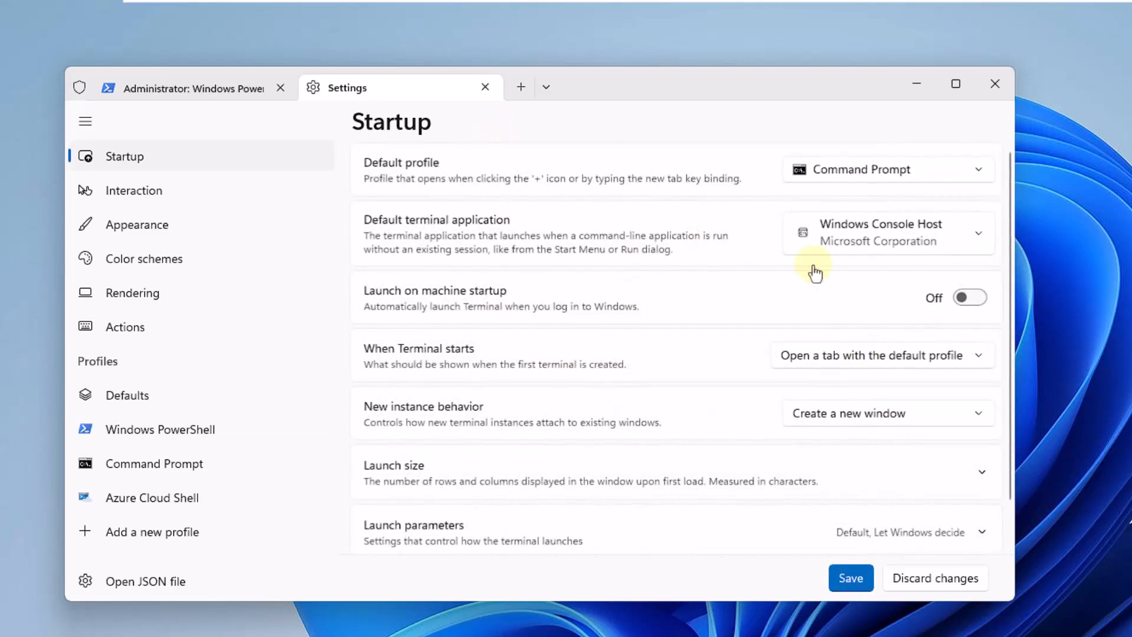
# Show the Command Prompt profile's name, command line, icon and Administrator options.
pyautogui.click(153, 462)
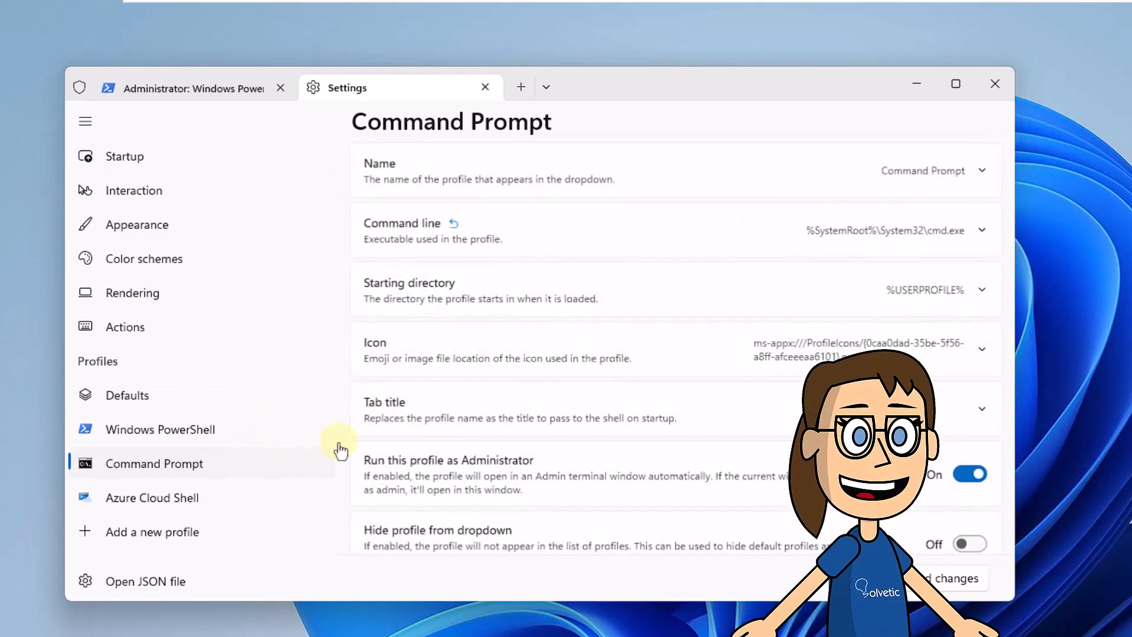
pyautogui.scroll(-3)
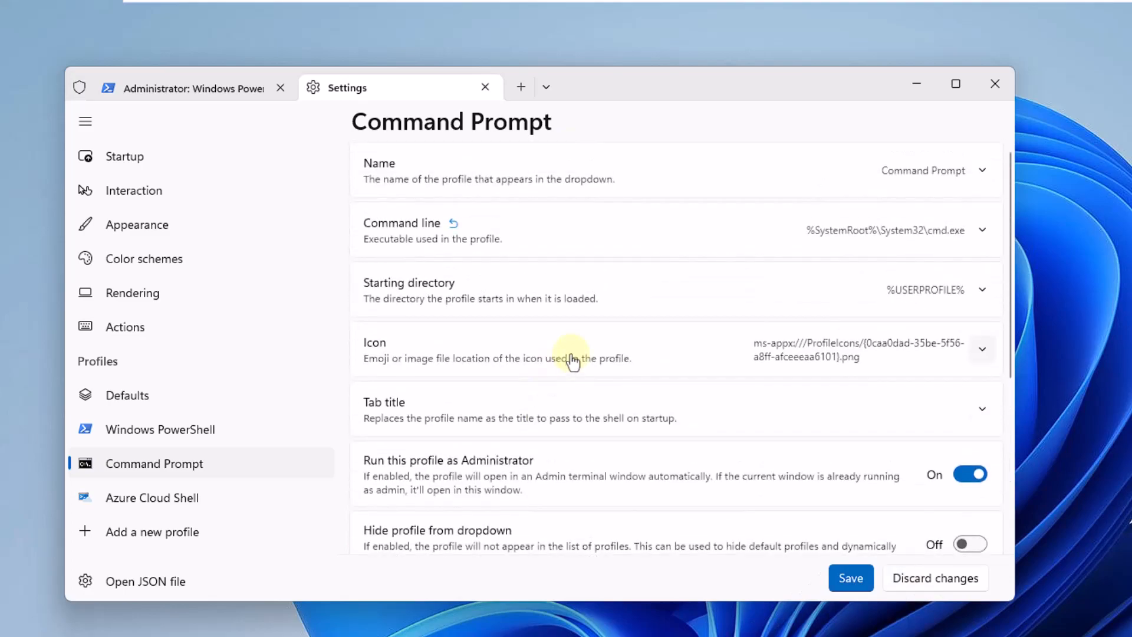
pyautogui.moveTo(592, 379)
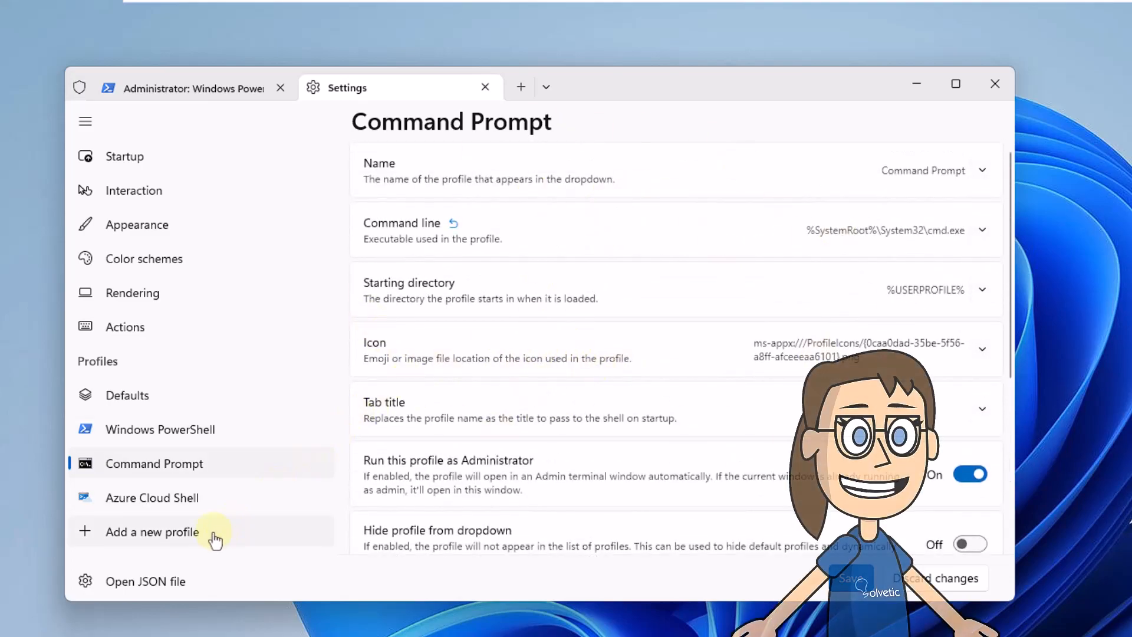
# Create a new empty profile named Solvetic and expand its Starting directory options.
pyautogui.click(152, 531)
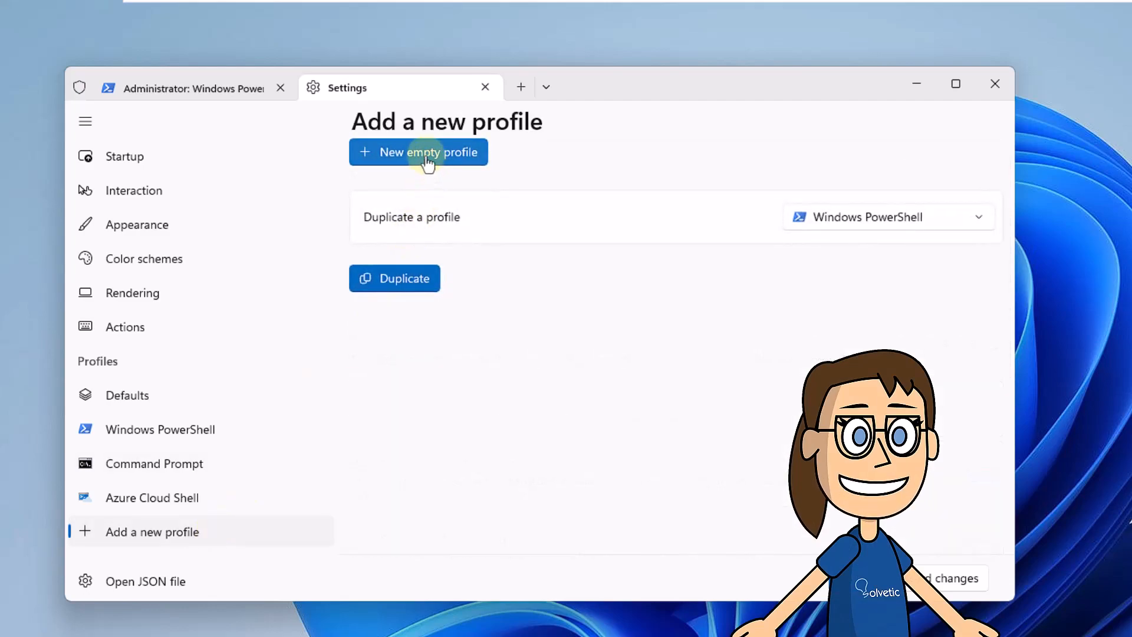
pyautogui.click(418, 153)
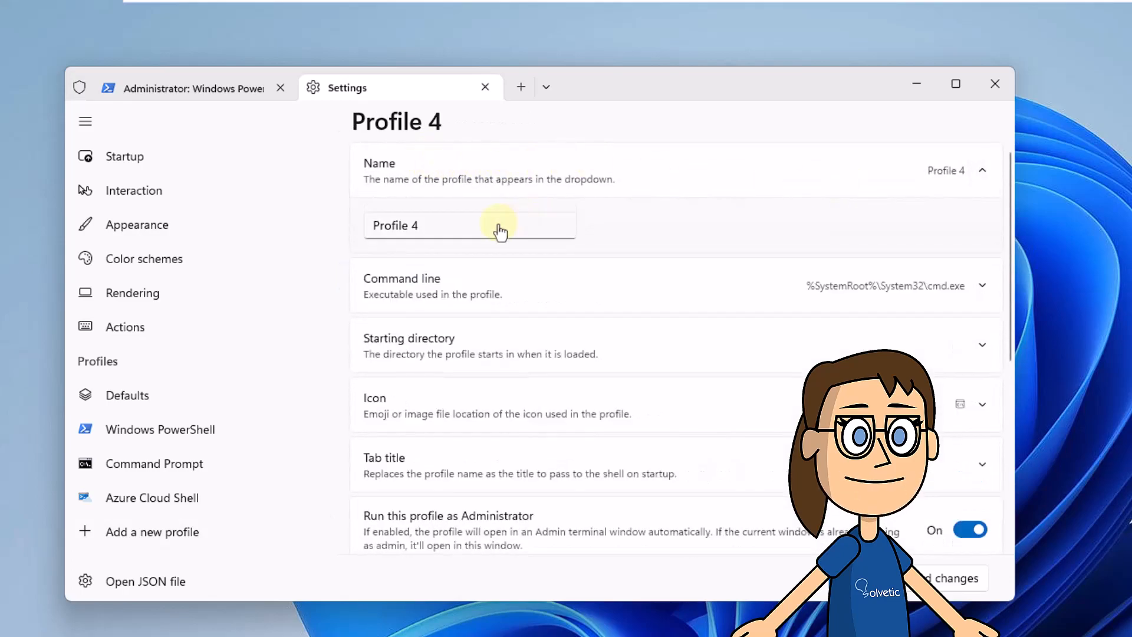
pyautogui.write('Solvetic')
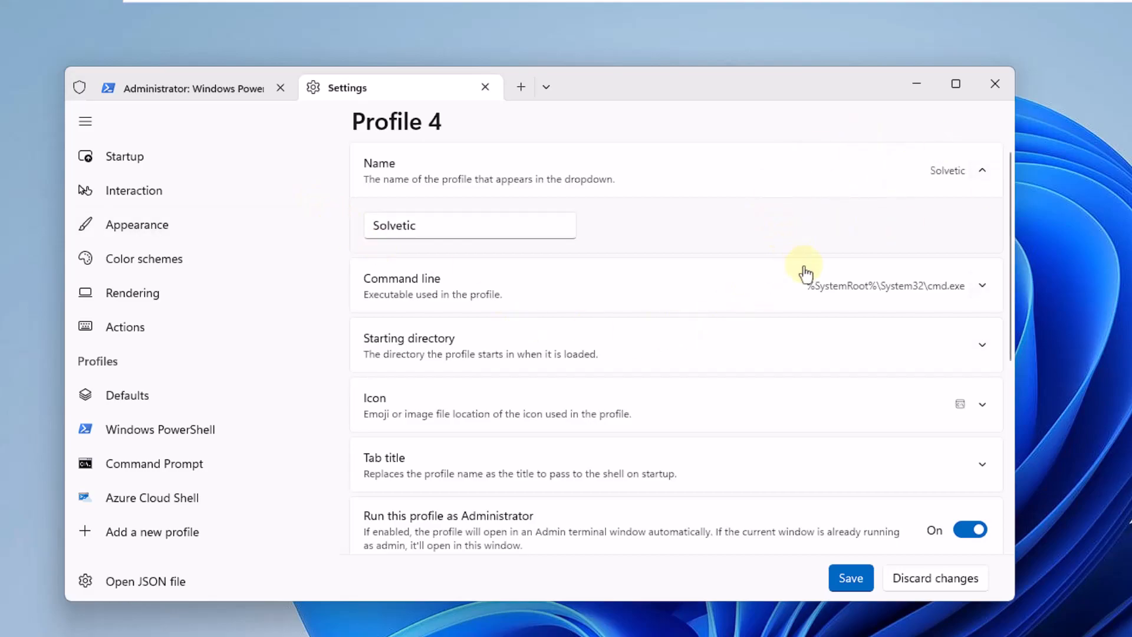
pyautogui.click(980, 284)
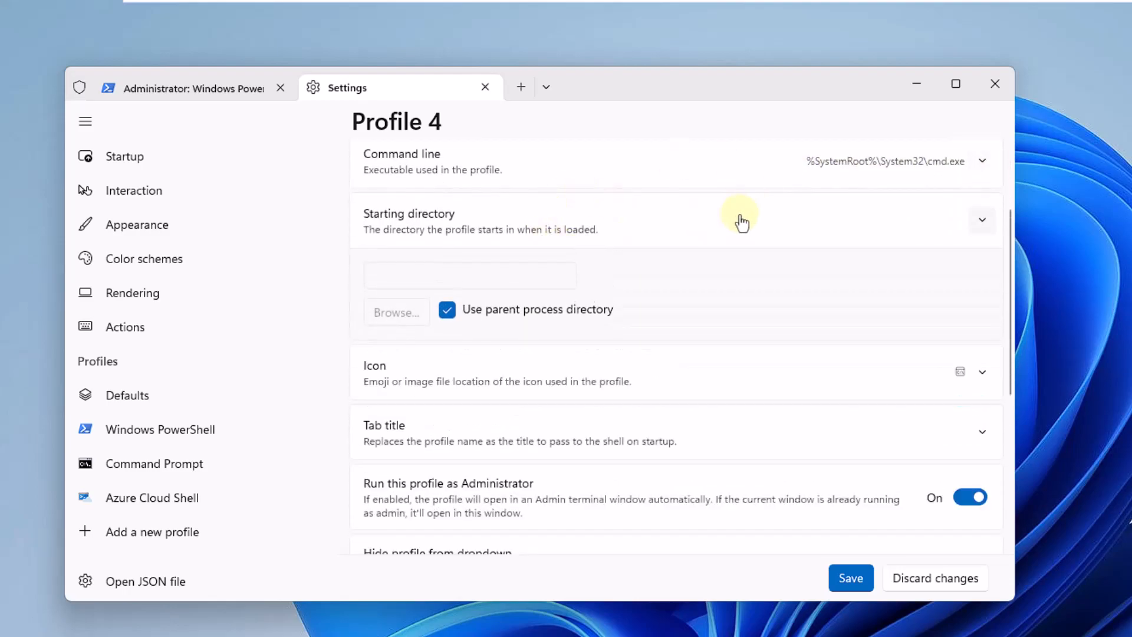
pyautogui.scroll(-3)
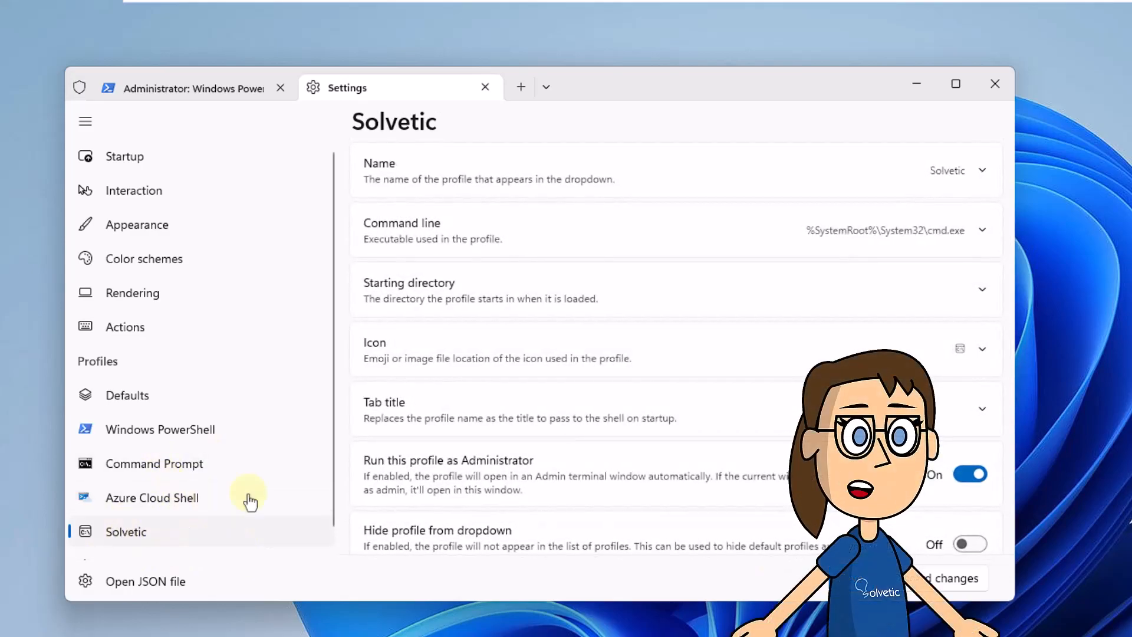
# Delete the Solvetic profile and confirm with Yes, delete profile.
pyautogui.scroll(-3)
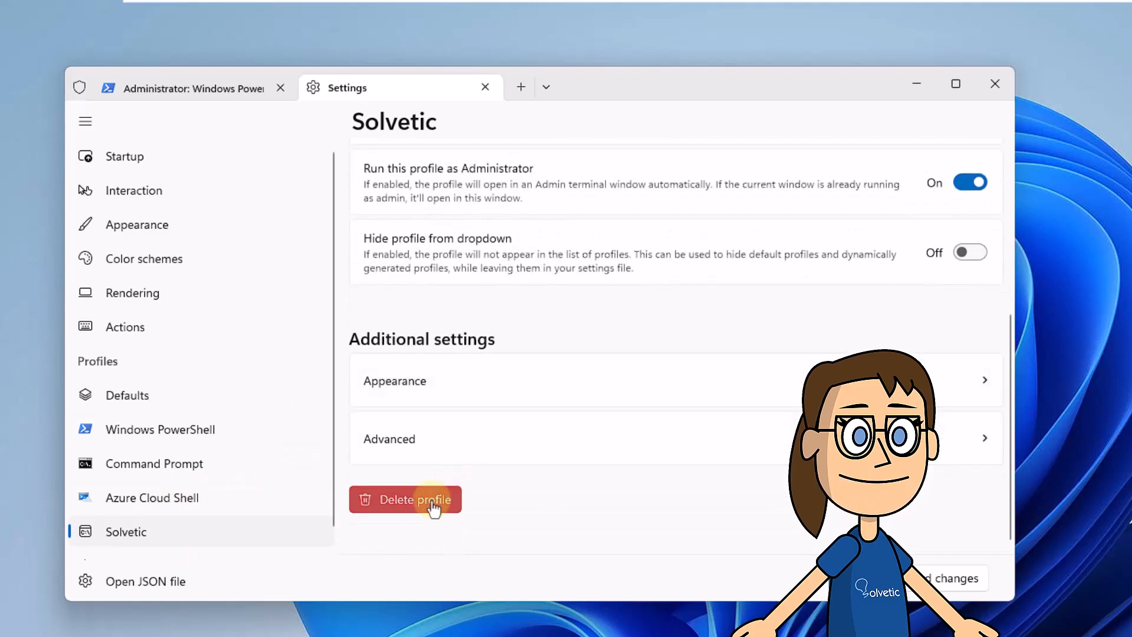
pyautogui.click(405, 499)
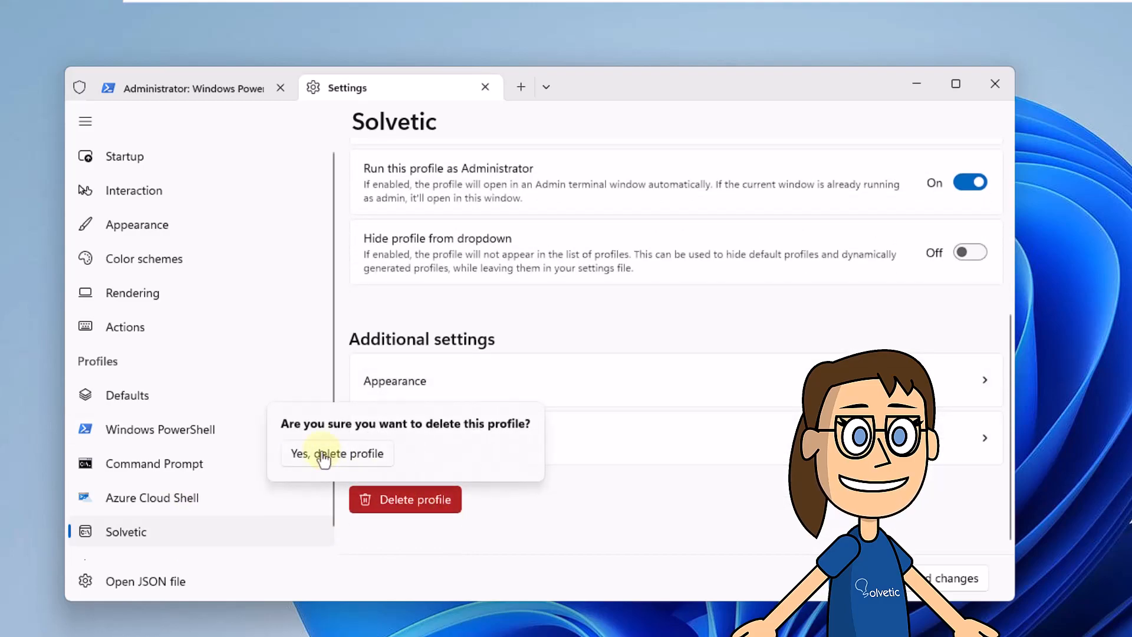
pyautogui.click(336, 452)
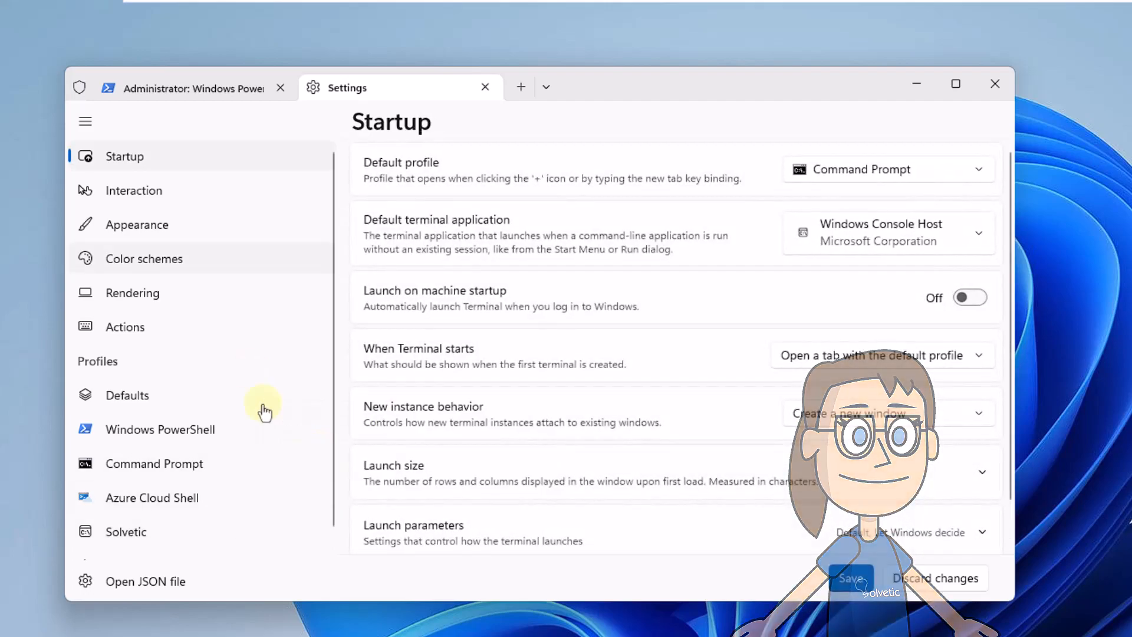
# Check the remaining profile list, visiting Azure Cloud Shell, and return to the top of the sidebar.
pyautogui.click(152, 498)
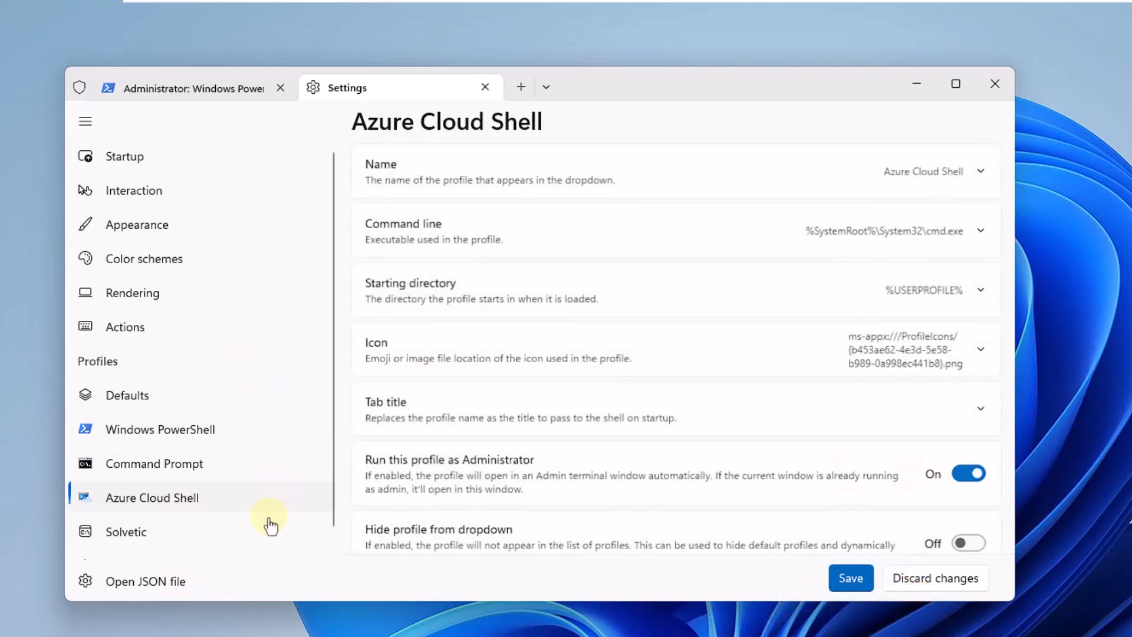
pyautogui.click(126, 532)
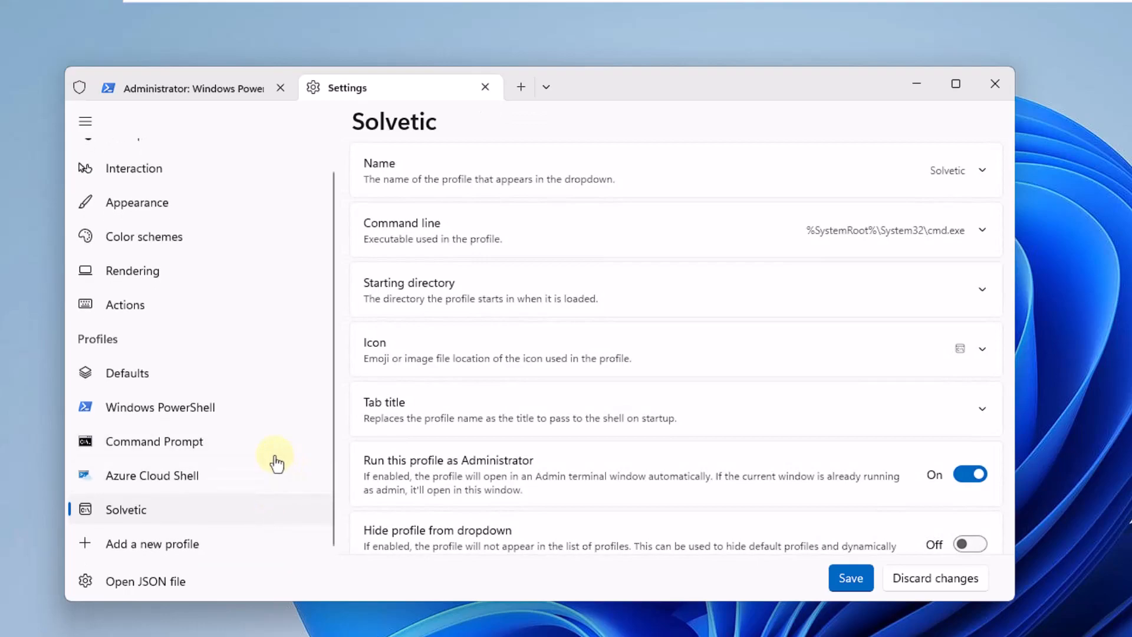
pyautogui.click(134, 167)
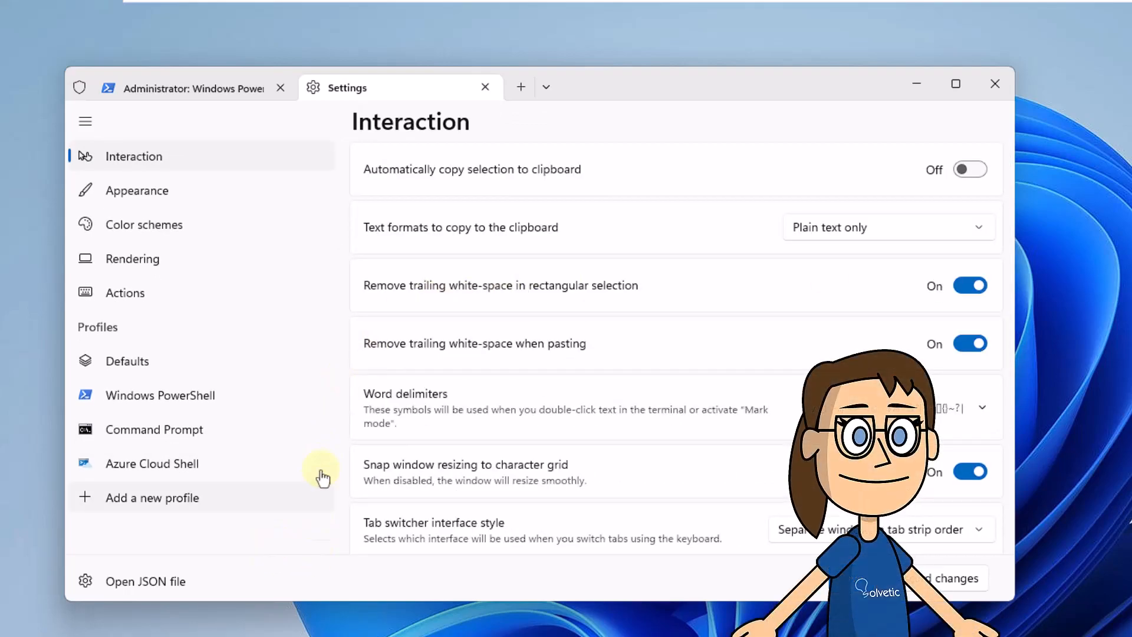
pyautogui.moveTo(153, 585)
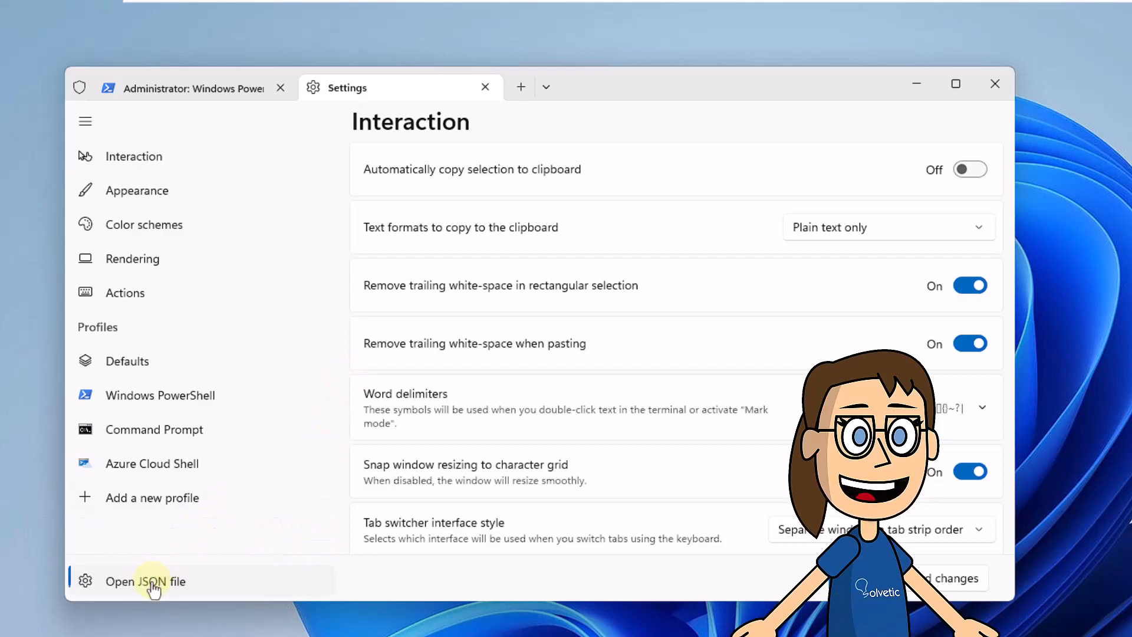
# Launch settings.json from Open JSON file so it shows in a text editor.
pyautogui.click(143, 581)
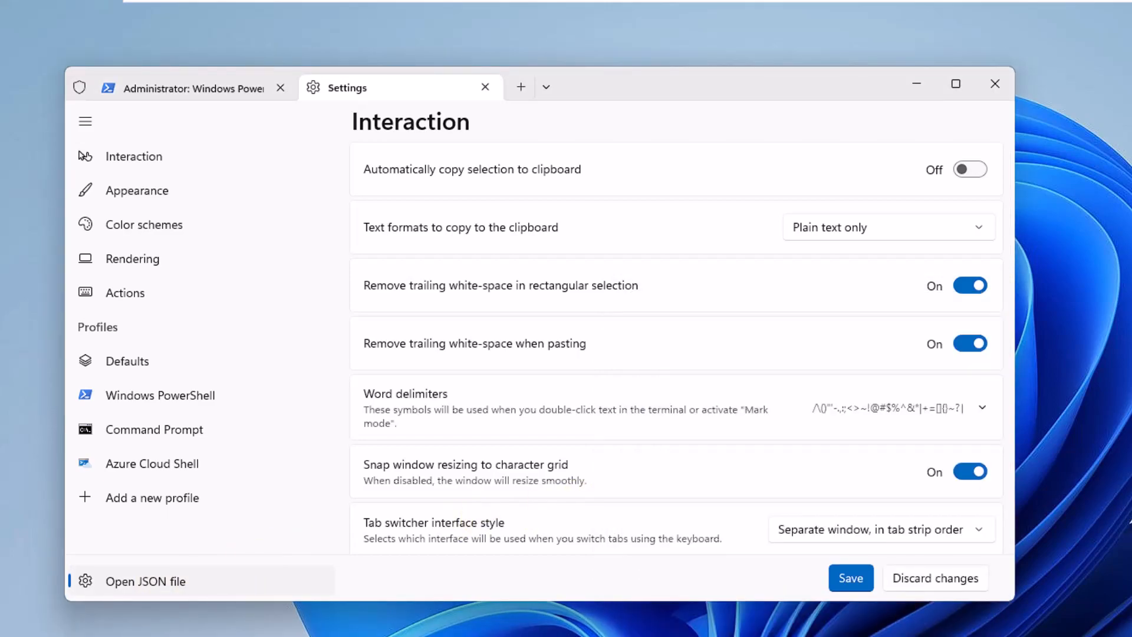
pyautogui.click(143, 581)
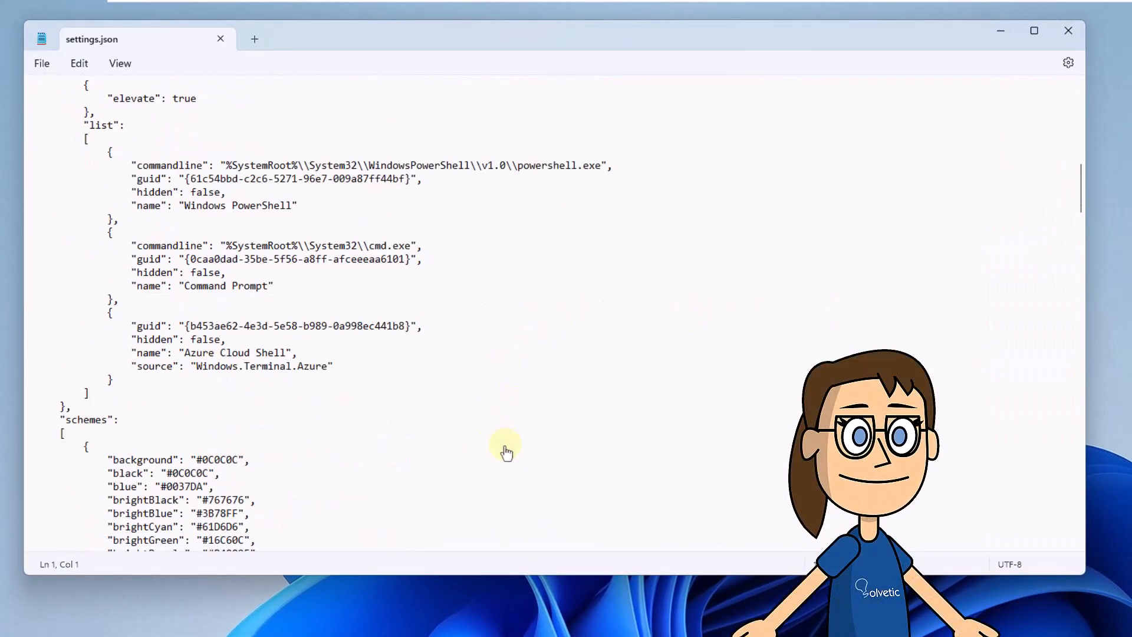
# Save a copy of settings.json to the Documents folder via Save As, keeping the name.
pyautogui.scroll(-3)
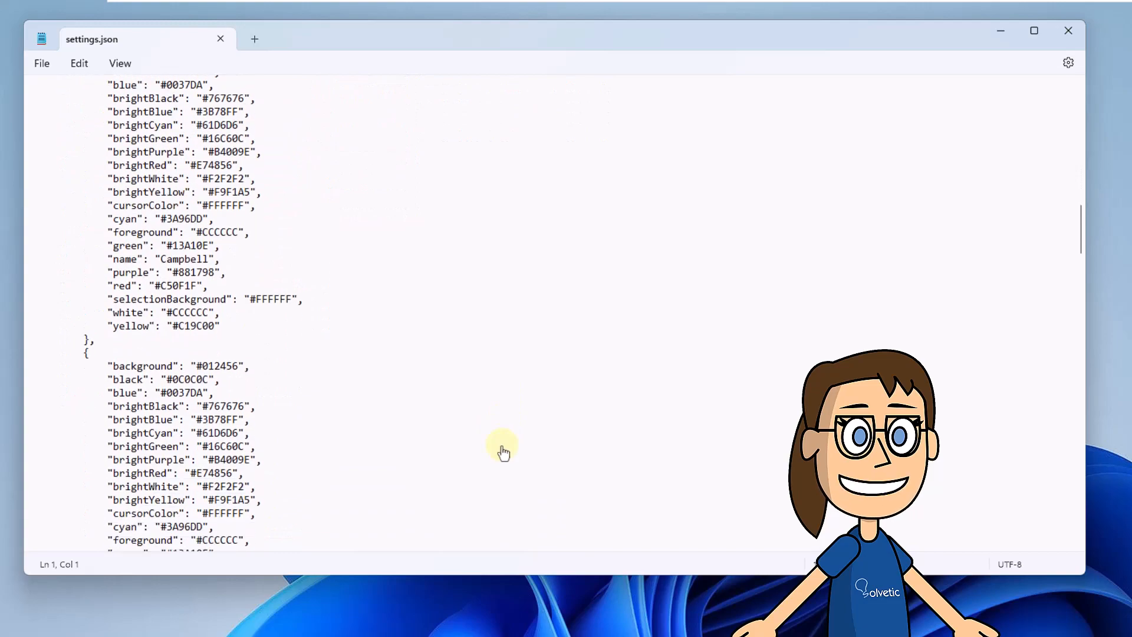
pyautogui.click(42, 63)
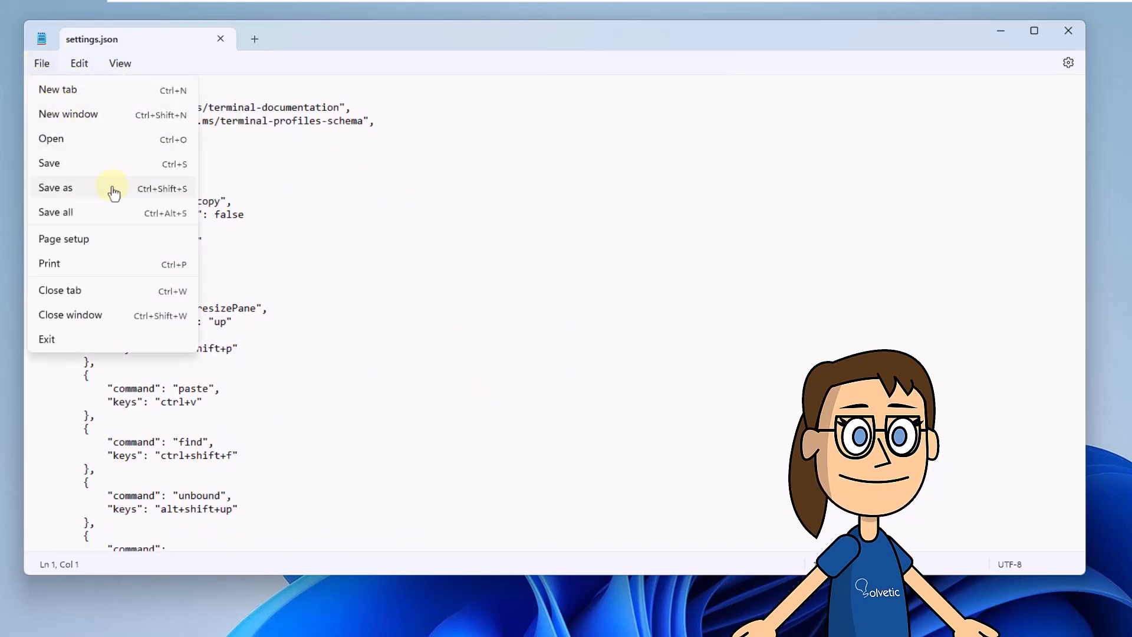
pyautogui.click(56, 188)
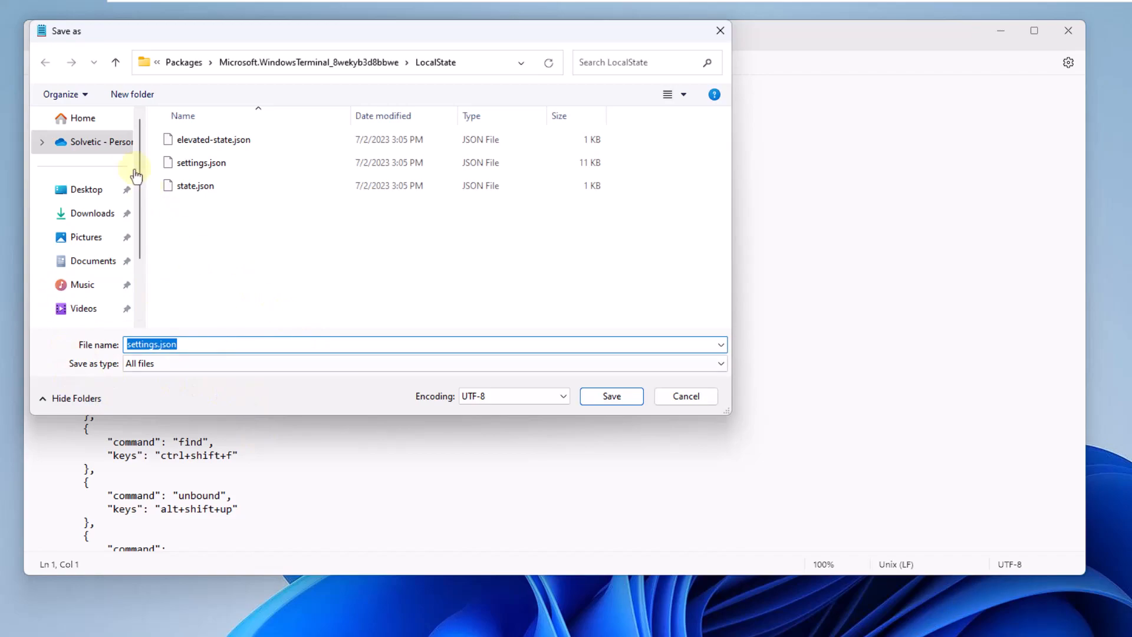
pyautogui.click(92, 261)
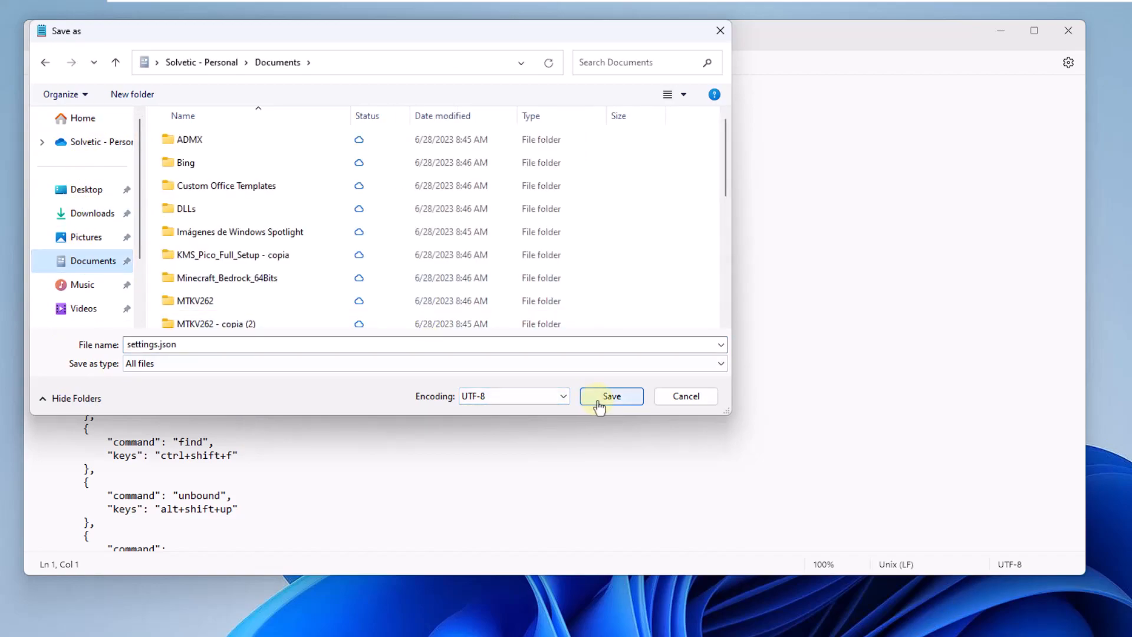
pyautogui.click(609, 397)
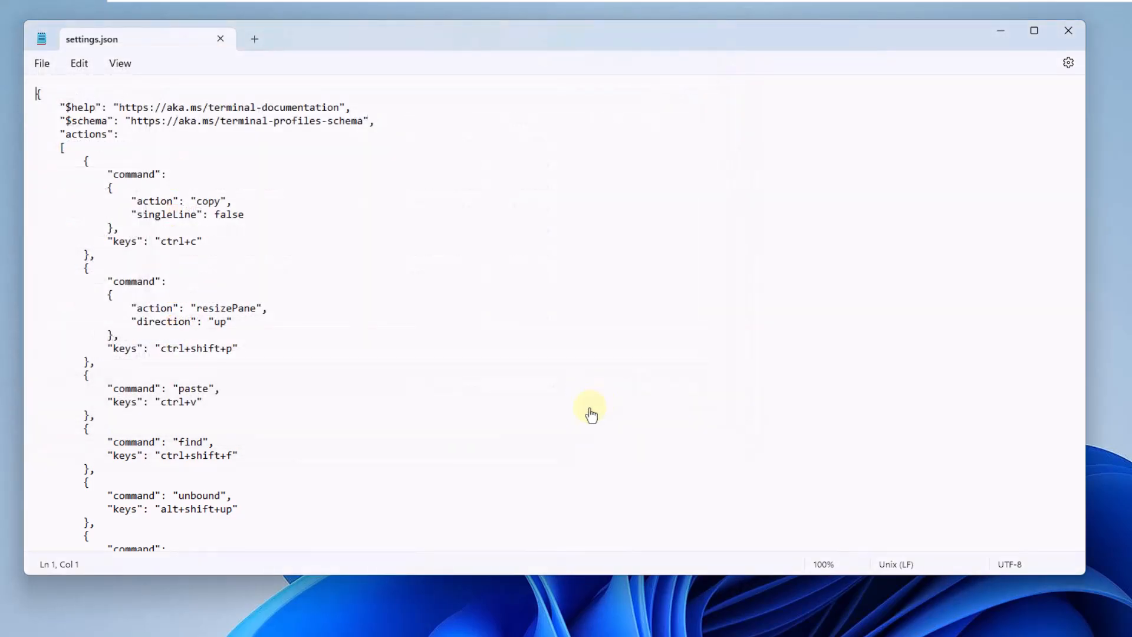
pyautogui.moveTo(1068, 30)
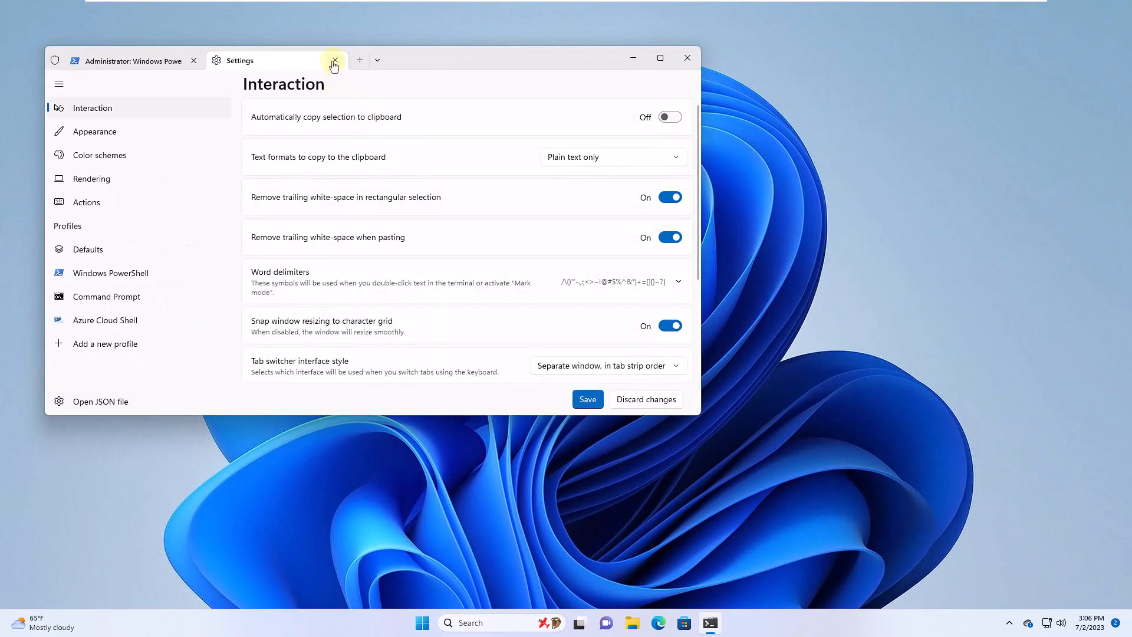
# Close the Settings tab and minimize the PowerShell window to the desktop.
pyautogui.click(333, 60)
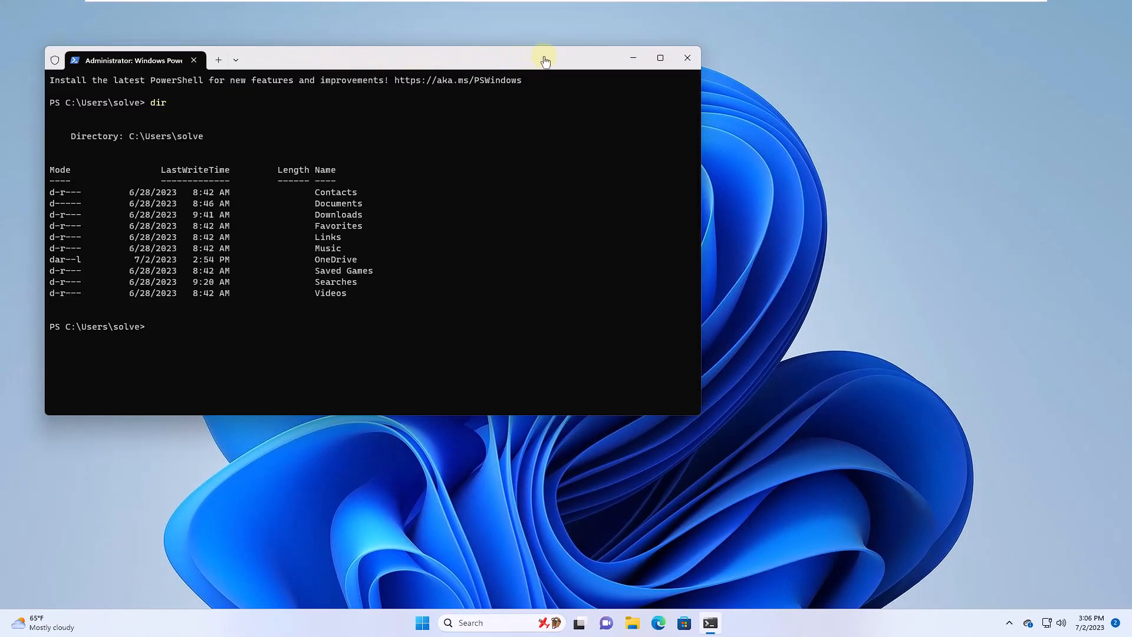
pyautogui.moveTo(631, 58)
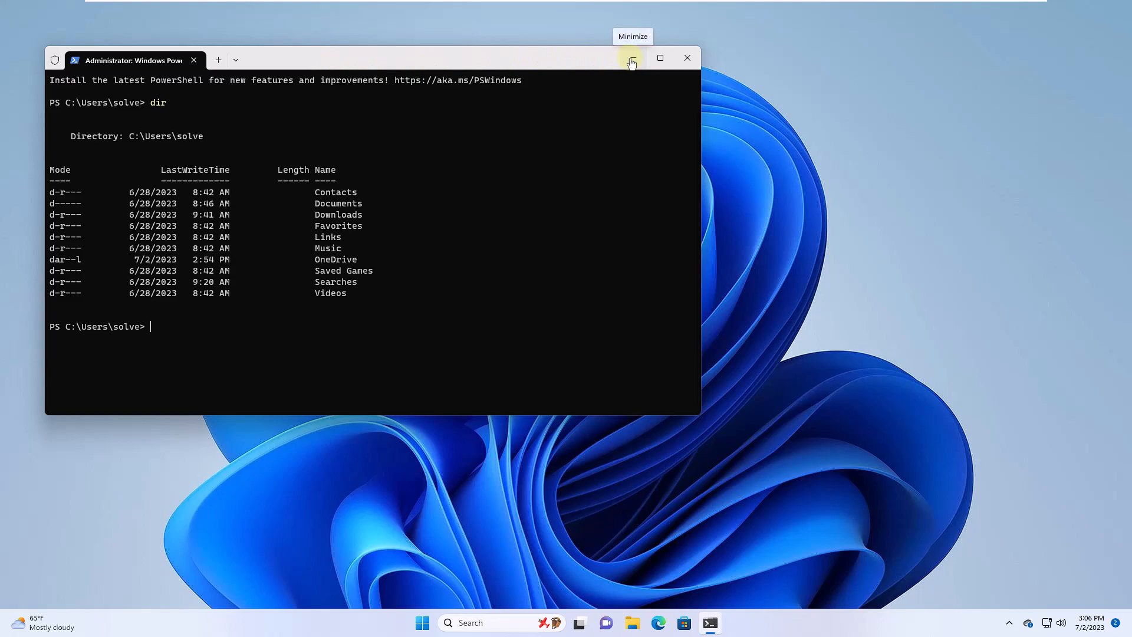
pyautogui.click(630, 57)
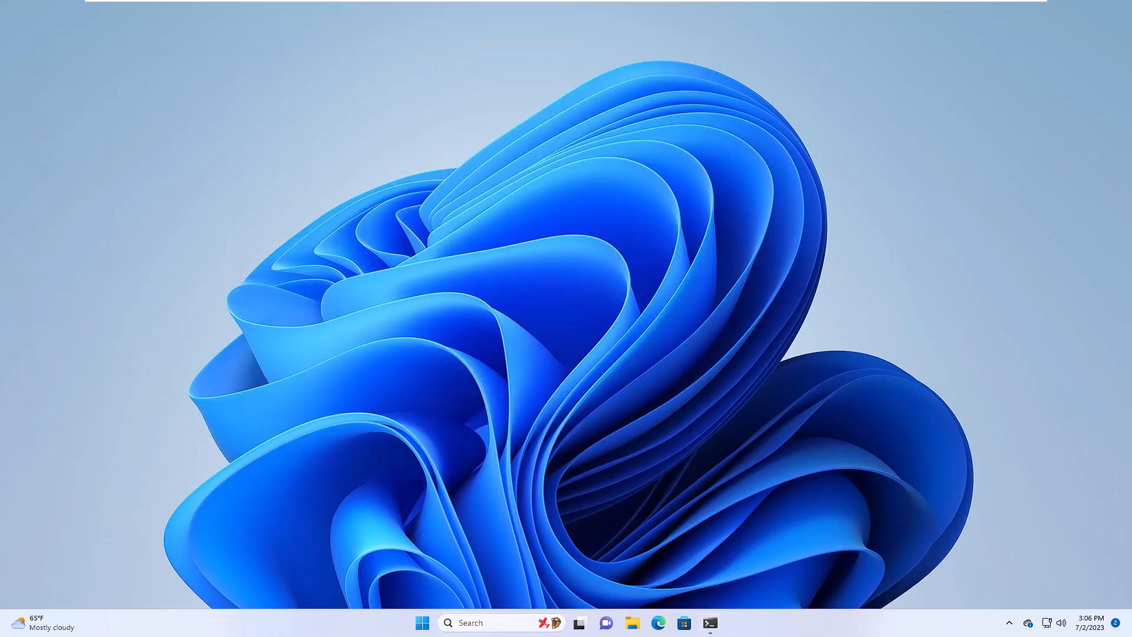